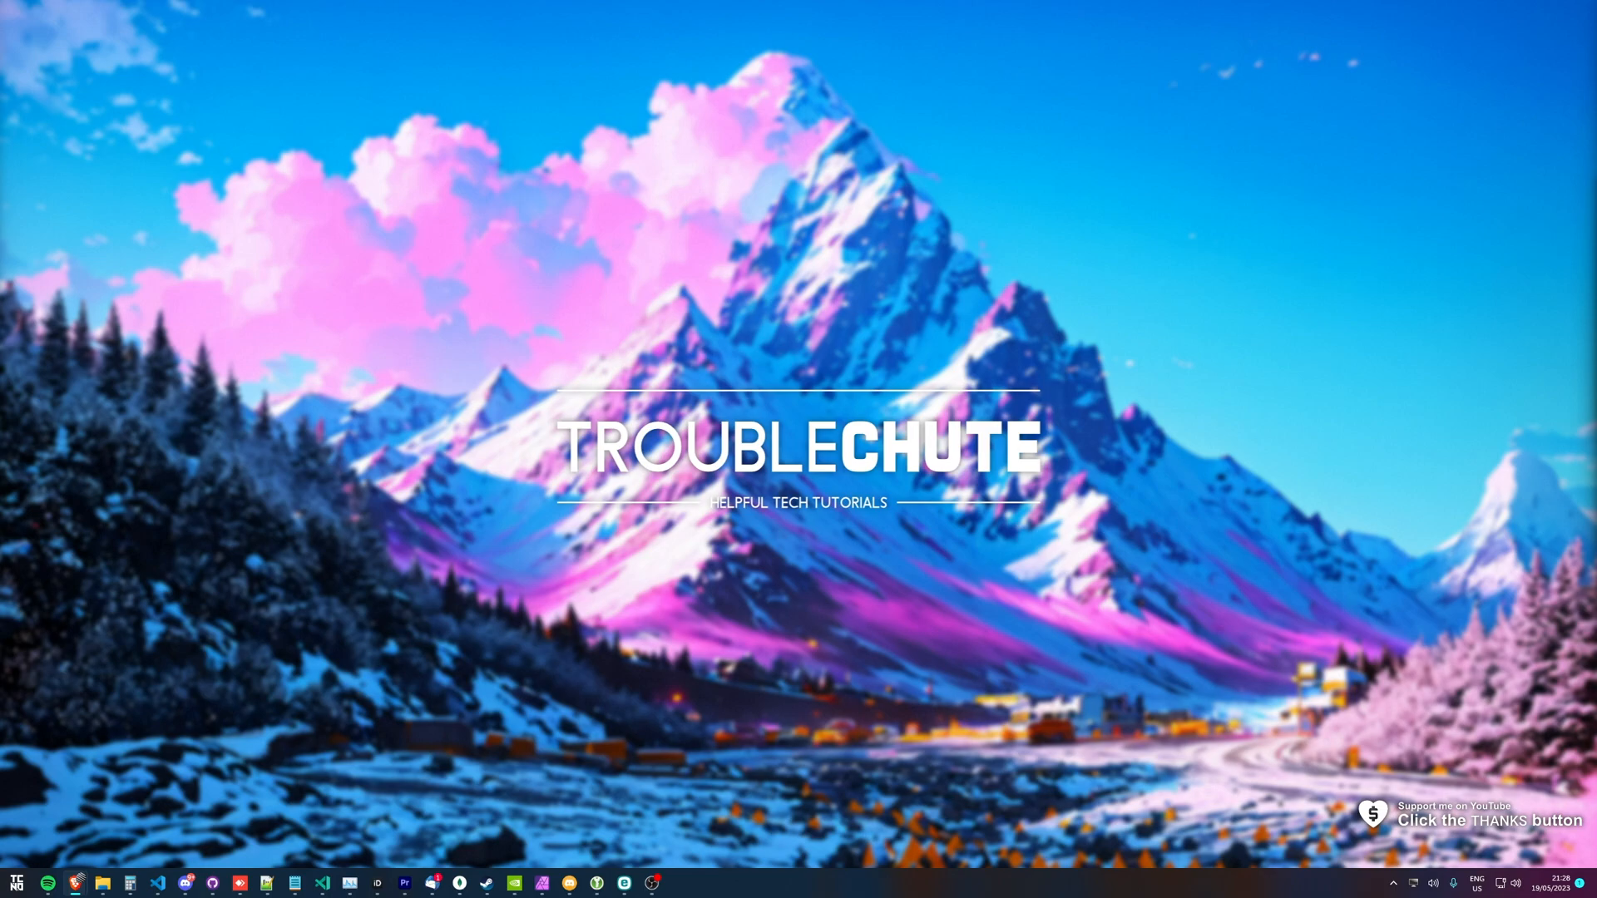
{"action": "mouse_move", "coordinate": [958, 347]}
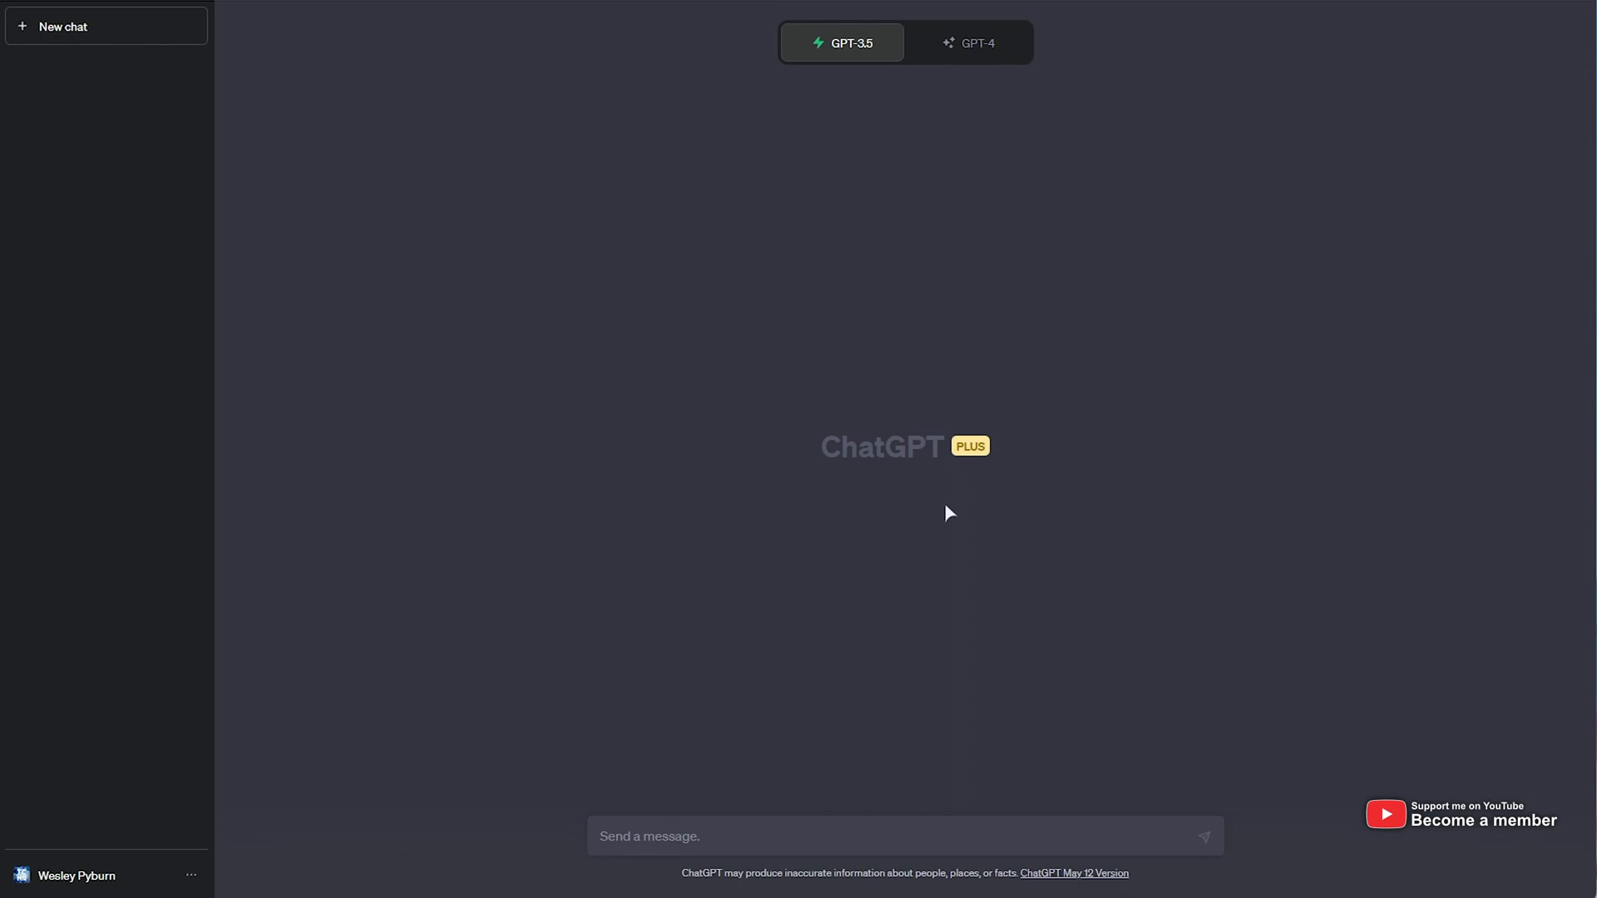
{"action": "mouse_move", "coordinate": [841, 43]}
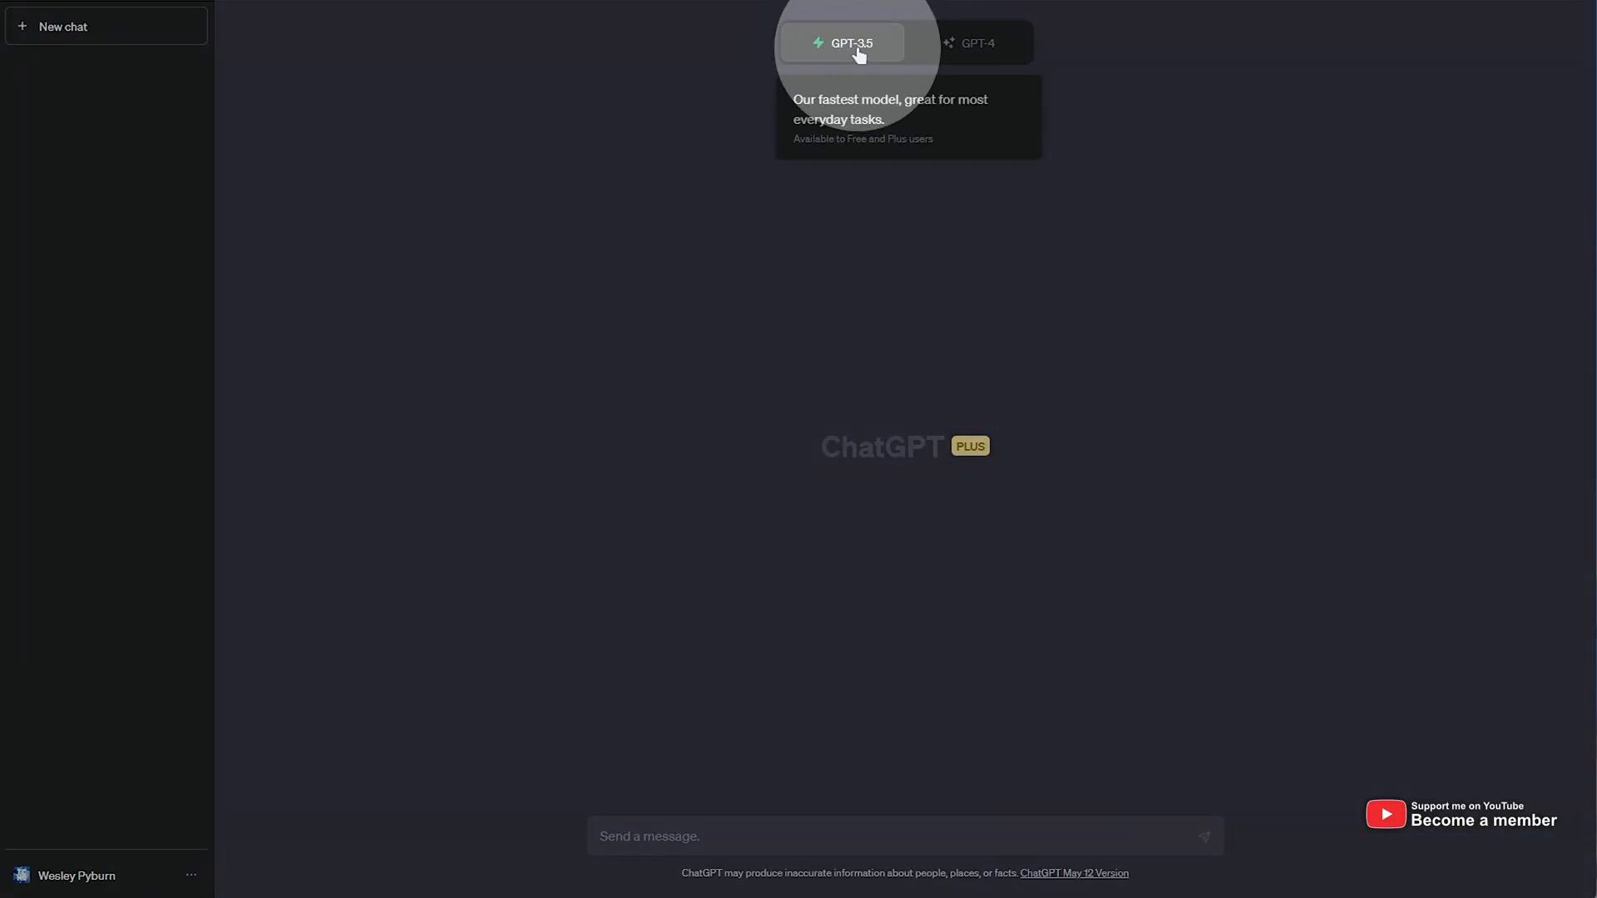
{"action": "mouse_move", "coordinate": [1015, 322]}
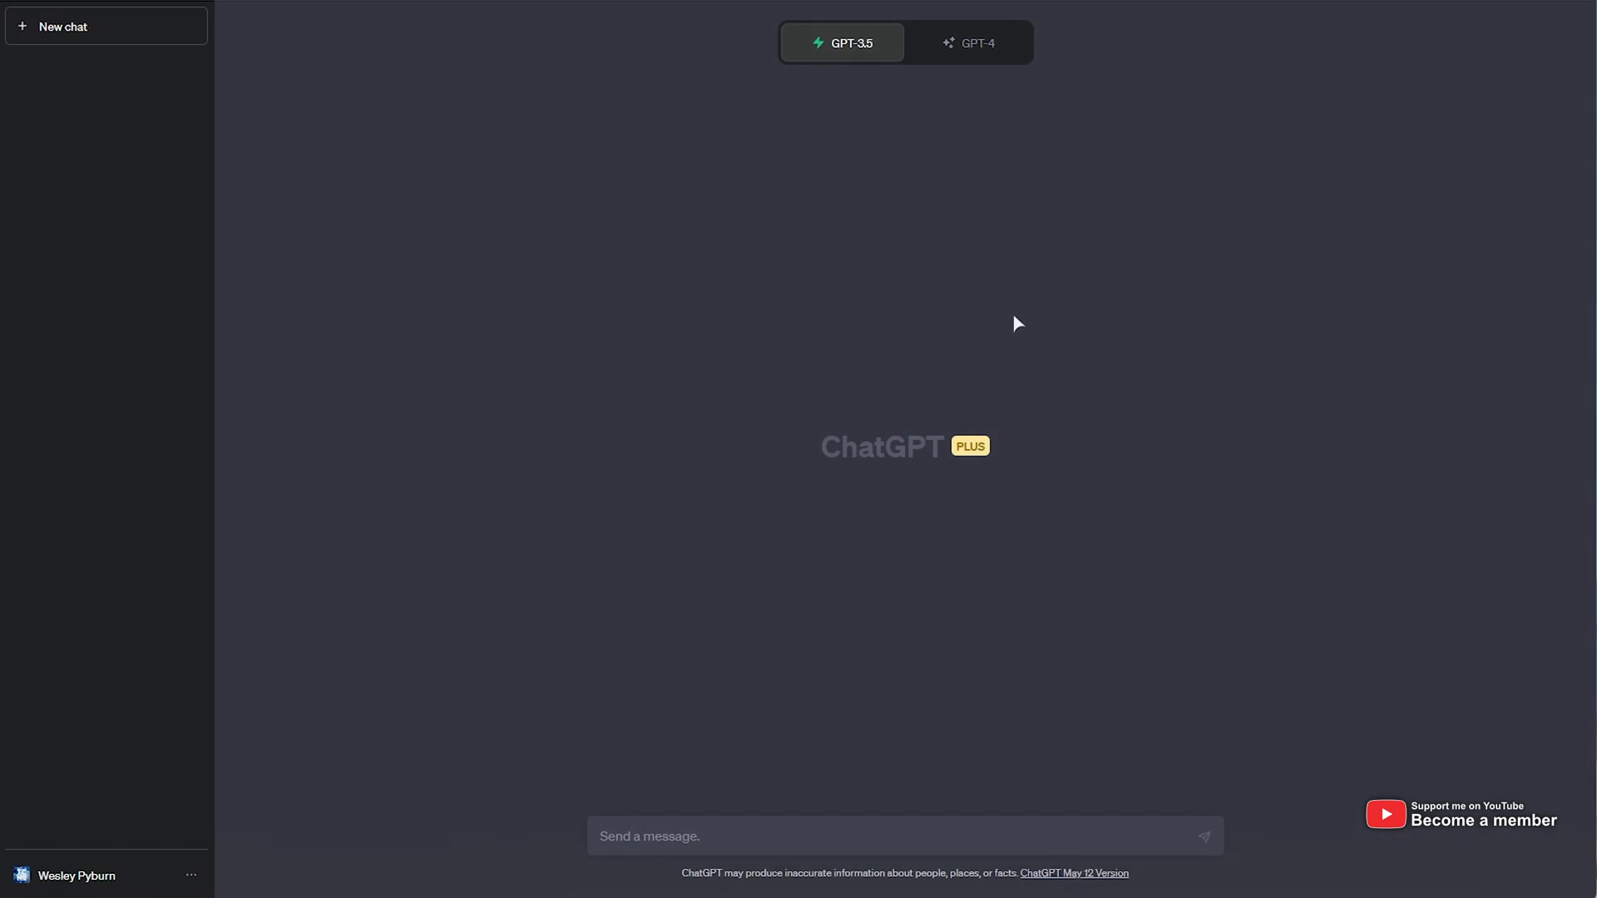
{"action": "mouse_move", "coordinate": [920, 309]}
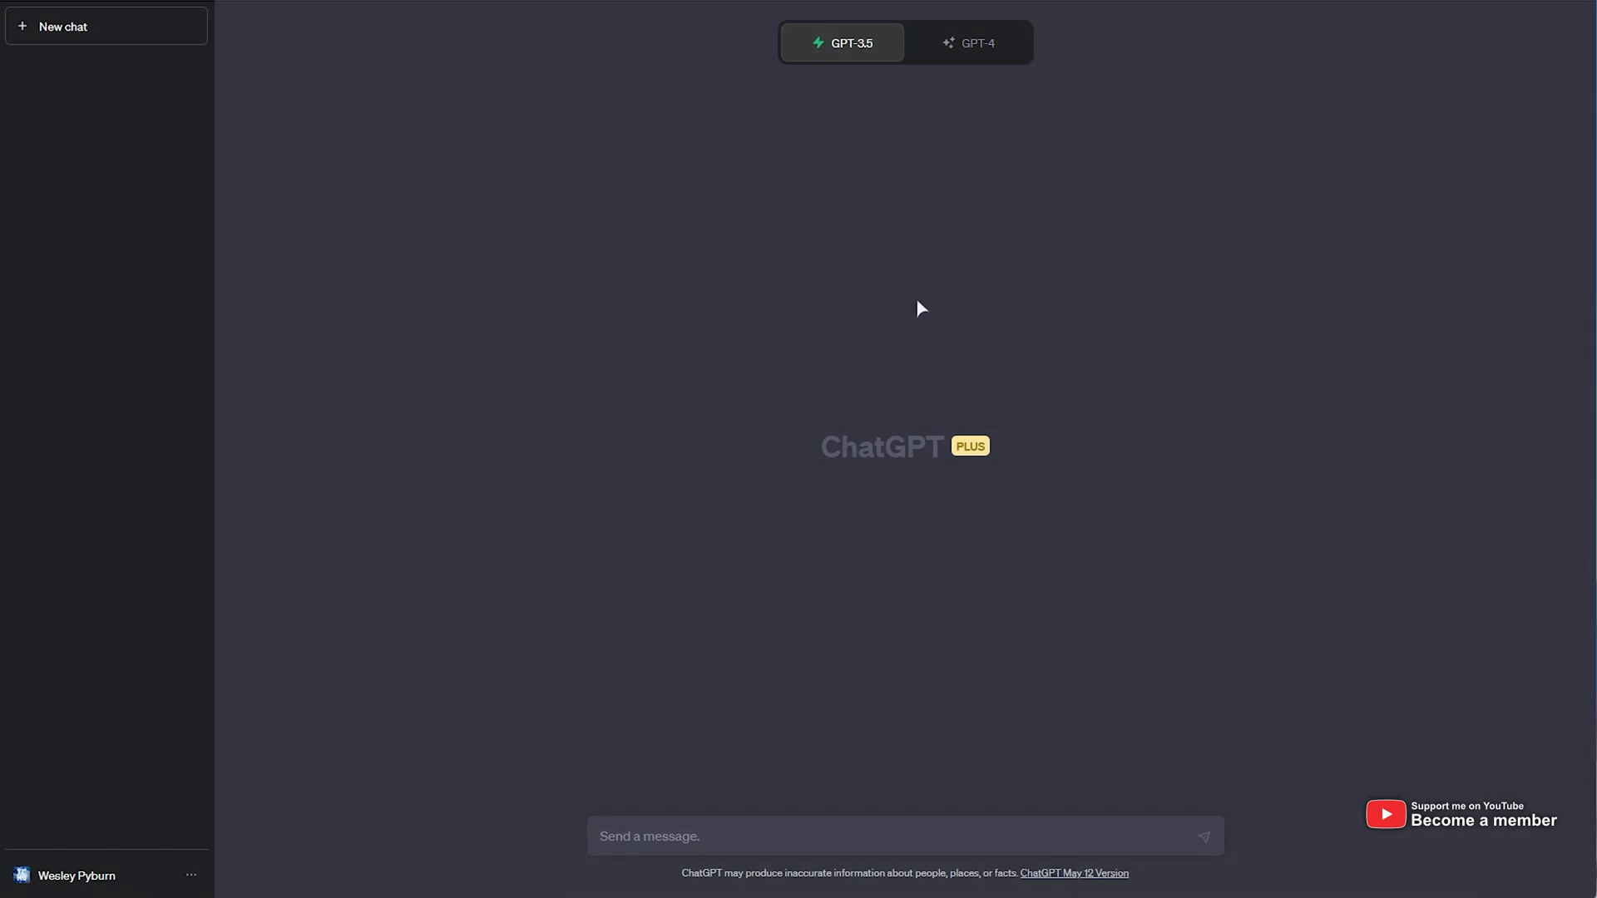
{"action": "mouse_move", "coordinate": [966, 42]}
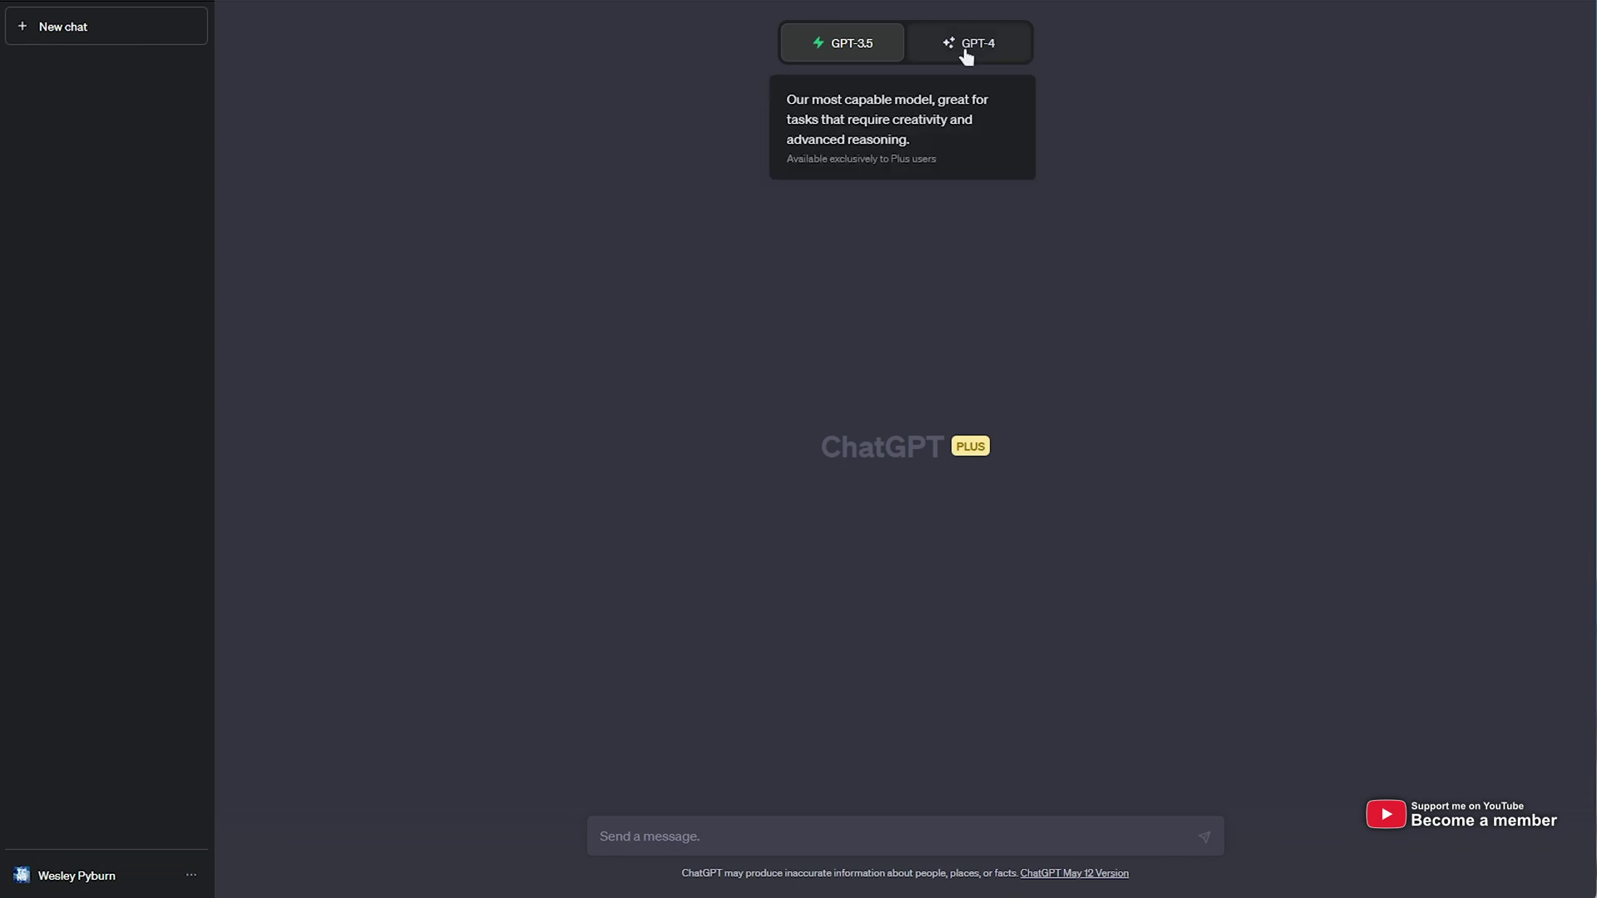
- Select GPT-4 in the model switcher for the new chat
{"action": "left_click", "coordinate": [969, 43]}
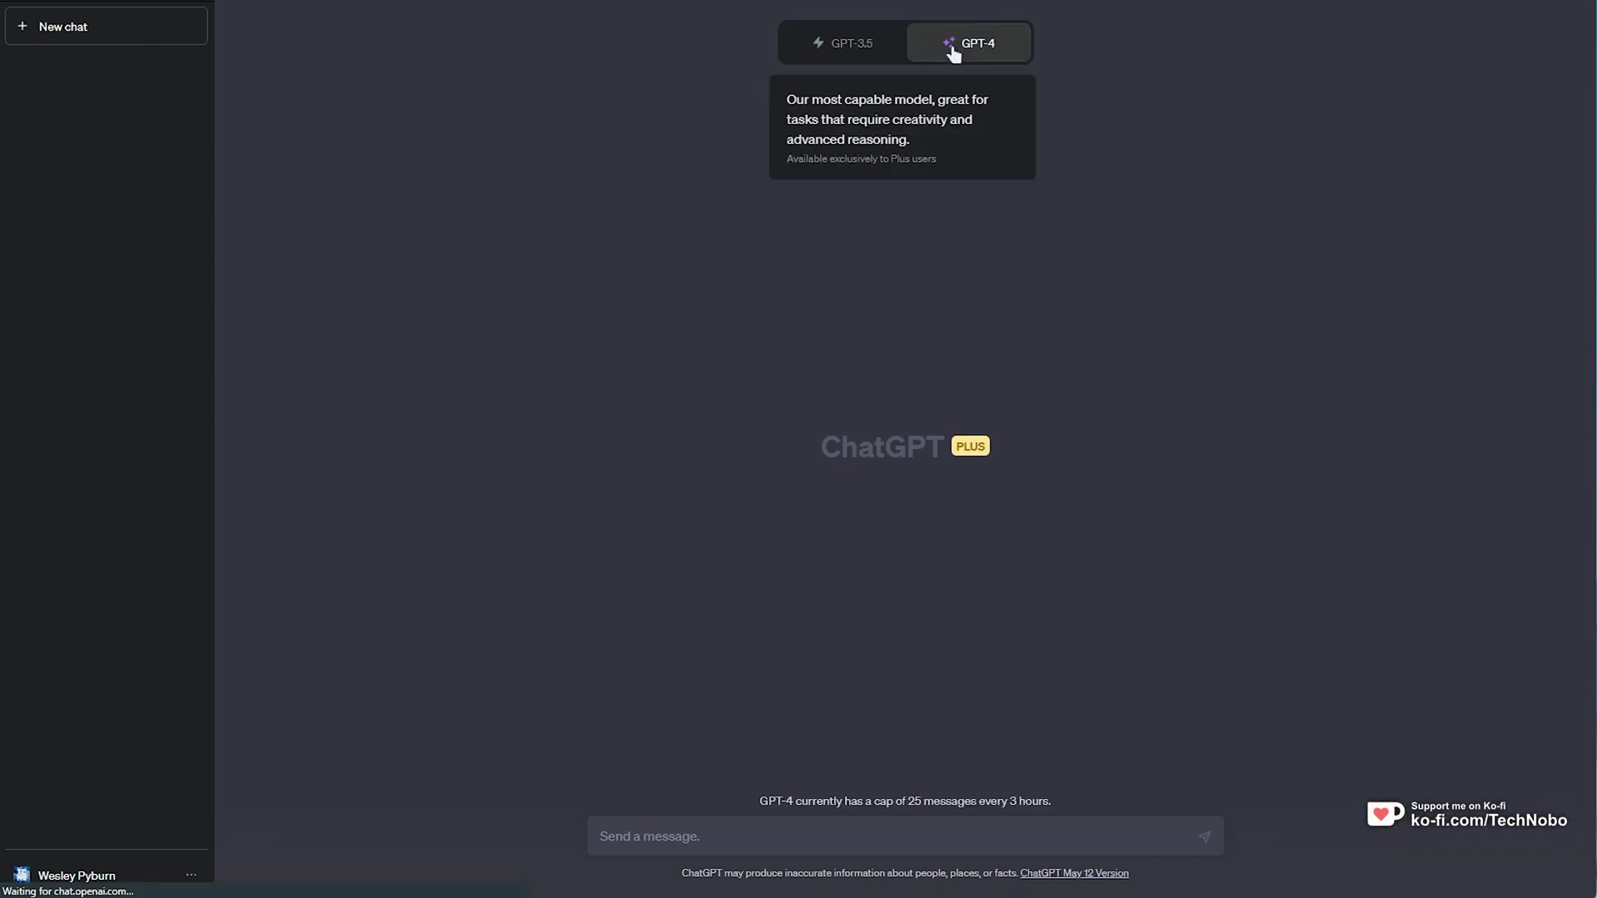
{"action": "mouse_move", "coordinate": [930, 120]}
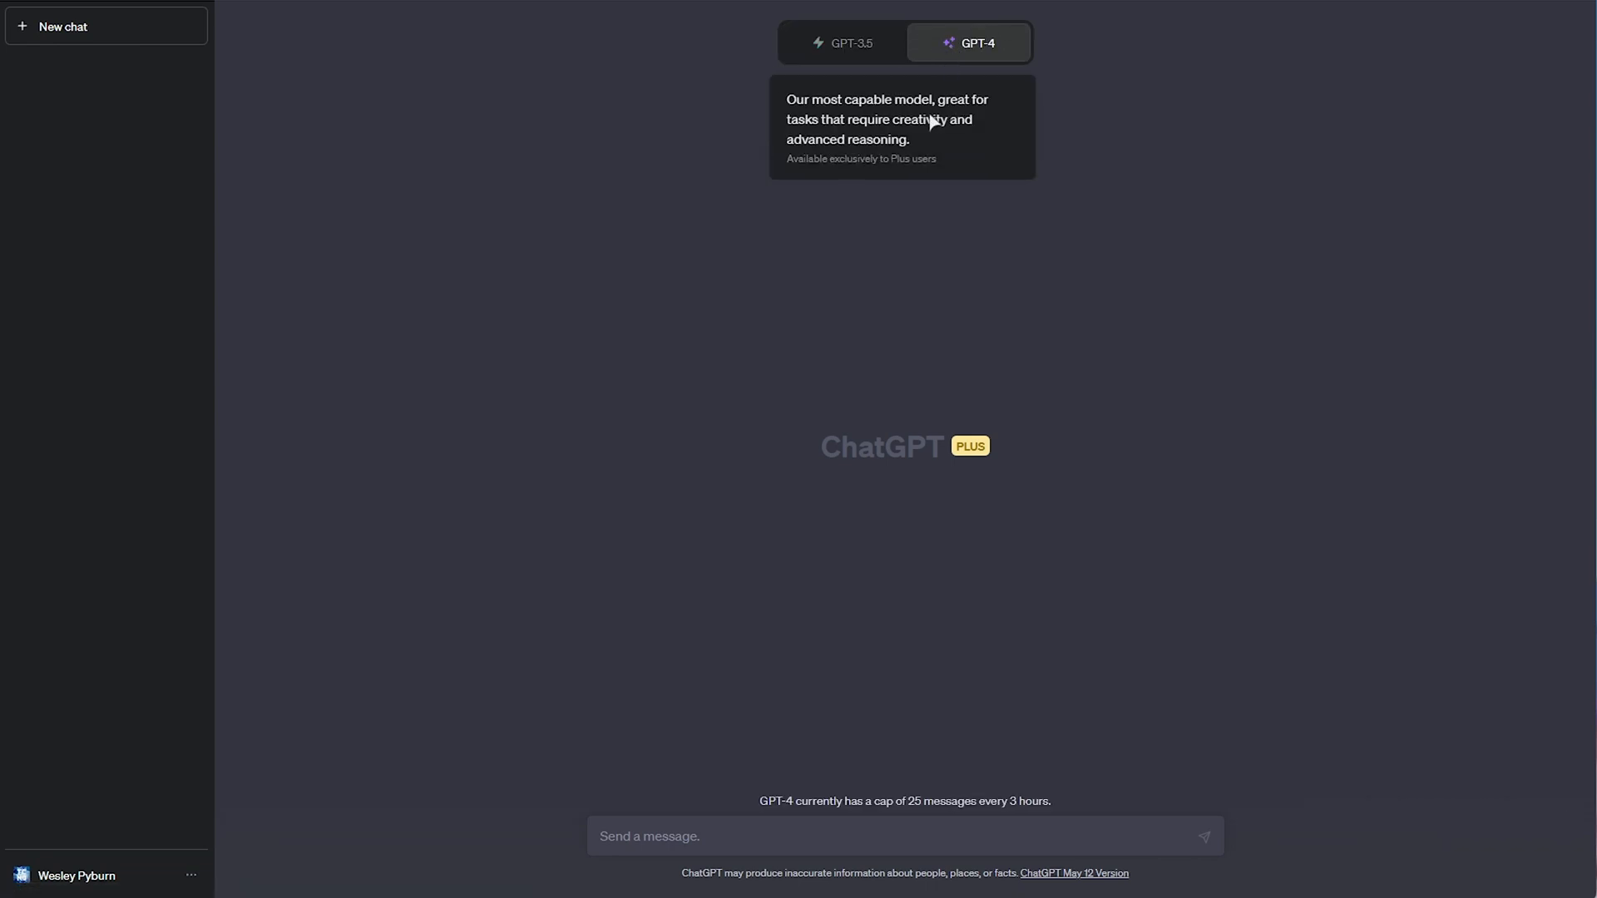
{"action": "mouse_move", "coordinate": [873, 185]}
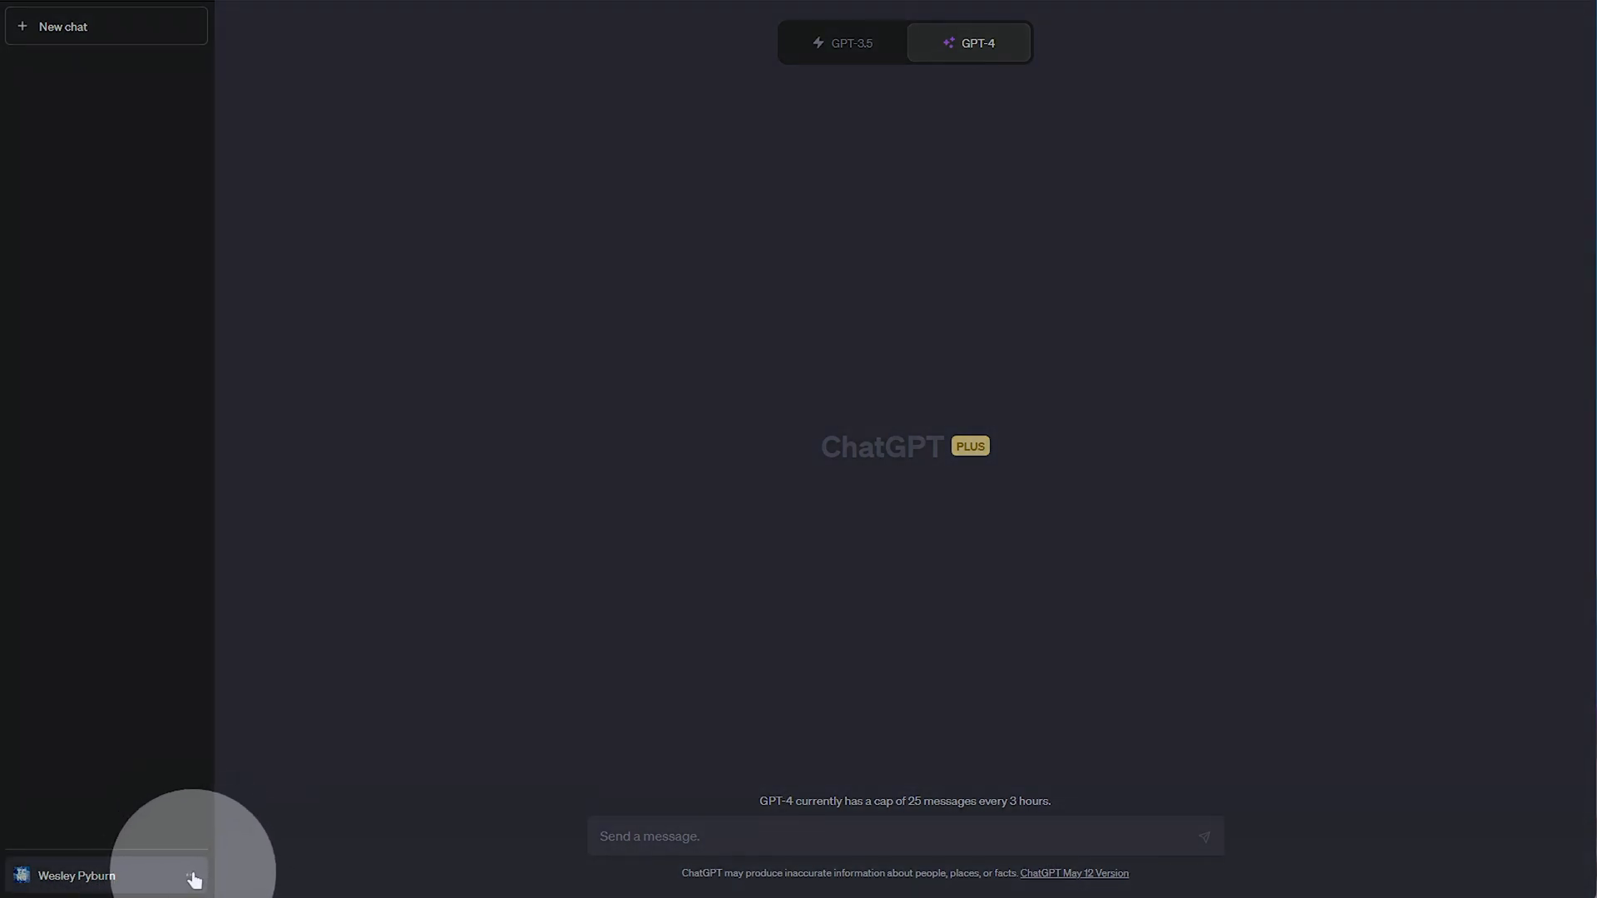
- In Settings > Beta features, enable the Web browsing and Plugins toggles
{"action": "left_click", "coordinate": [77, 876]}
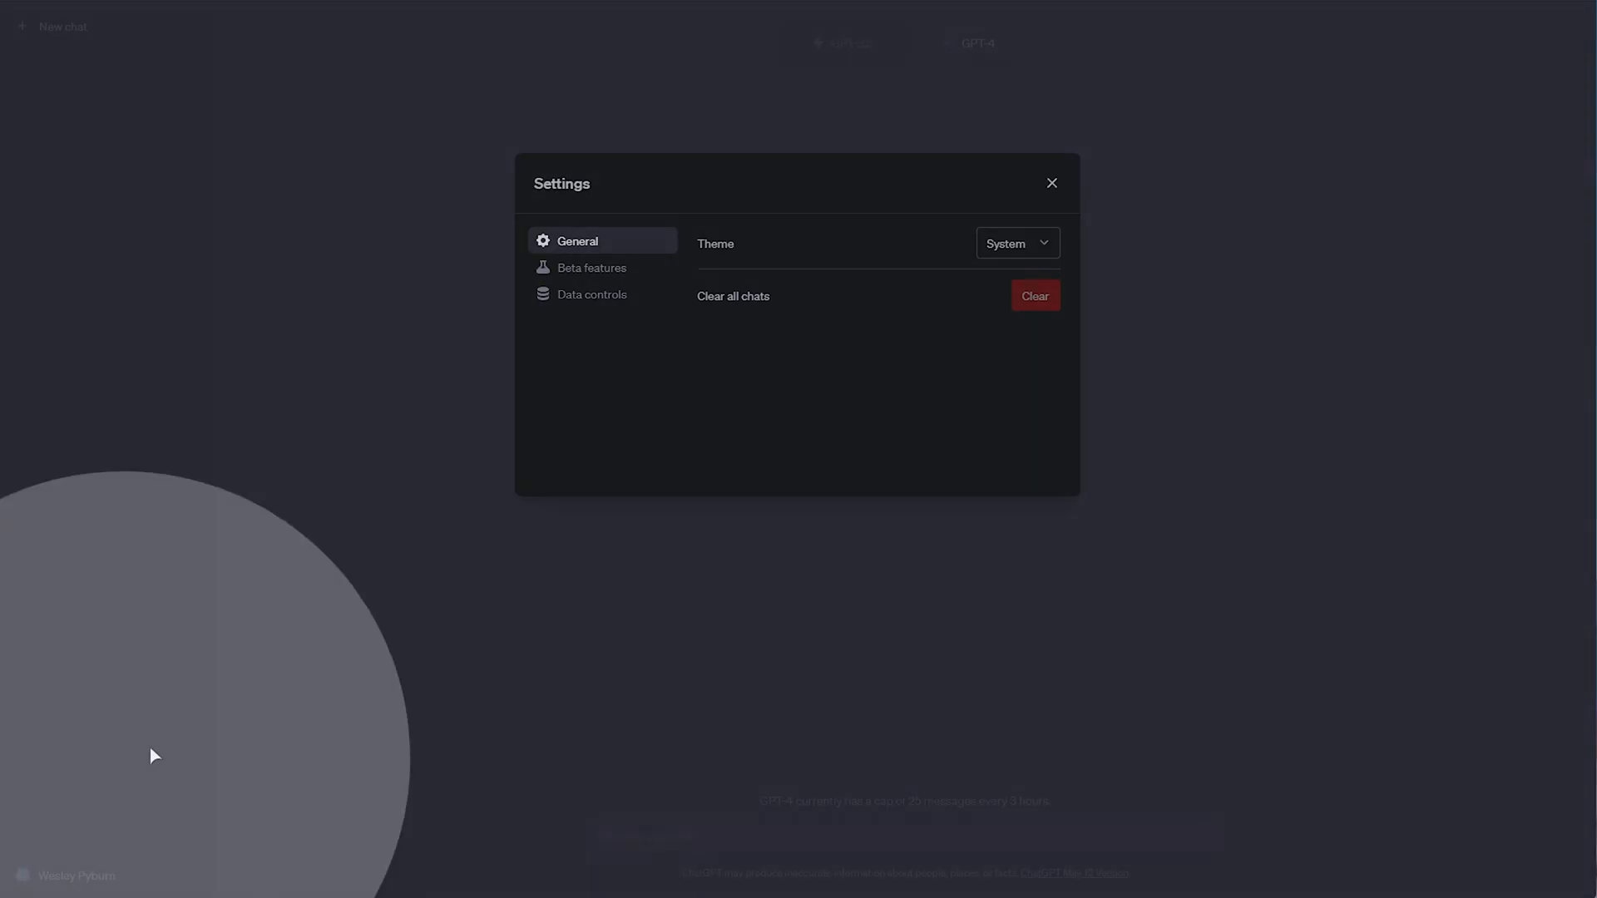
{"action": "left_click", "coordinate": [591, 268]}
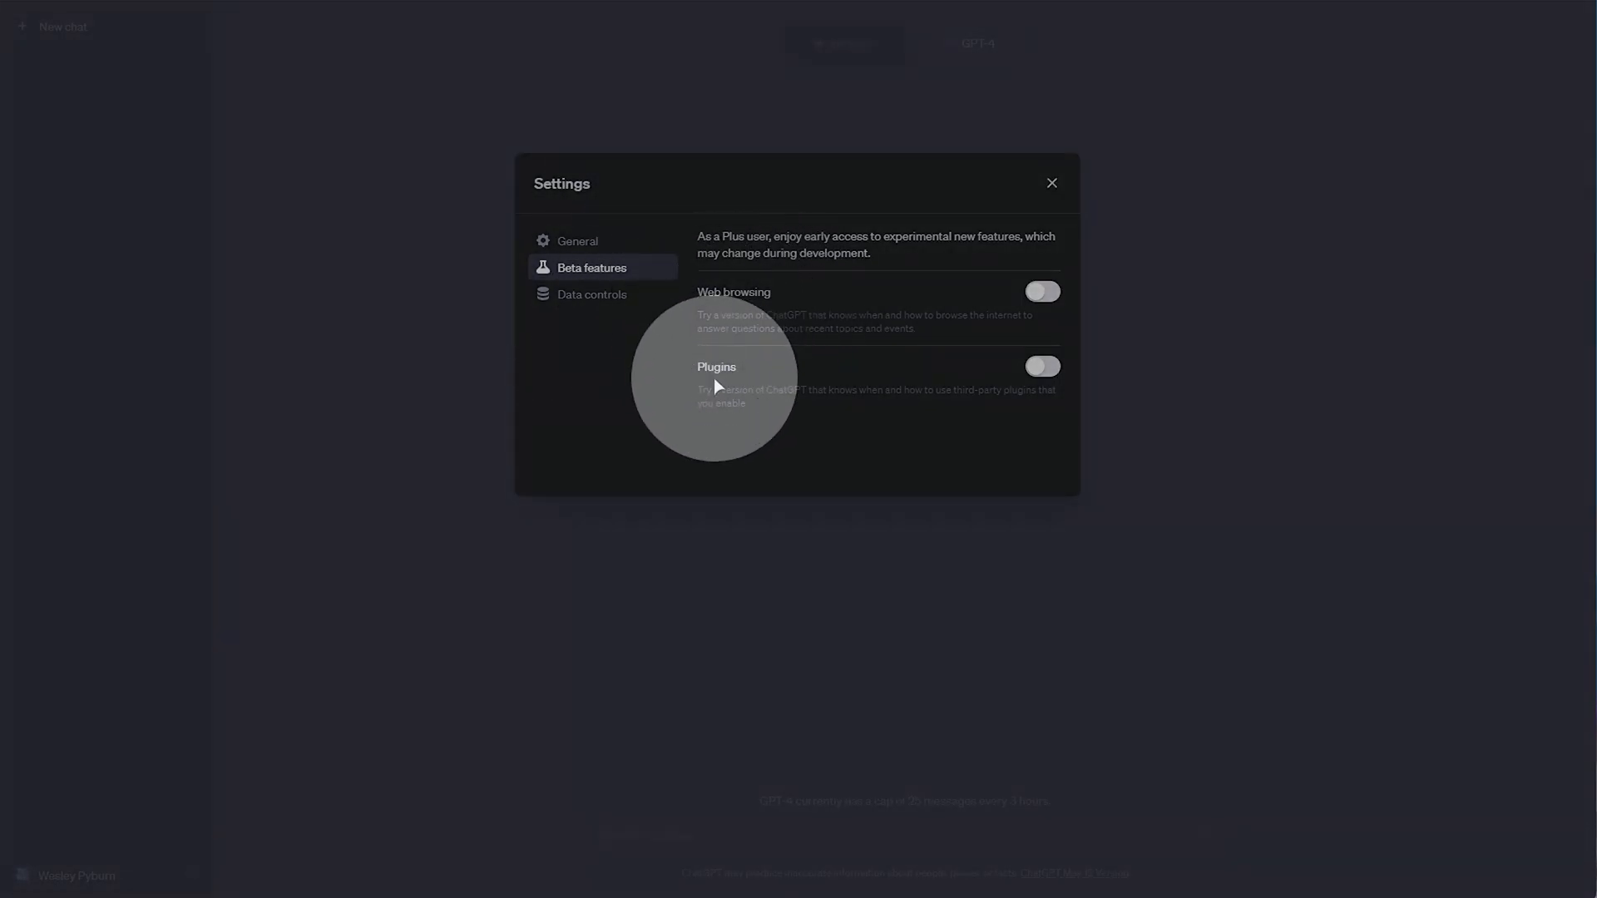
{"action": "left_click", "coordinate": [1041, 291]}
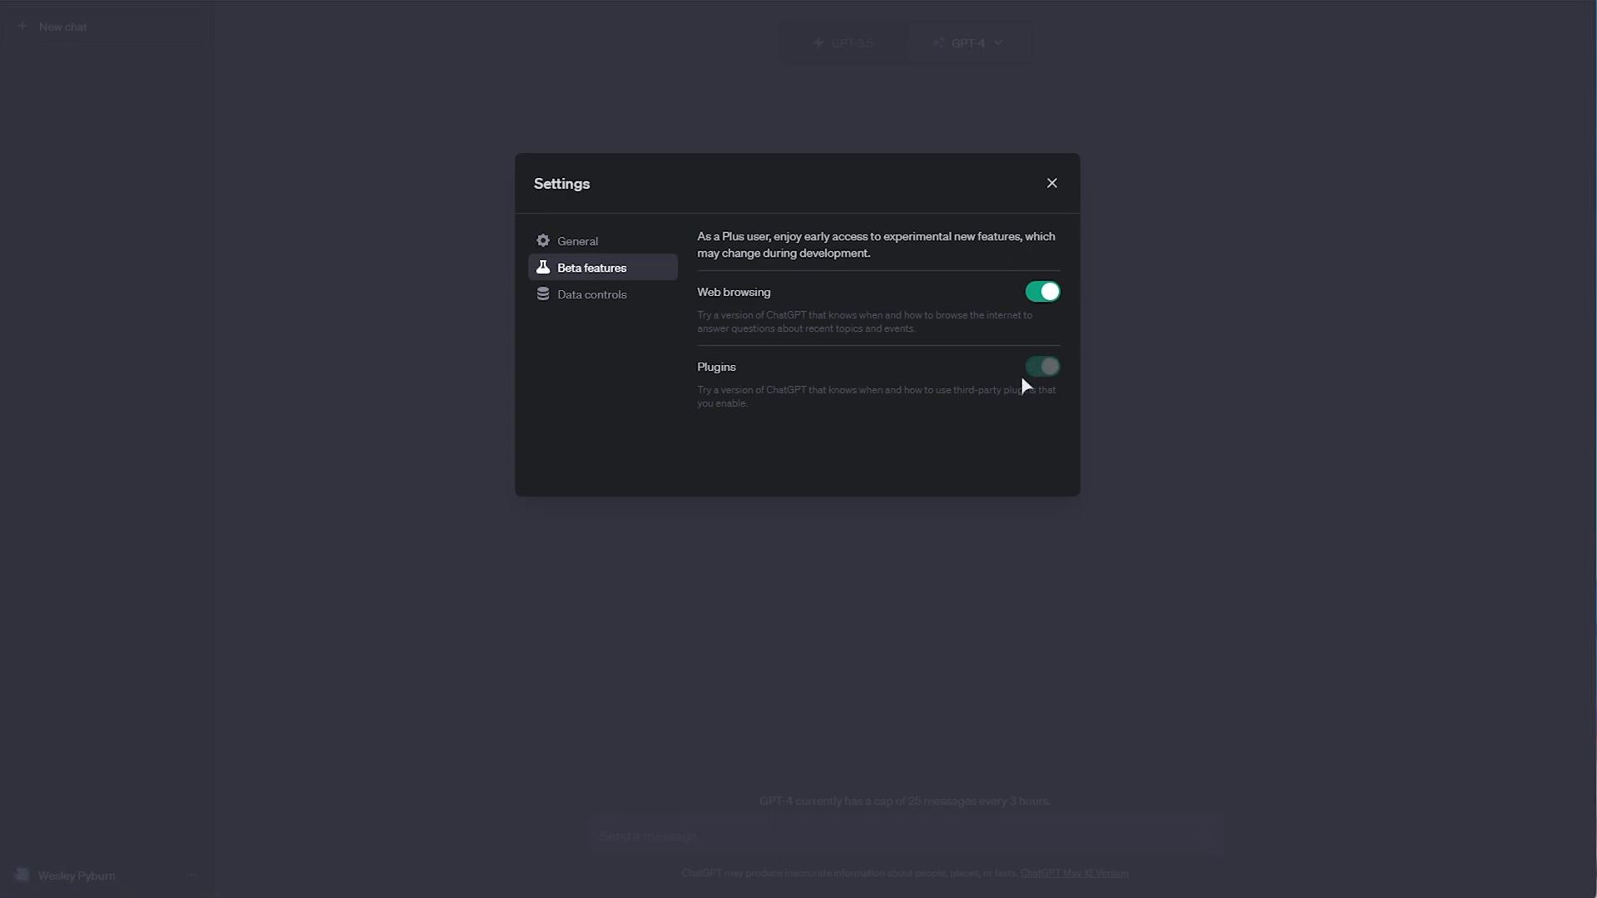
{"action": "left_click", "coordinate": [1041, 366]}
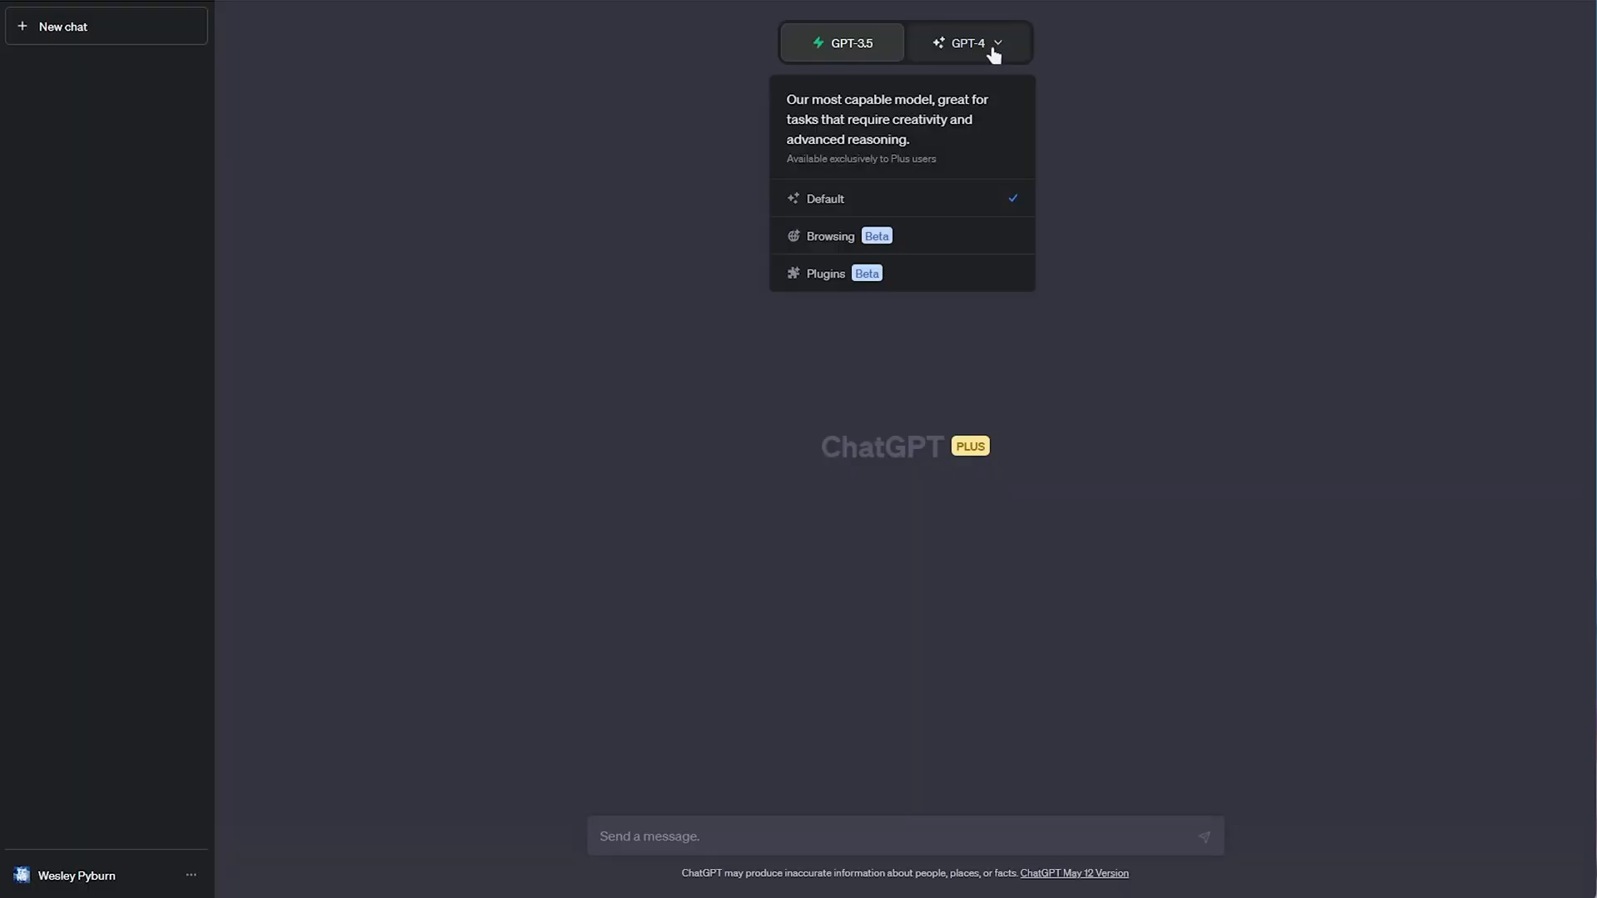
{"action": "mouse_move", "coordinate": [962, 49]}
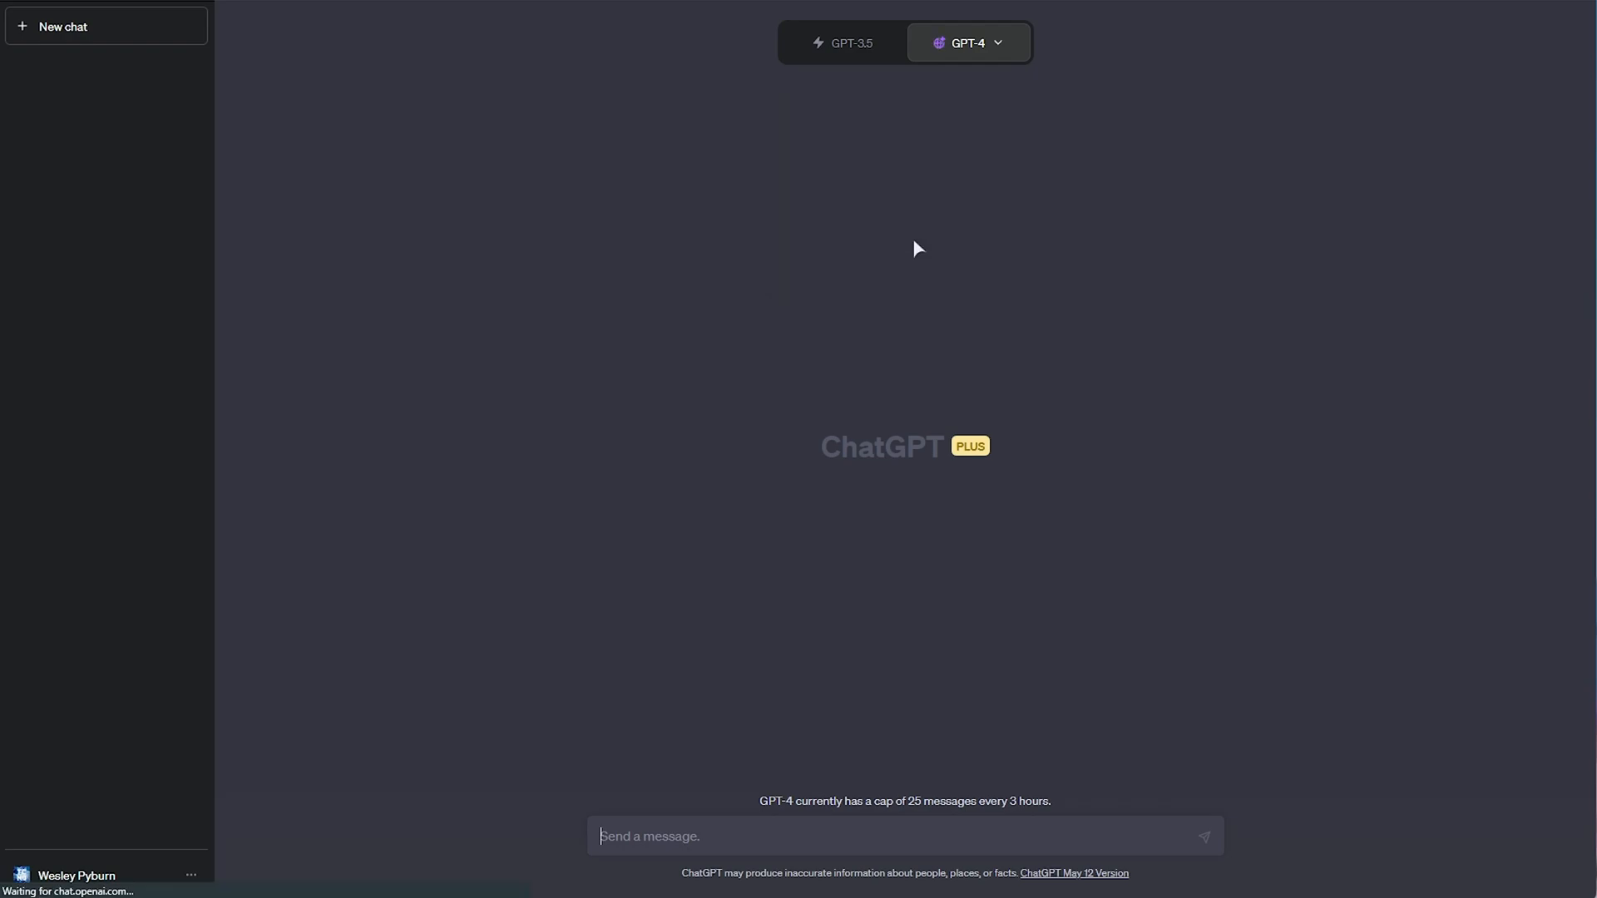
- Type the question 'What is the weather in' into the GPT-4 message box
{"action": "type", "text": "Wha"}
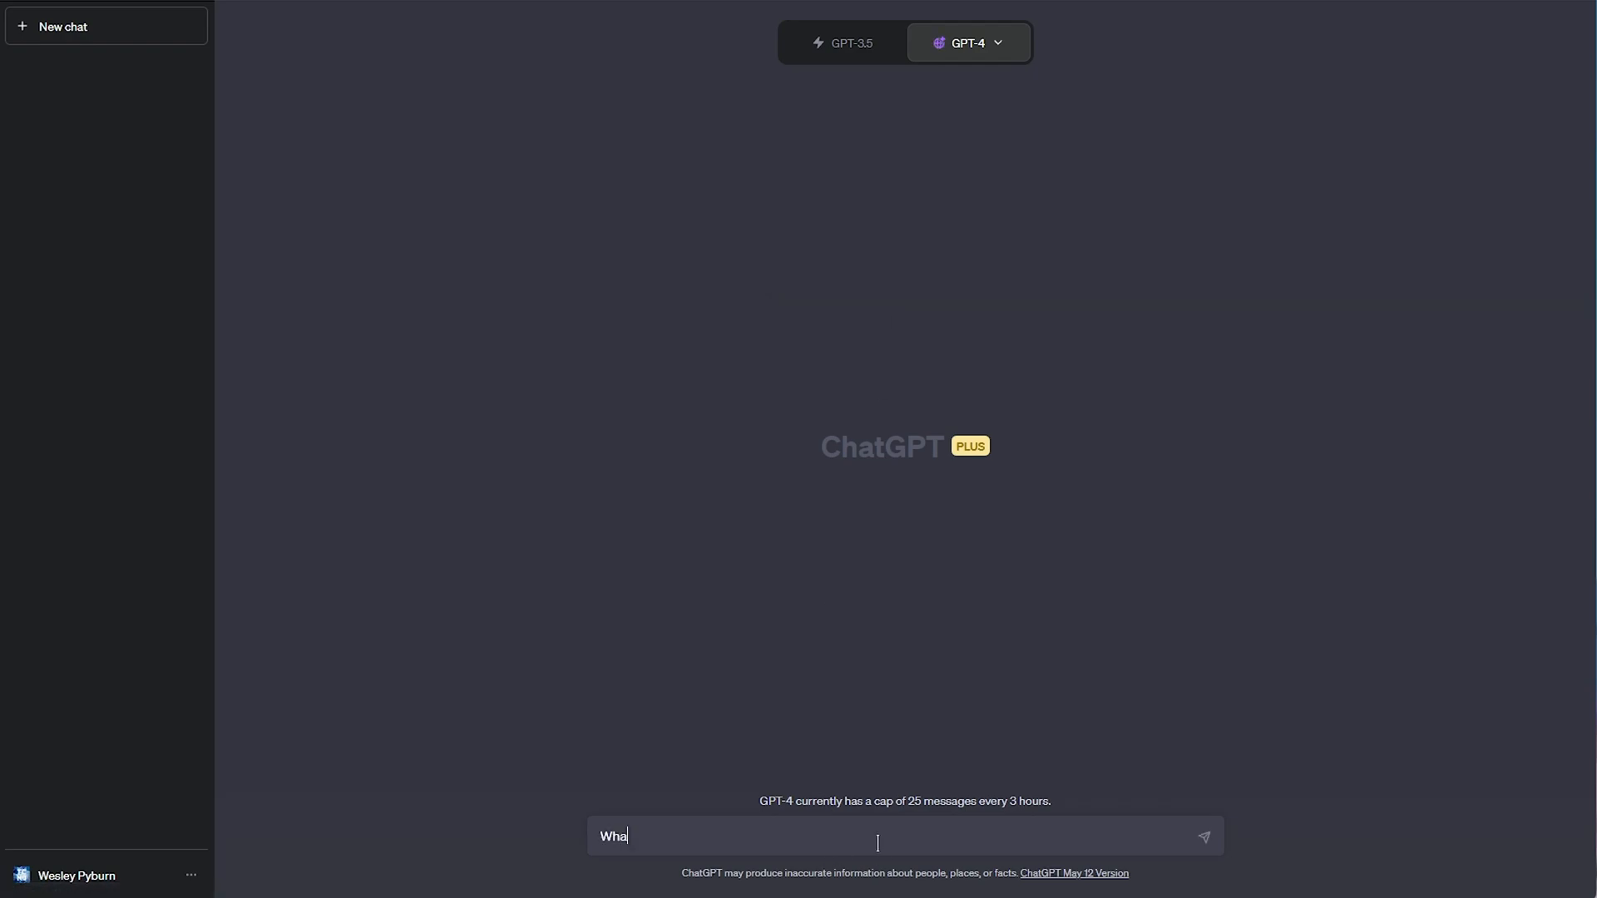
{"action": "type", "text": "t is the weather in"}
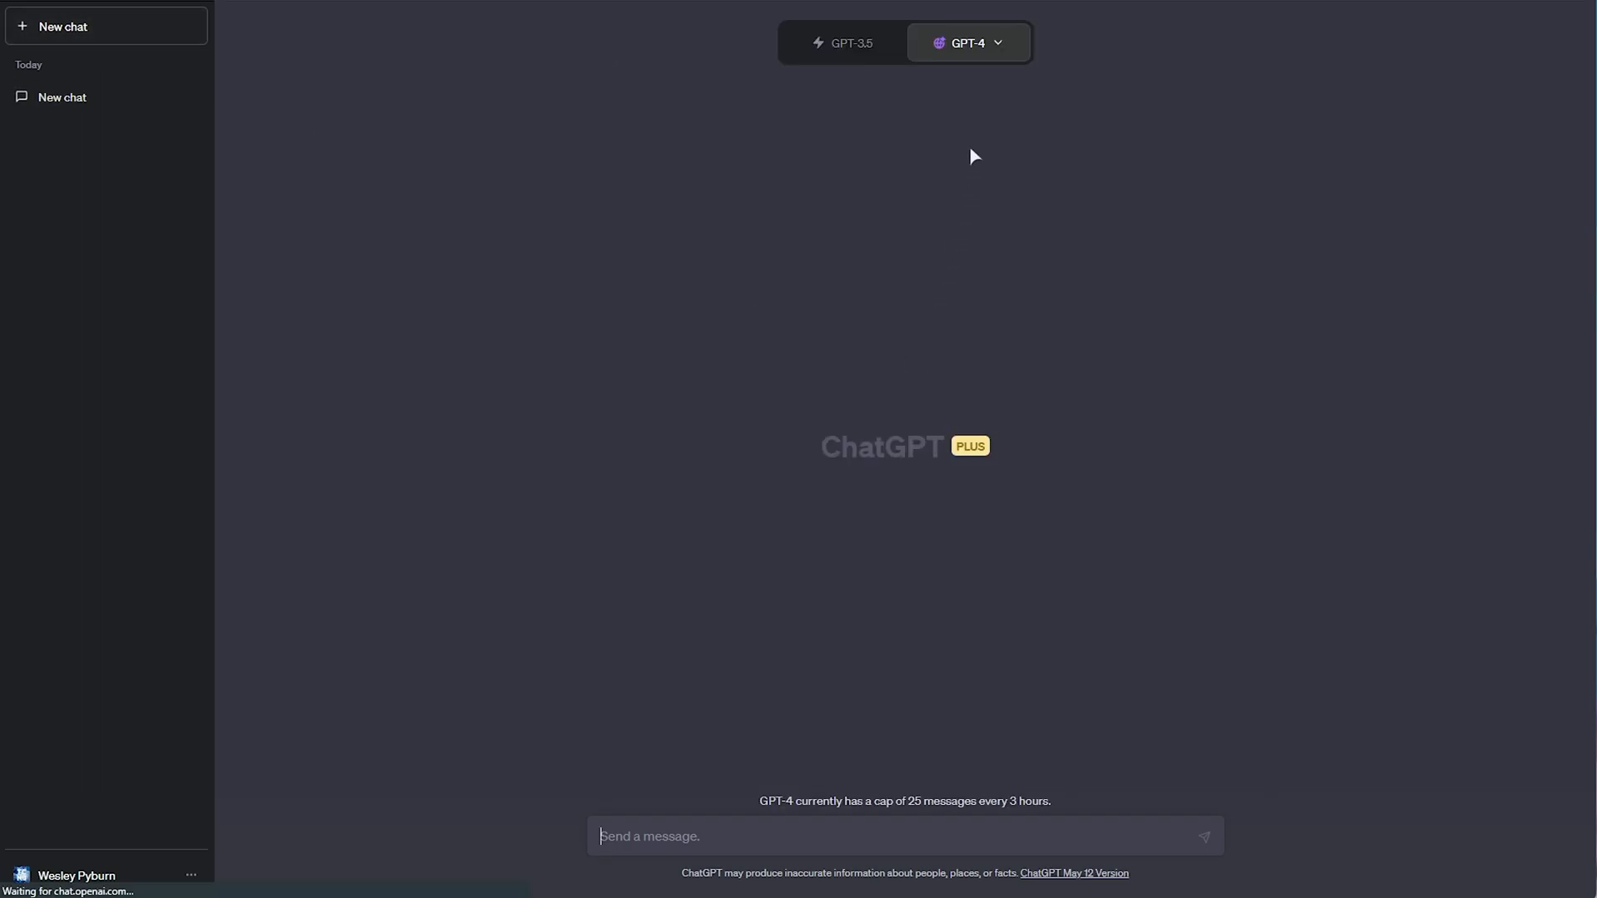
- Switch GPT-4 to Plugins mode and browse the plugin store pages after accepting the notice
{"action": "left_click", "coordinate": [967, 42]}
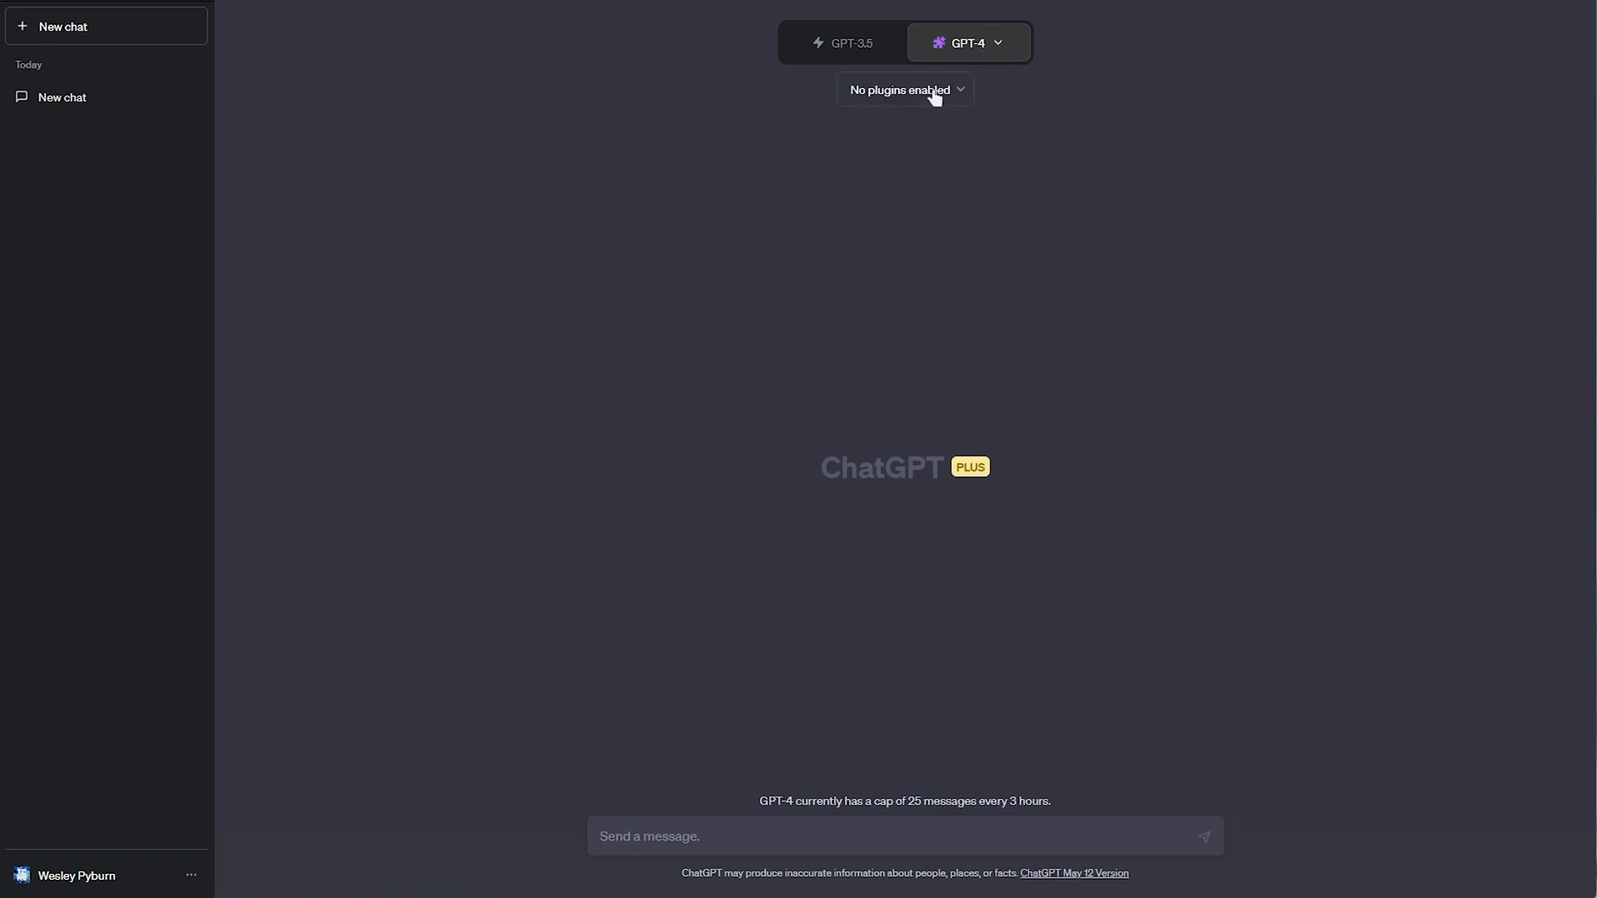
{"action": "left_click", "coordinate": [903, 90]}
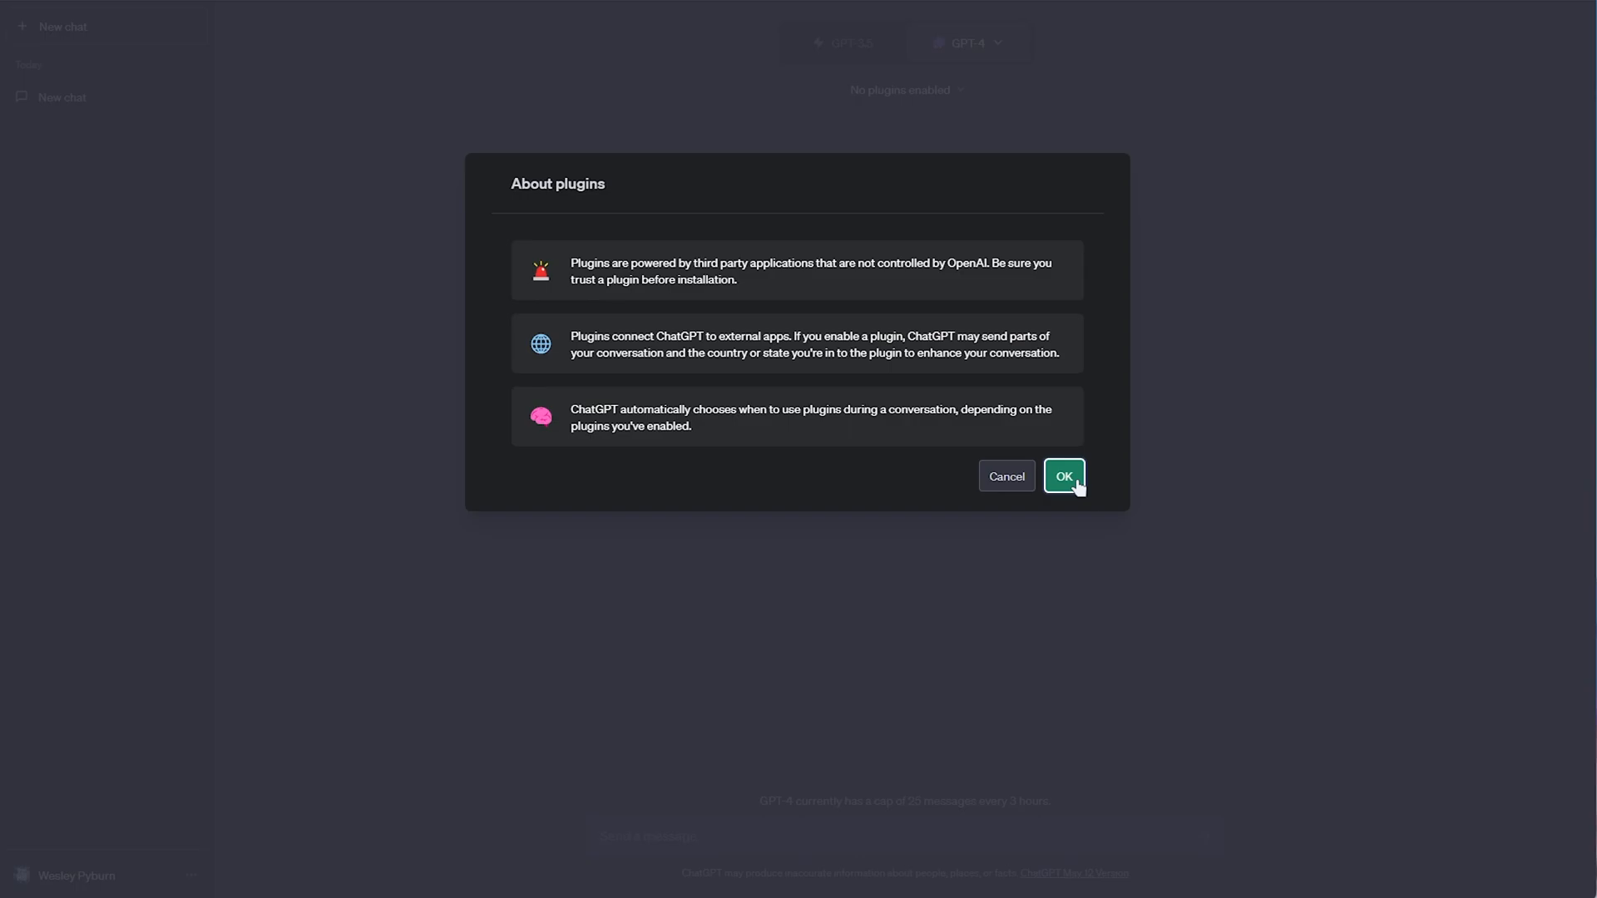
{"action": "left_click", "coordinate": [1064, 476]}
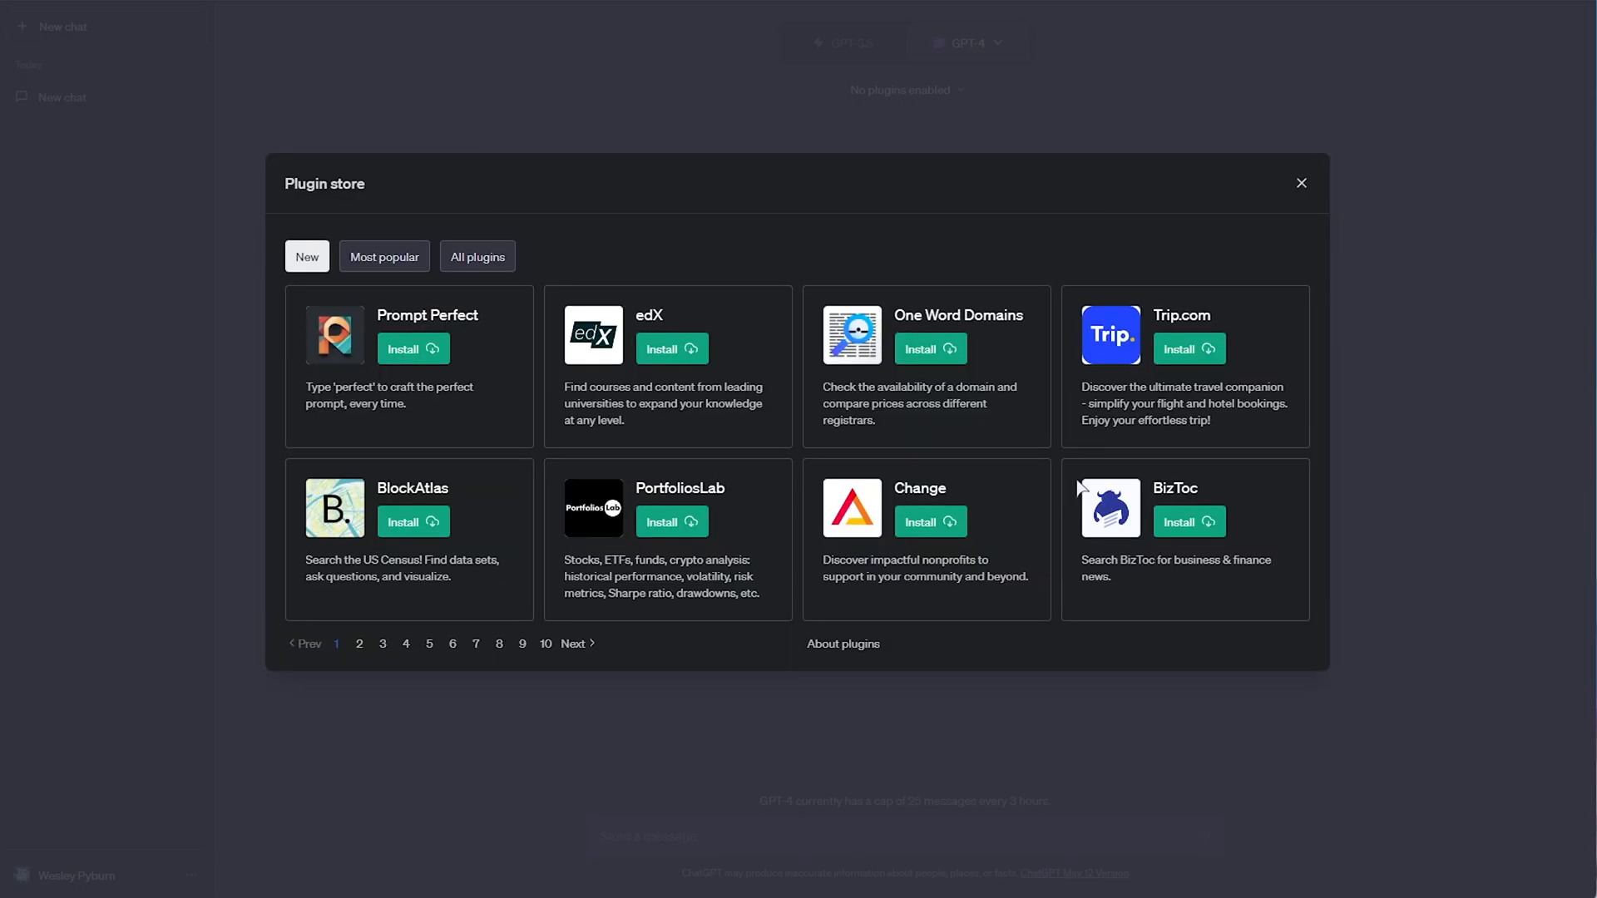
{"action": "mouse_move", "coordinate": [579, 650]}
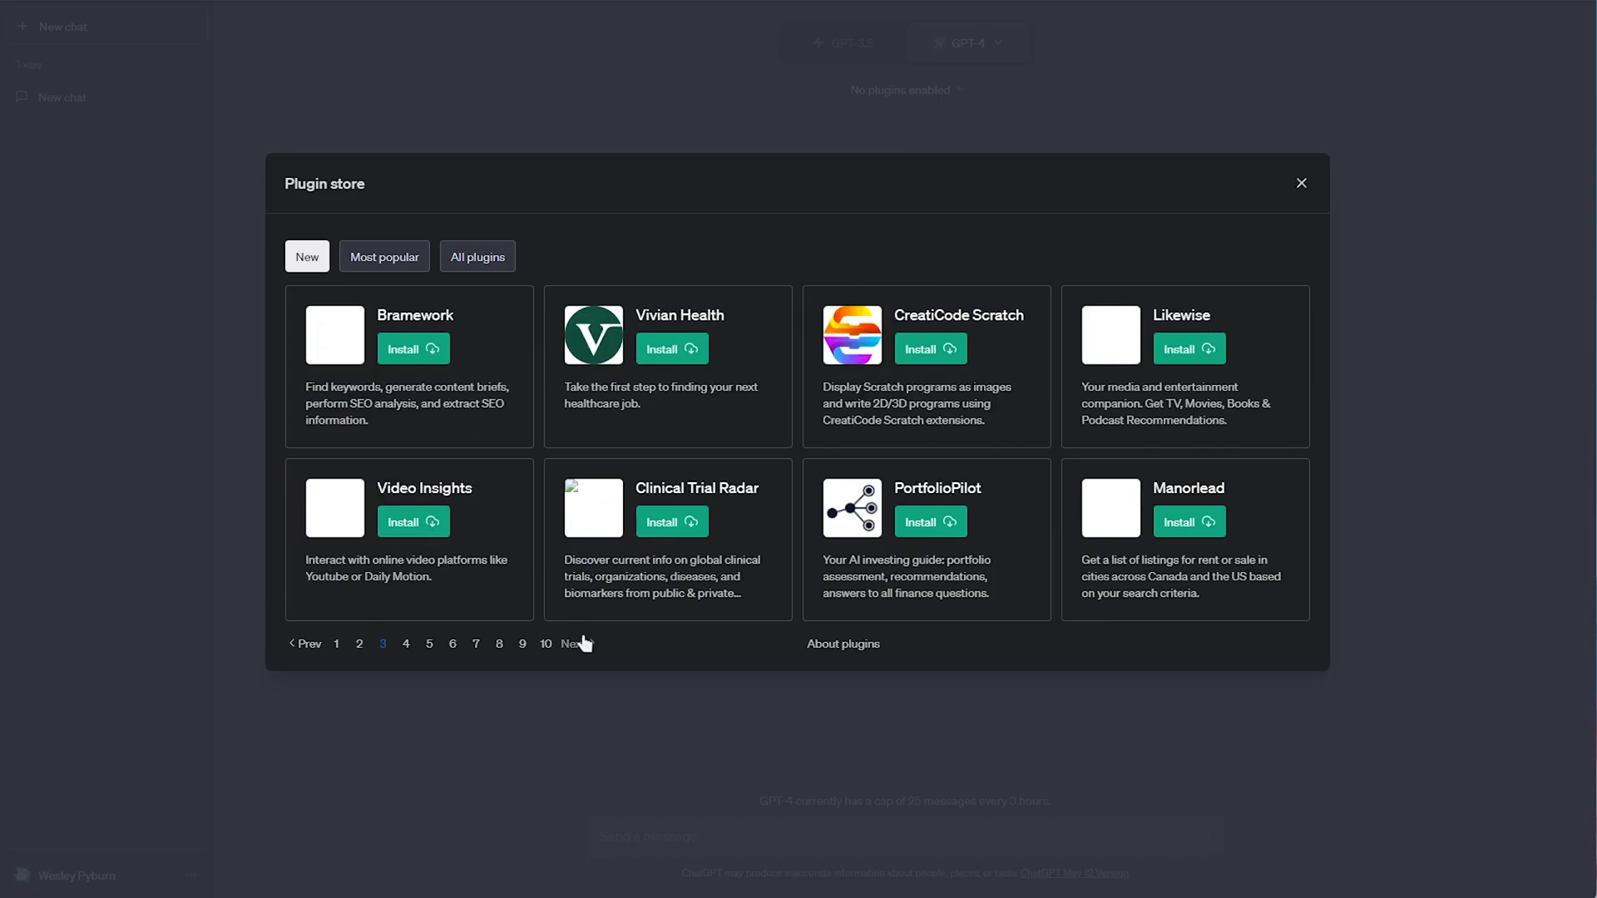
{"action": "left_click", "coordinate": [451, 644]}
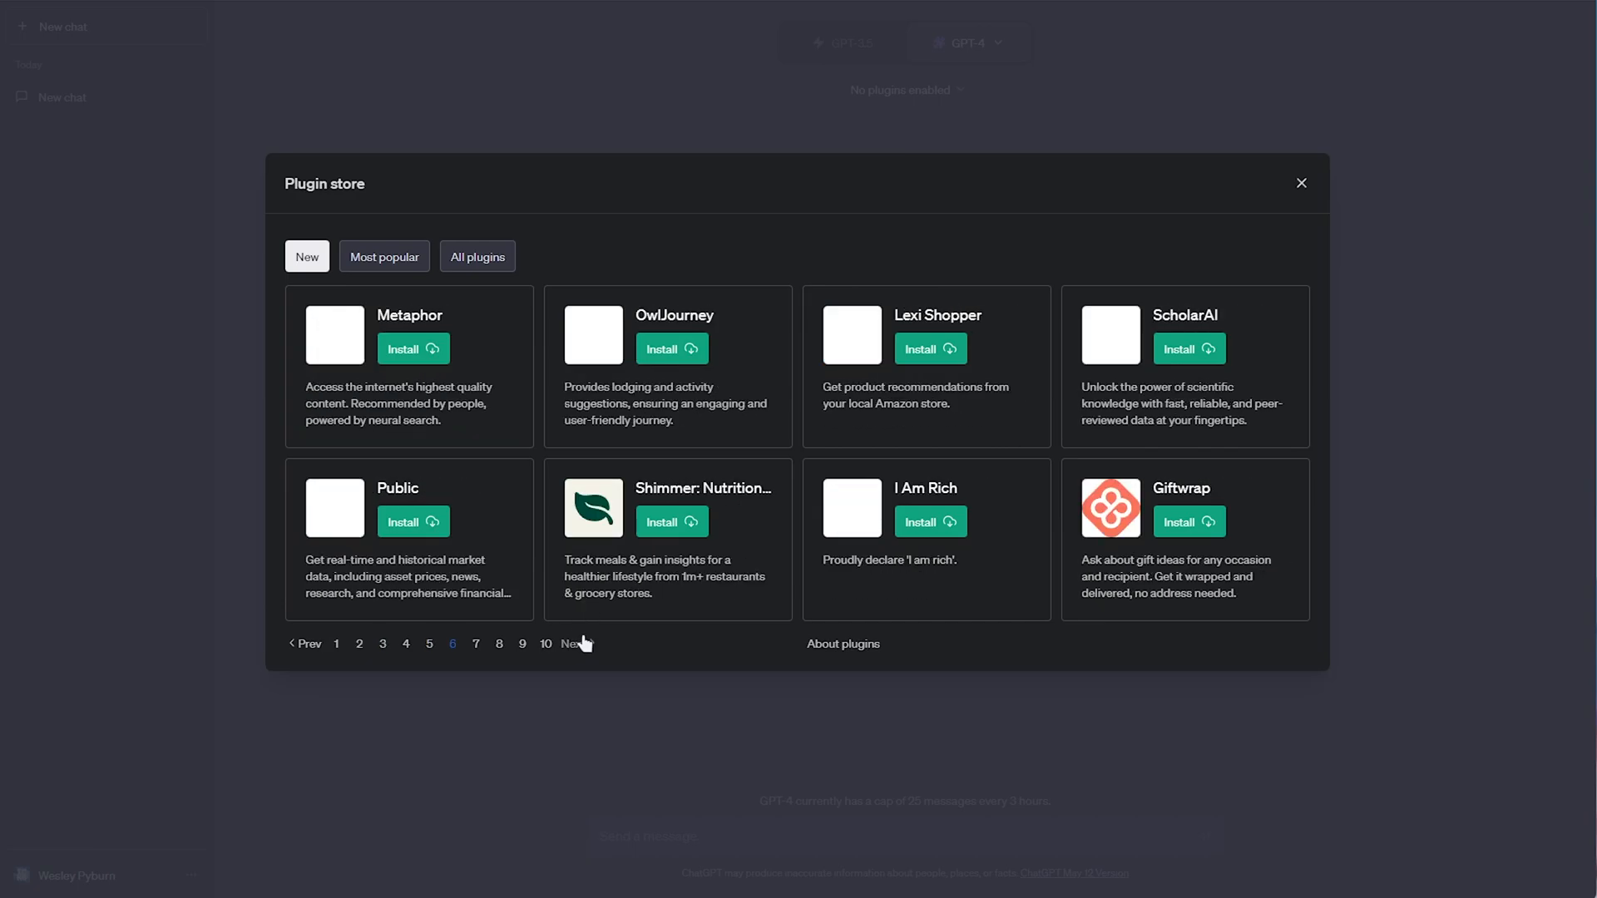
{"action": "left_click", "coordinate": [385, 256]}
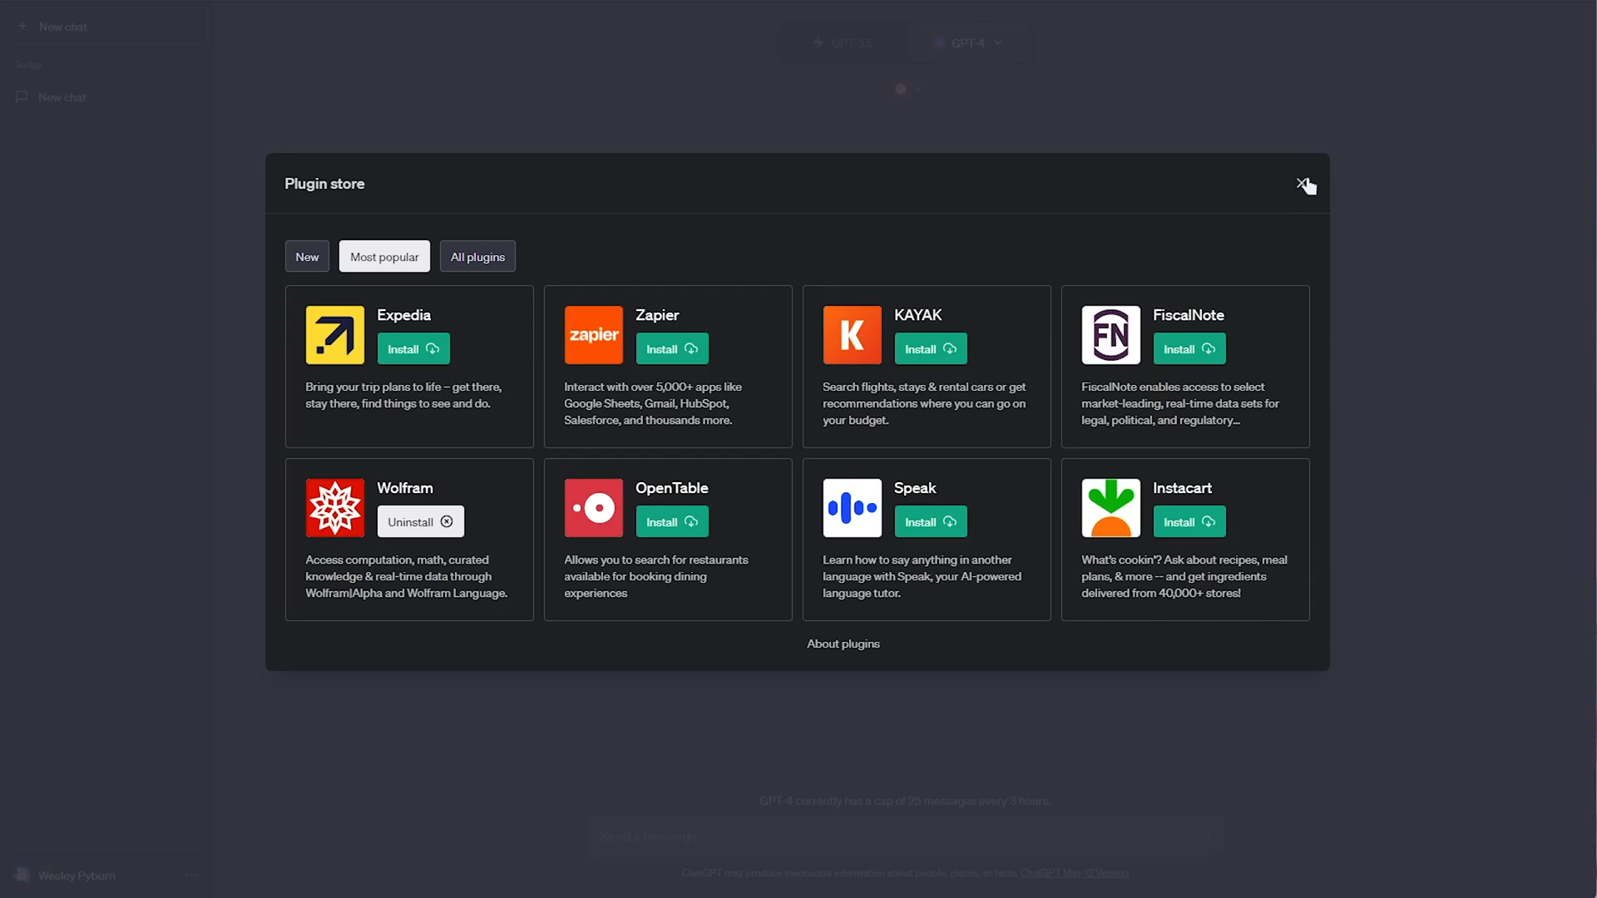
- Close the plugin store, confirm Wolfram is enabled, and focus the message box
{"action": "left_click", "coordinate": [1307, 184]}
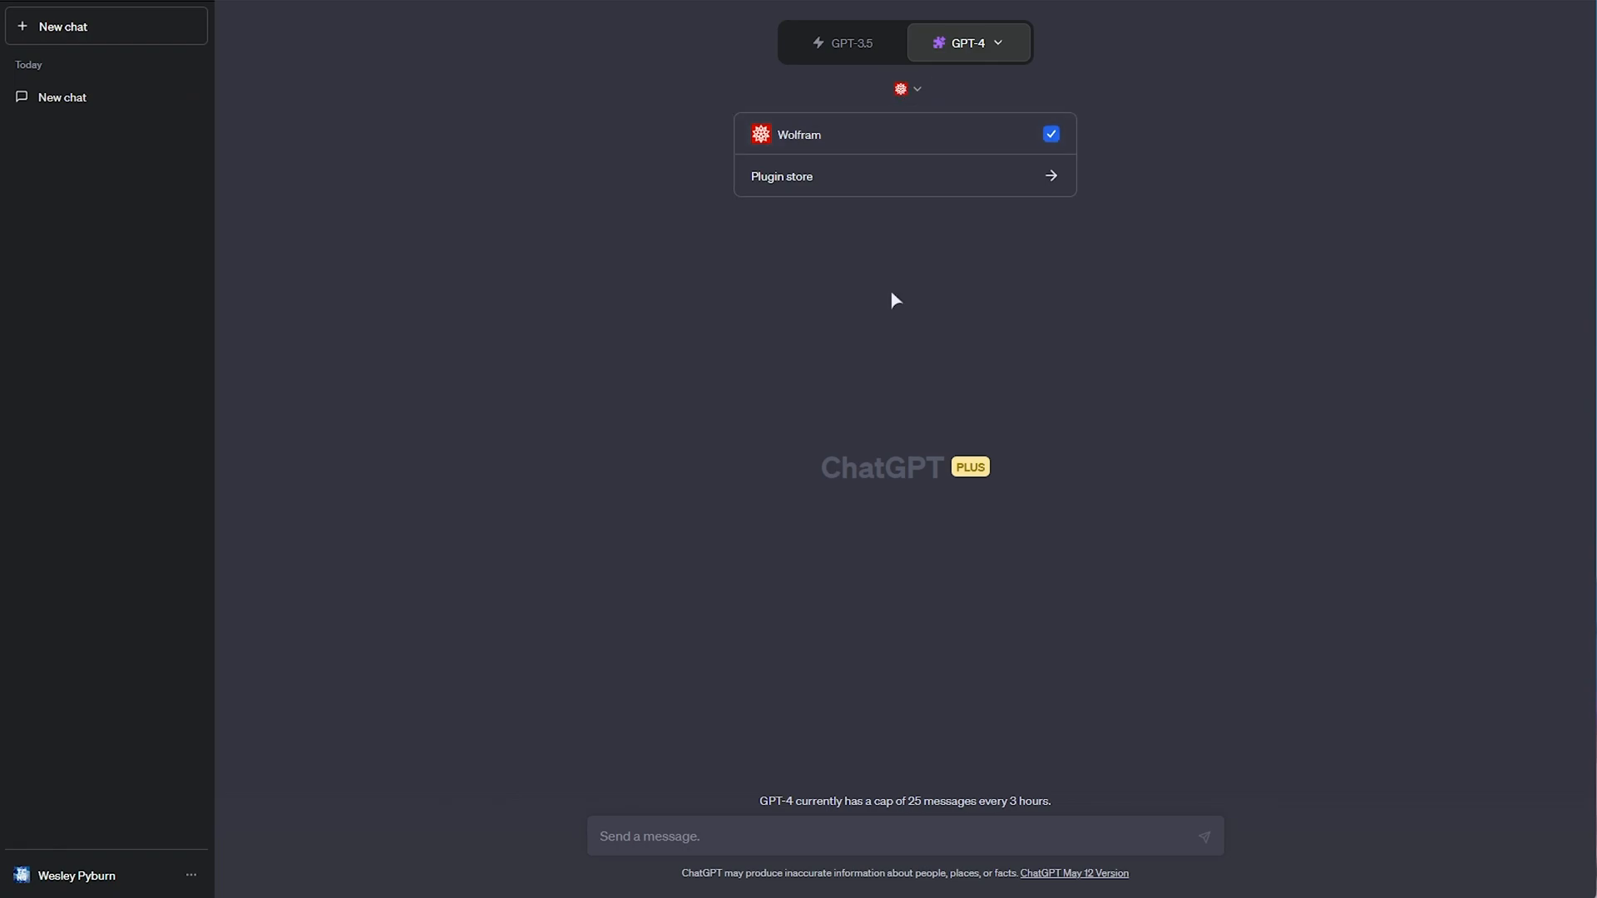
{"action": "mouse_move", "coordinate": [938, 342]}
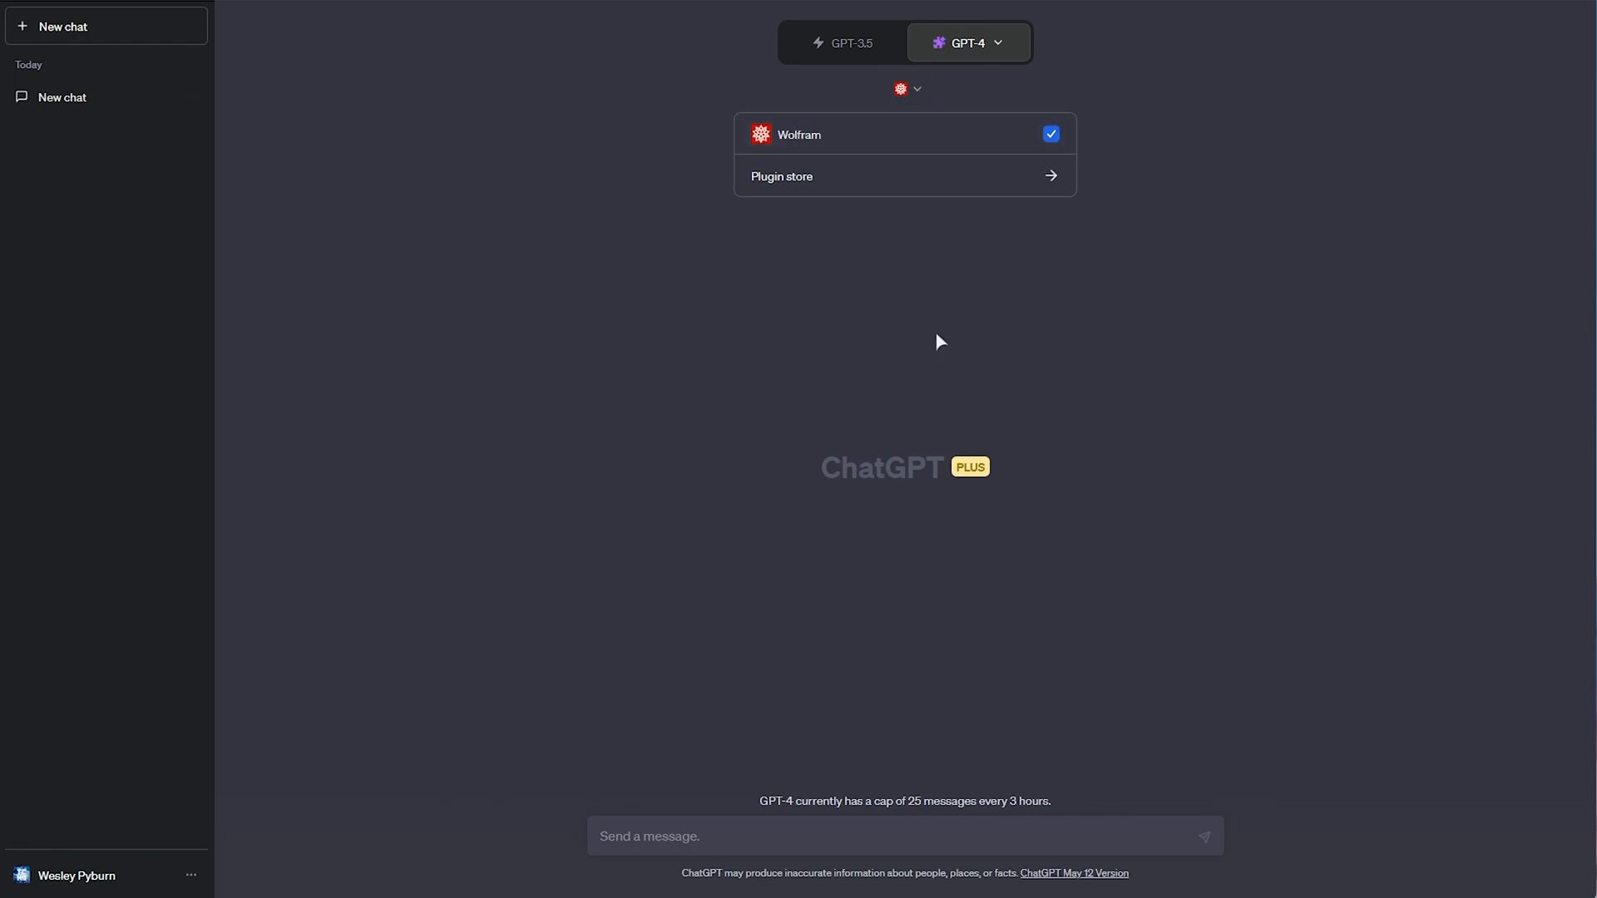
{"action": "mouse_move", "coordinate": [959, 336]}
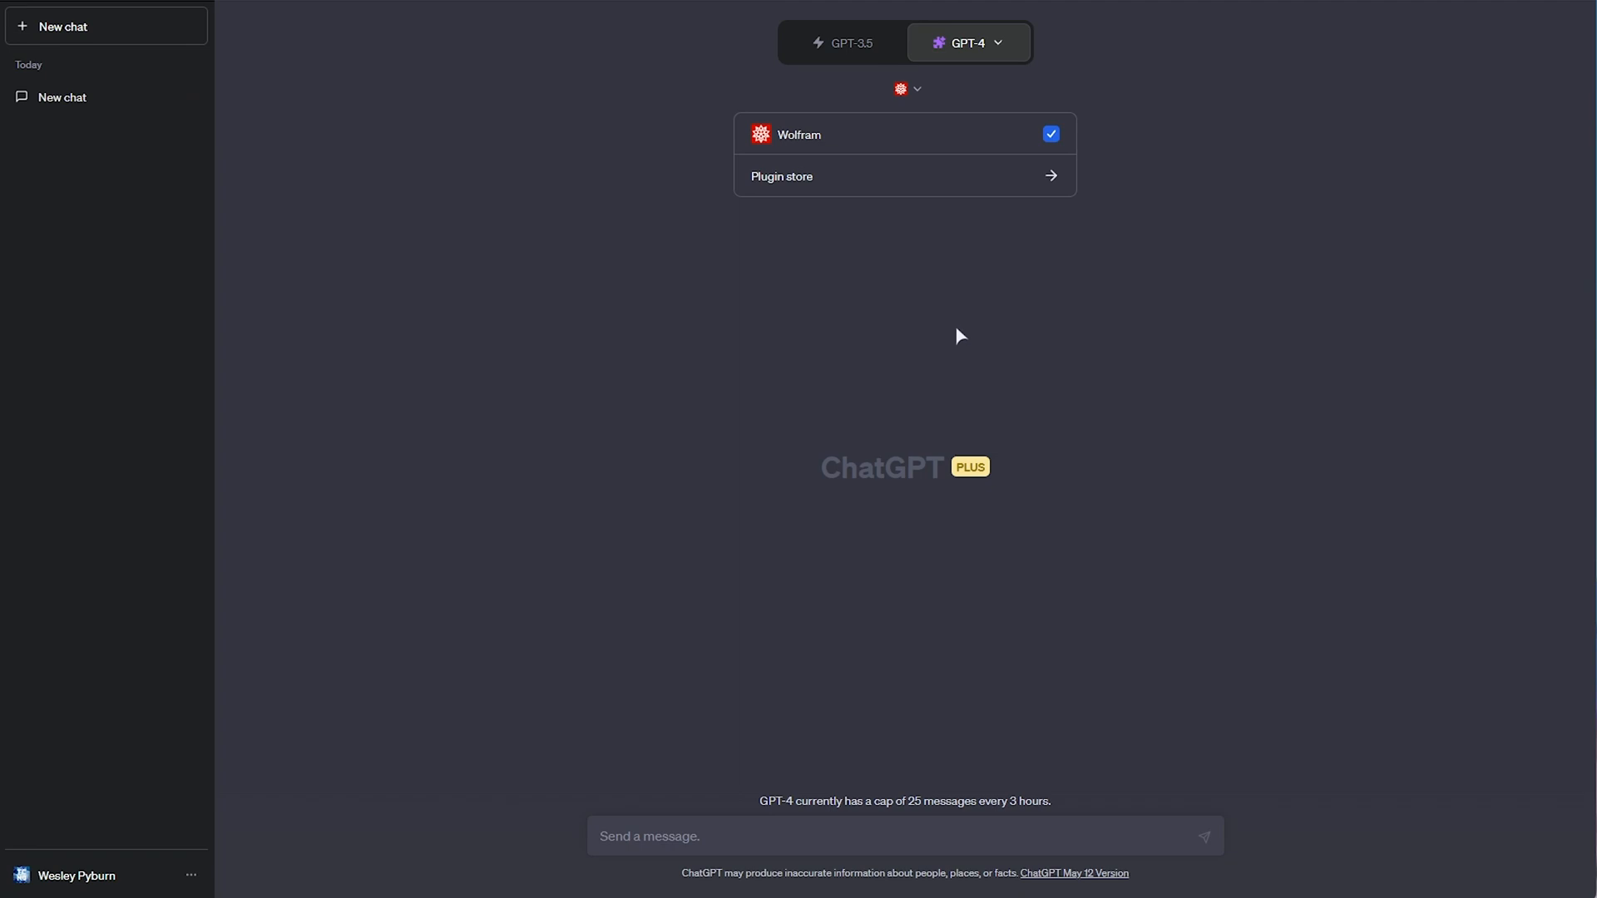
{"action": "mouse_move", "coordinate": [949, 351]}
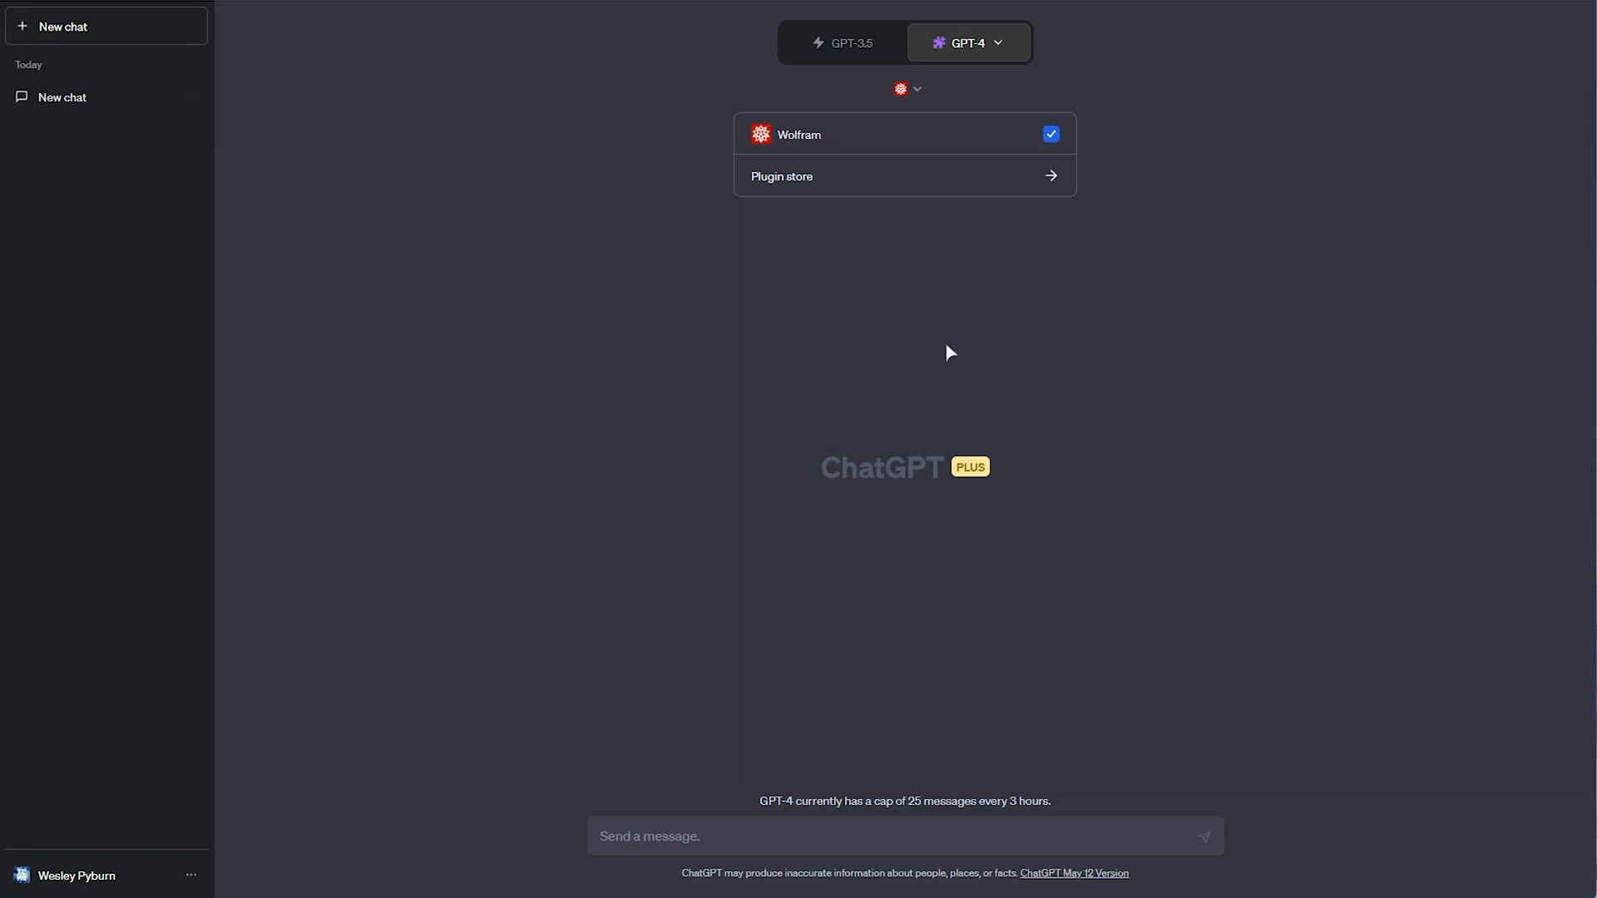
{"action": "left_click", "coordinate": [513, 592]}
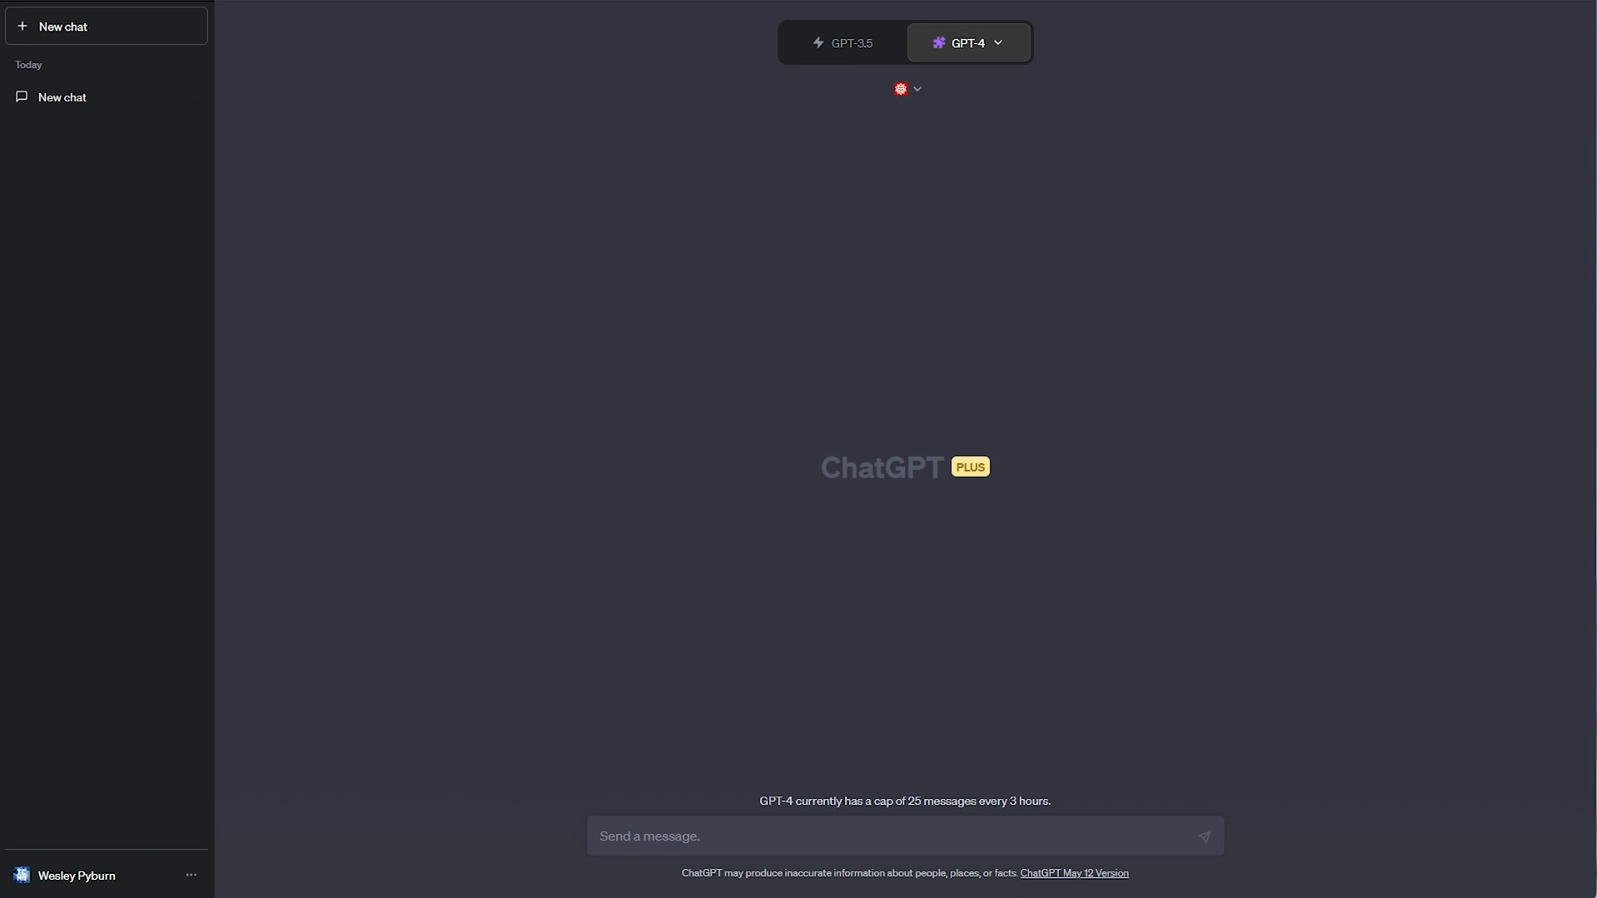
{"action": "left_click", "coordinate": [852, 836]}
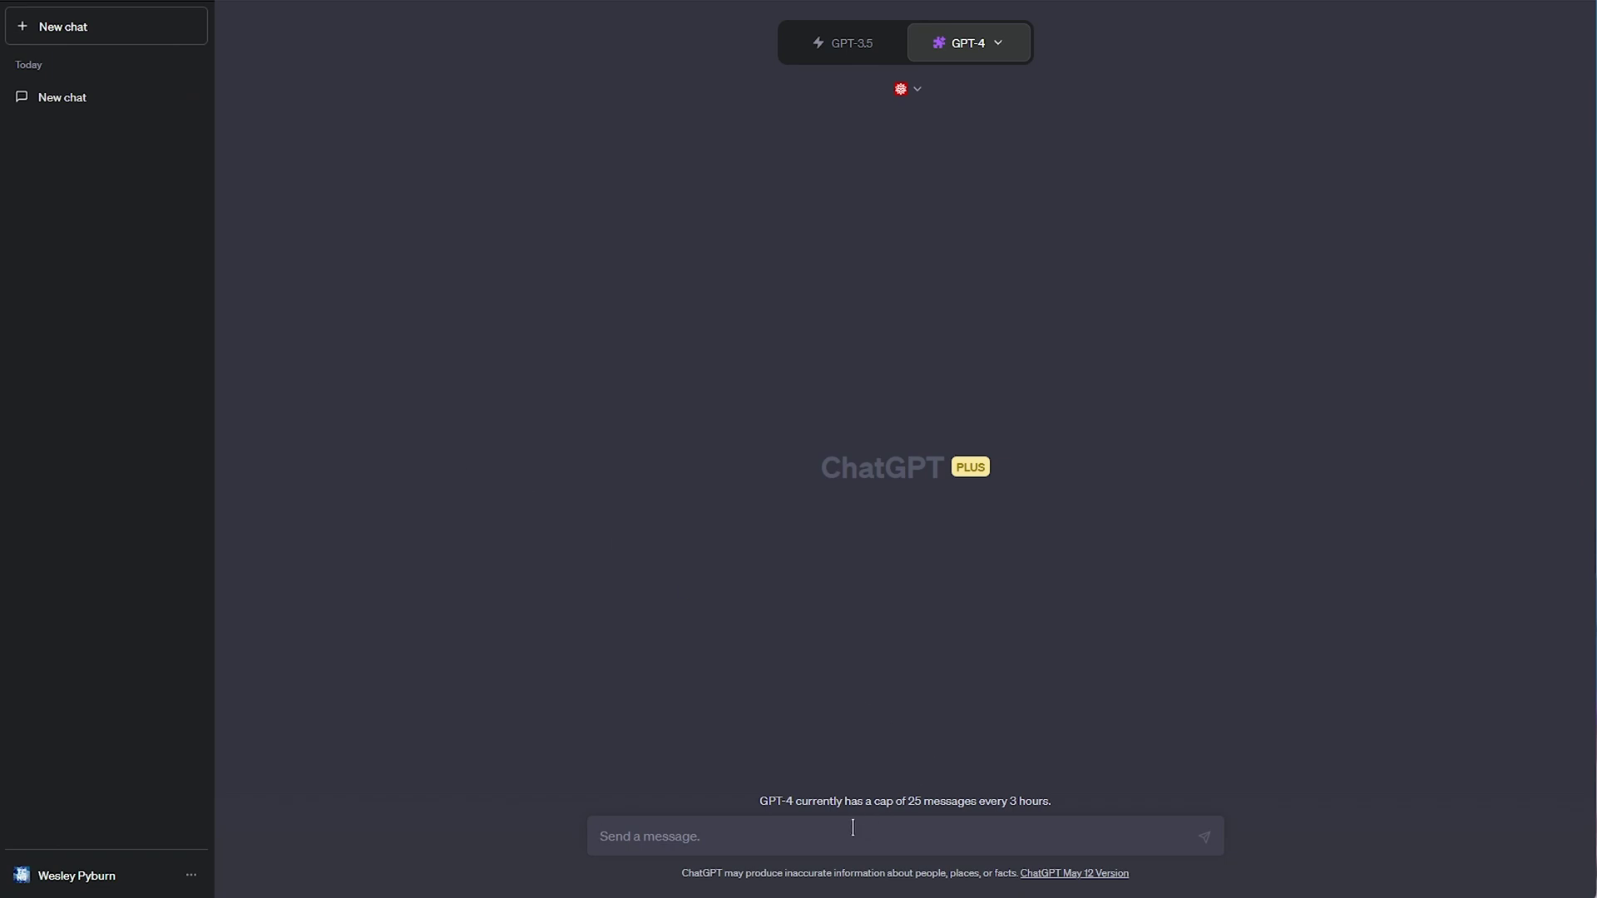
- Ask 'How many Route 66's would it take to stretch from Earth to the Sun?'
{"action": "type", "text": "How many Route"}
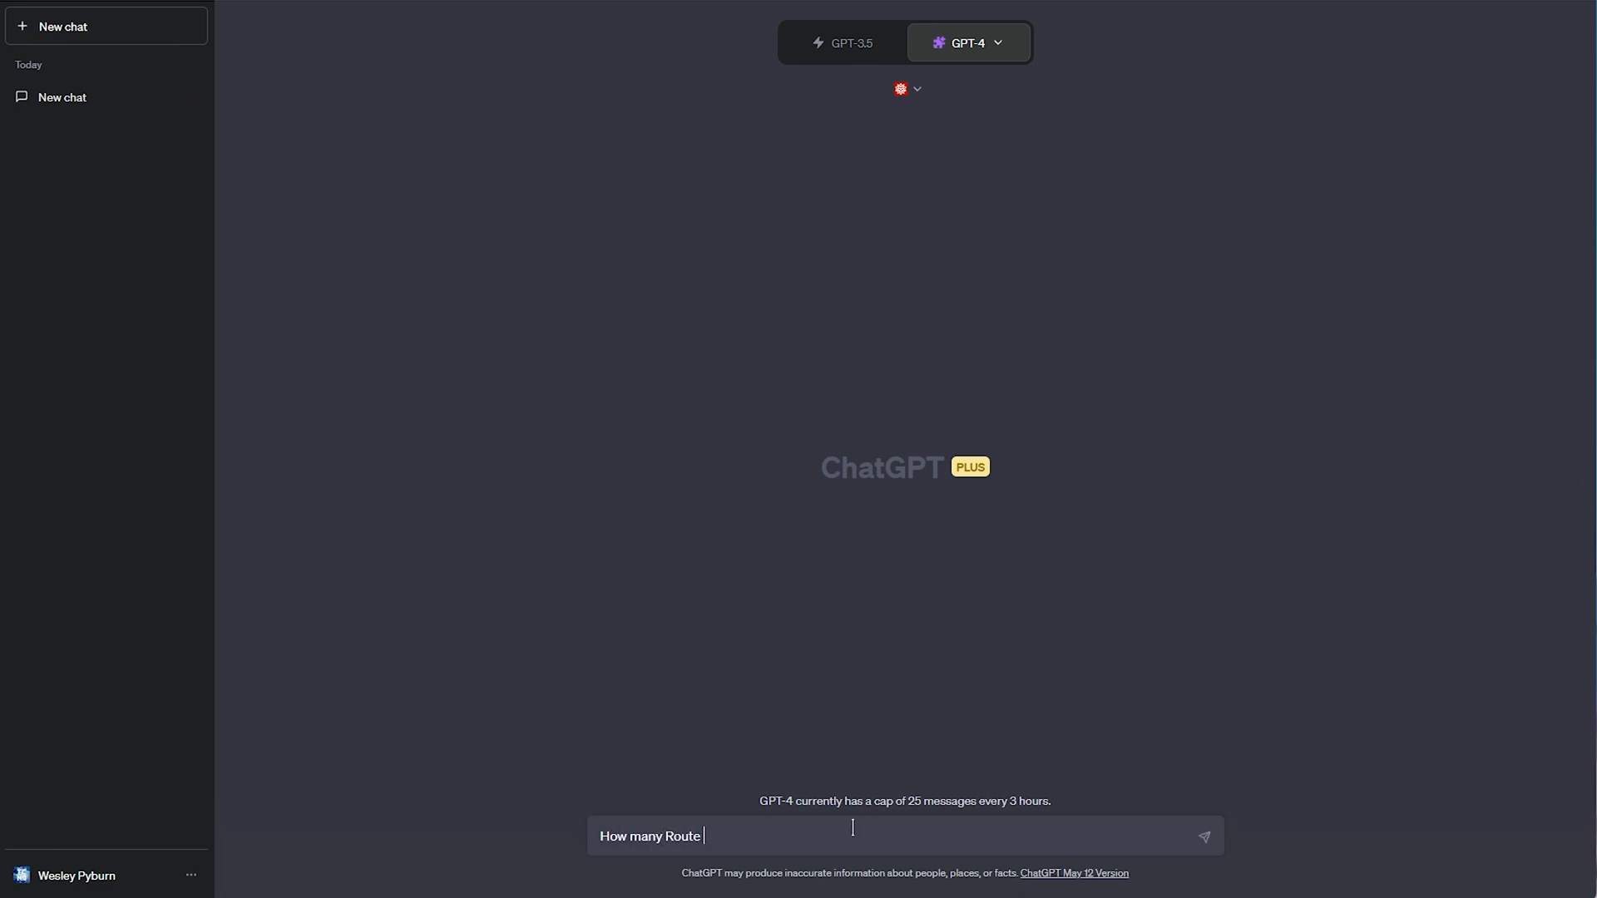
{"action": "type", "text": "66's would it ta"}
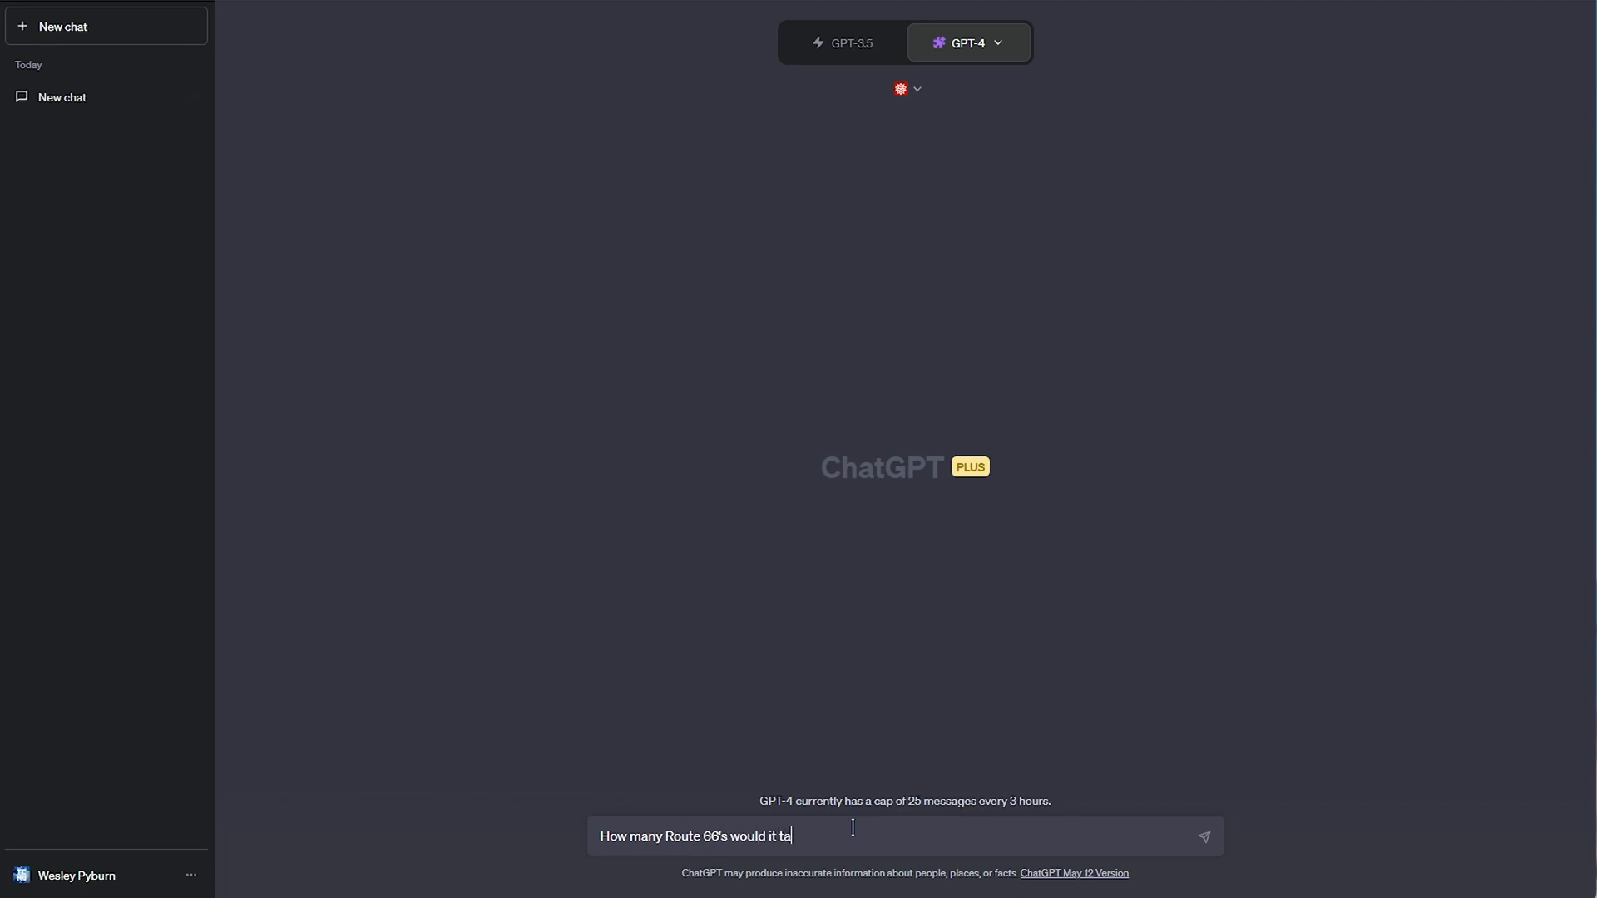
{"action": "type", "text": "ke to stretch from Ear"}
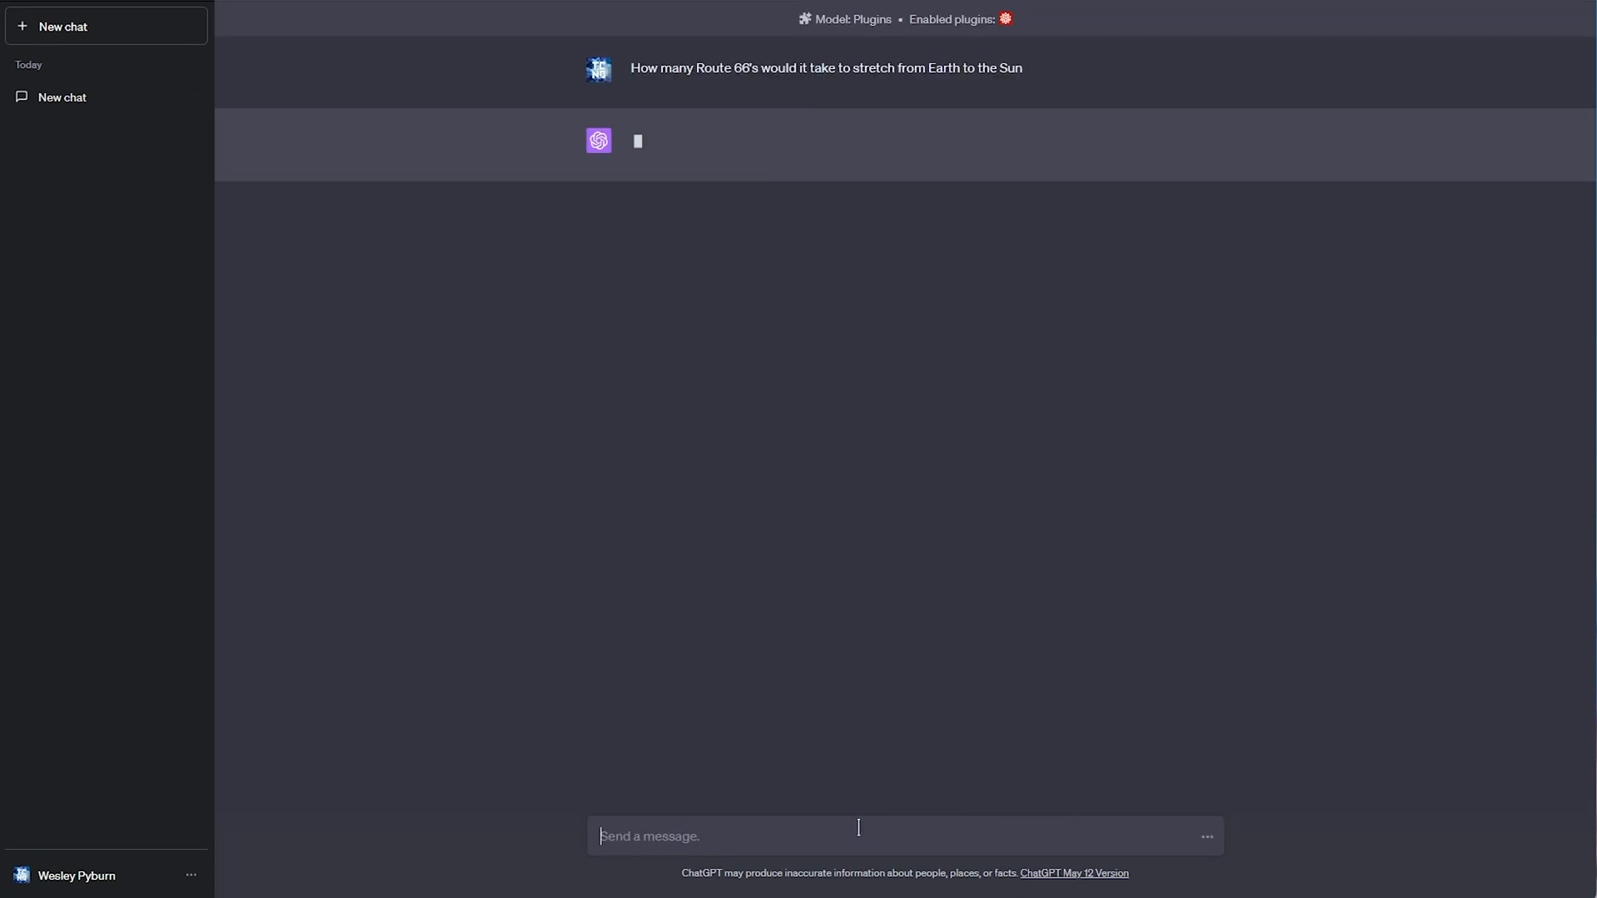
{"action": "mouse_move", "coordinate": [674, 42]}
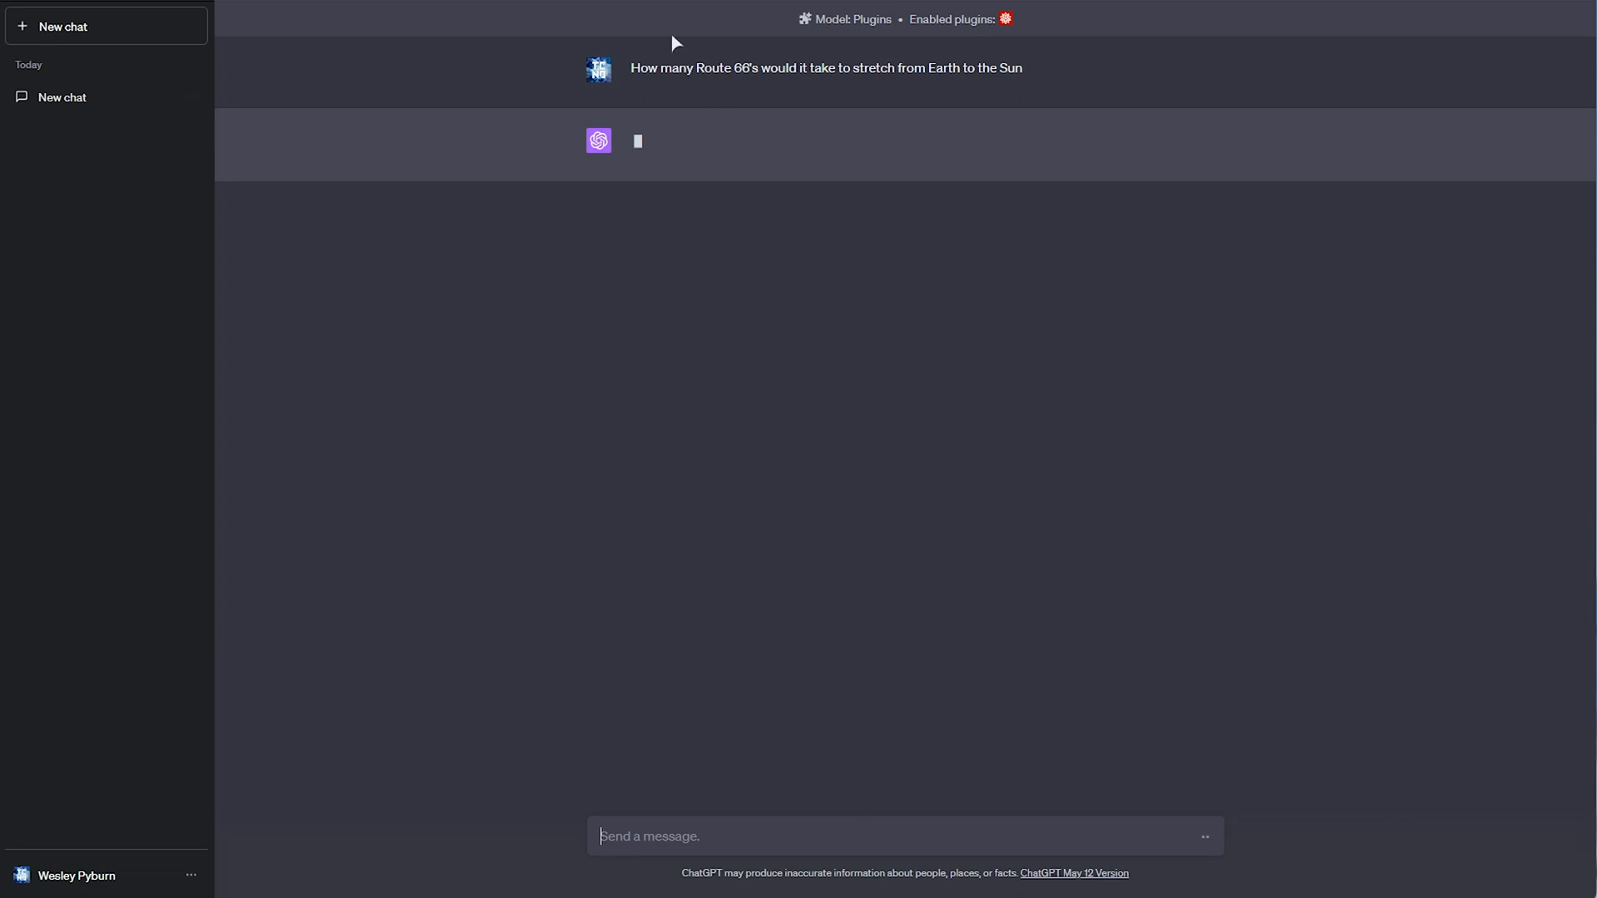
{"action": "mouse_move", "coordinate": [927, 74]}
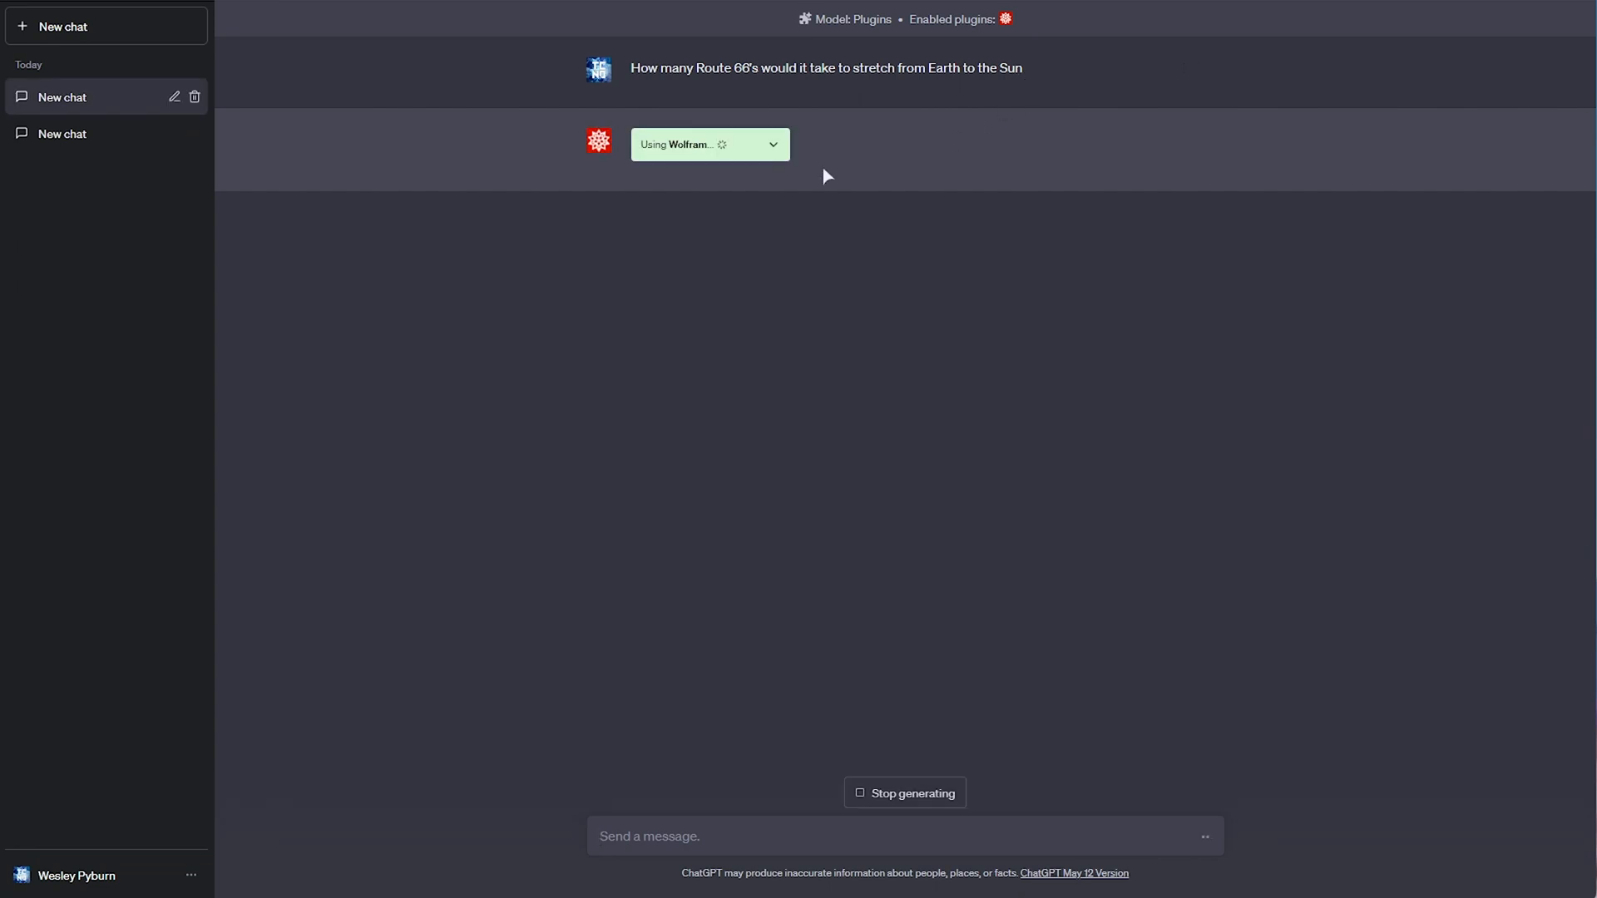
{"action": "mouse_move", "coordinate": [1003, 87]}
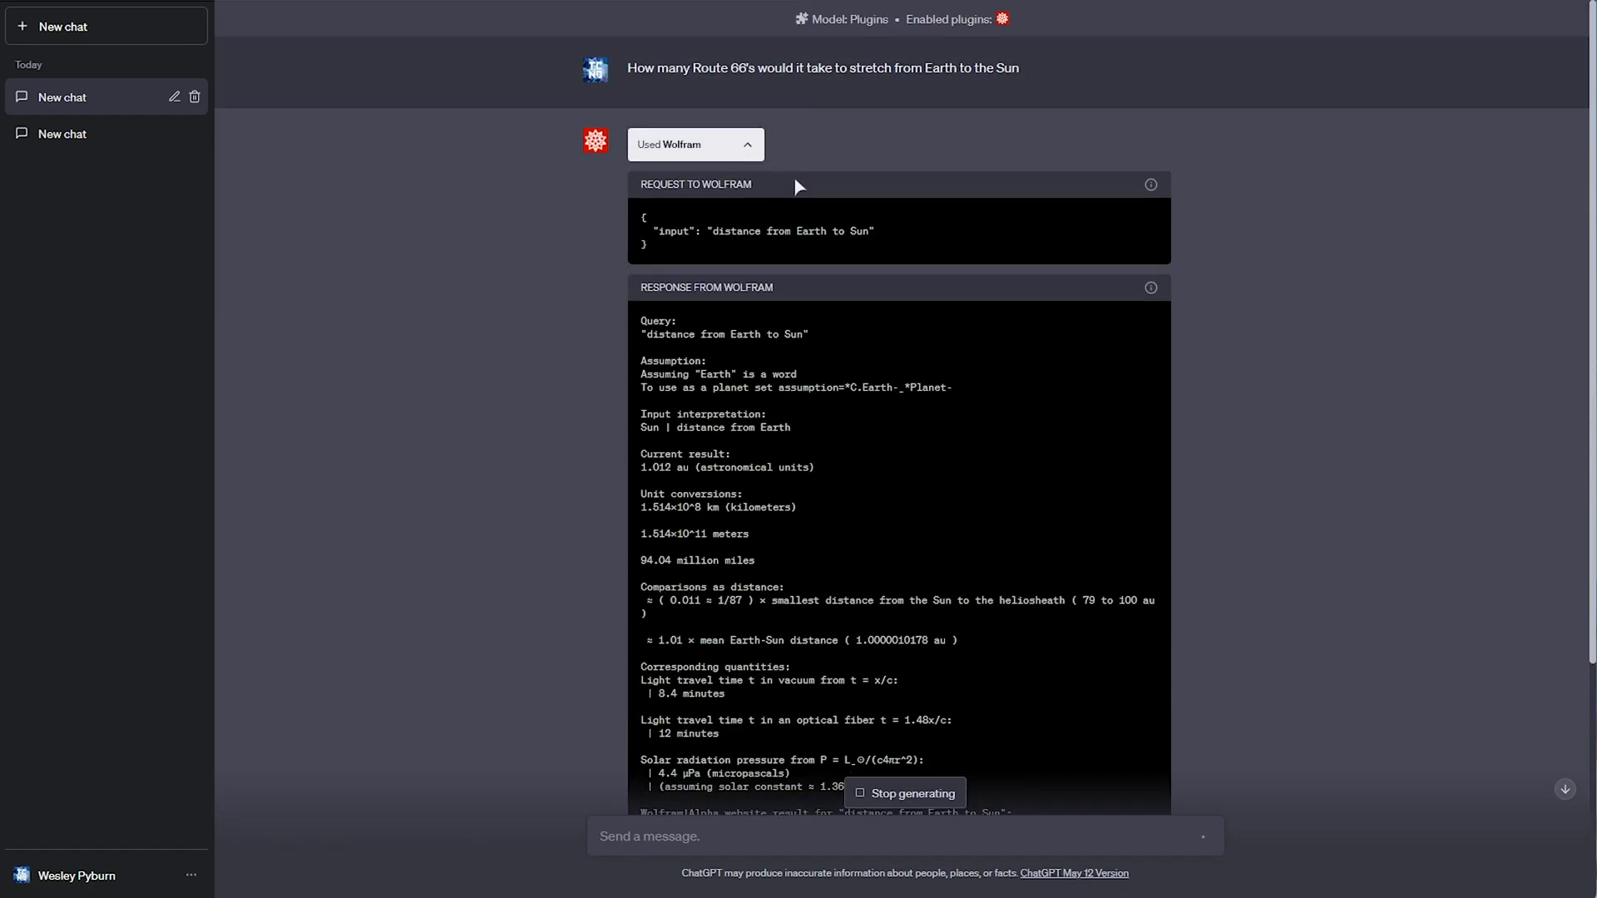
- Expand the Used Wolfram details showing Route 66 at 2,448 miles and 94.04 million ÷ 2448
{"action": "scroll", "scroll_direction": "down", "scroll_amount": 3}
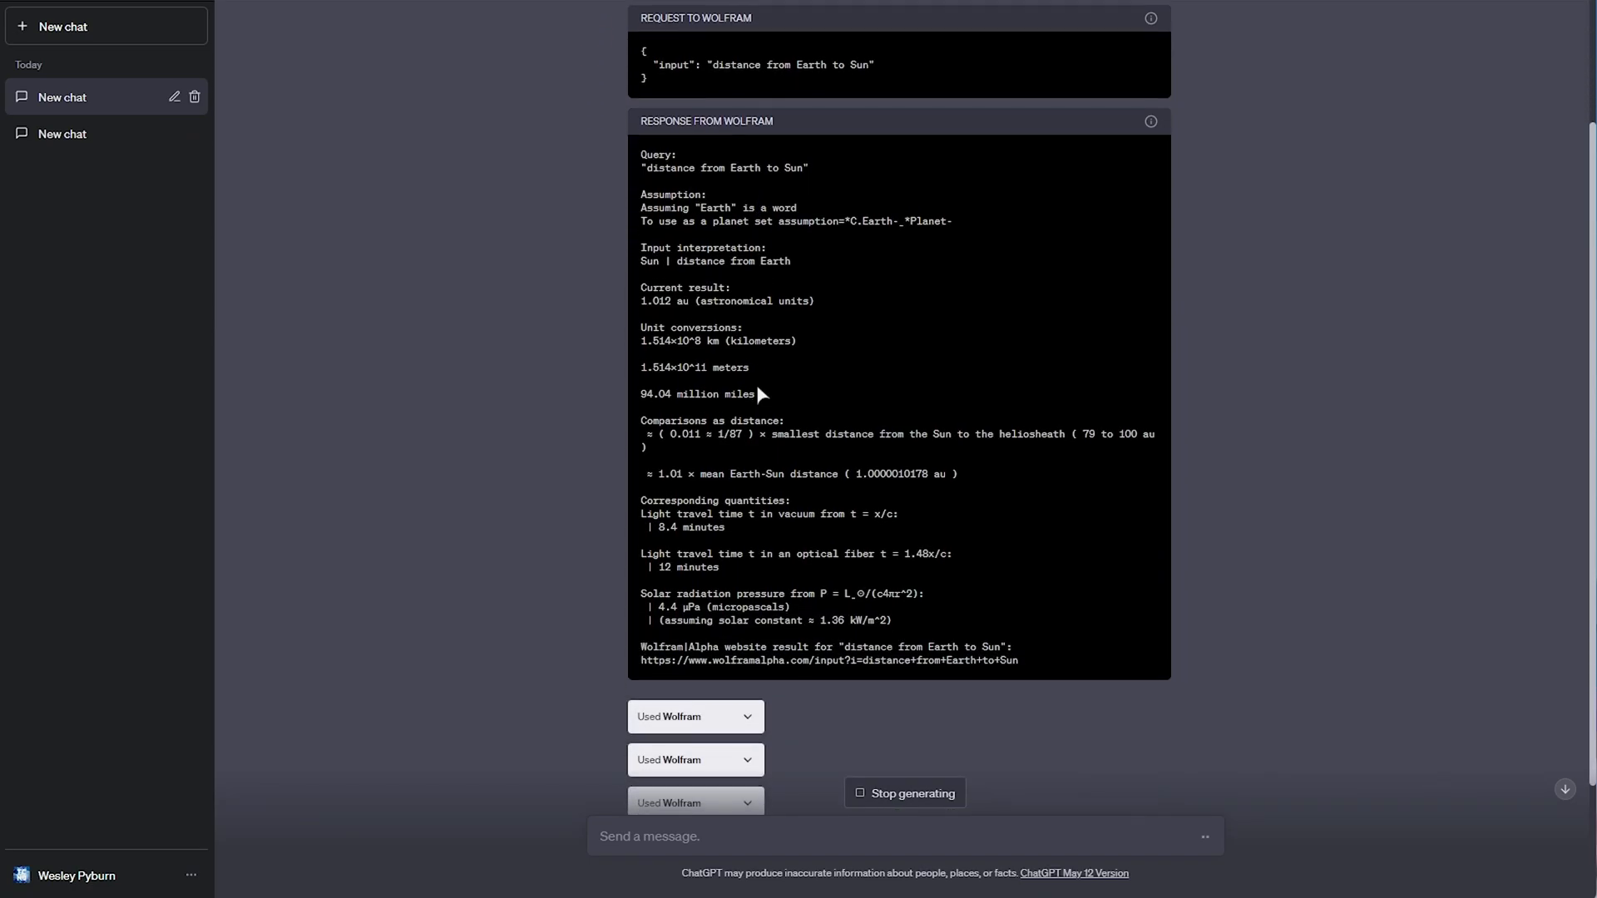
{"action": "scroll", "scroll_direction": "down", "scroll_amount": 3}
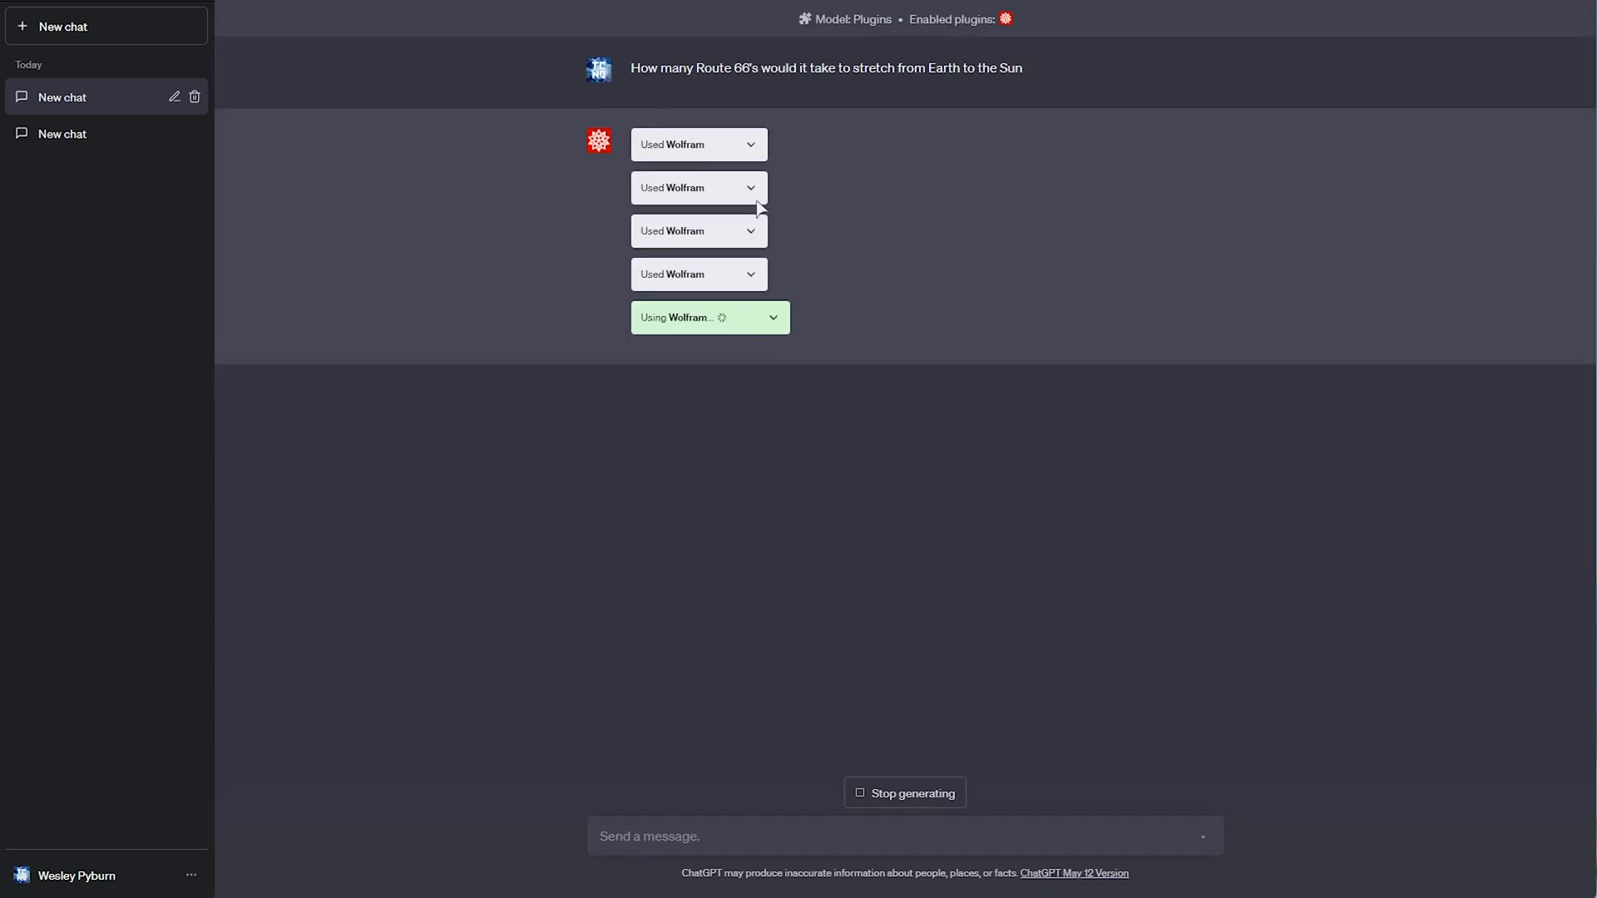
{"action": "left_click", "coordinate": [749, 187]}
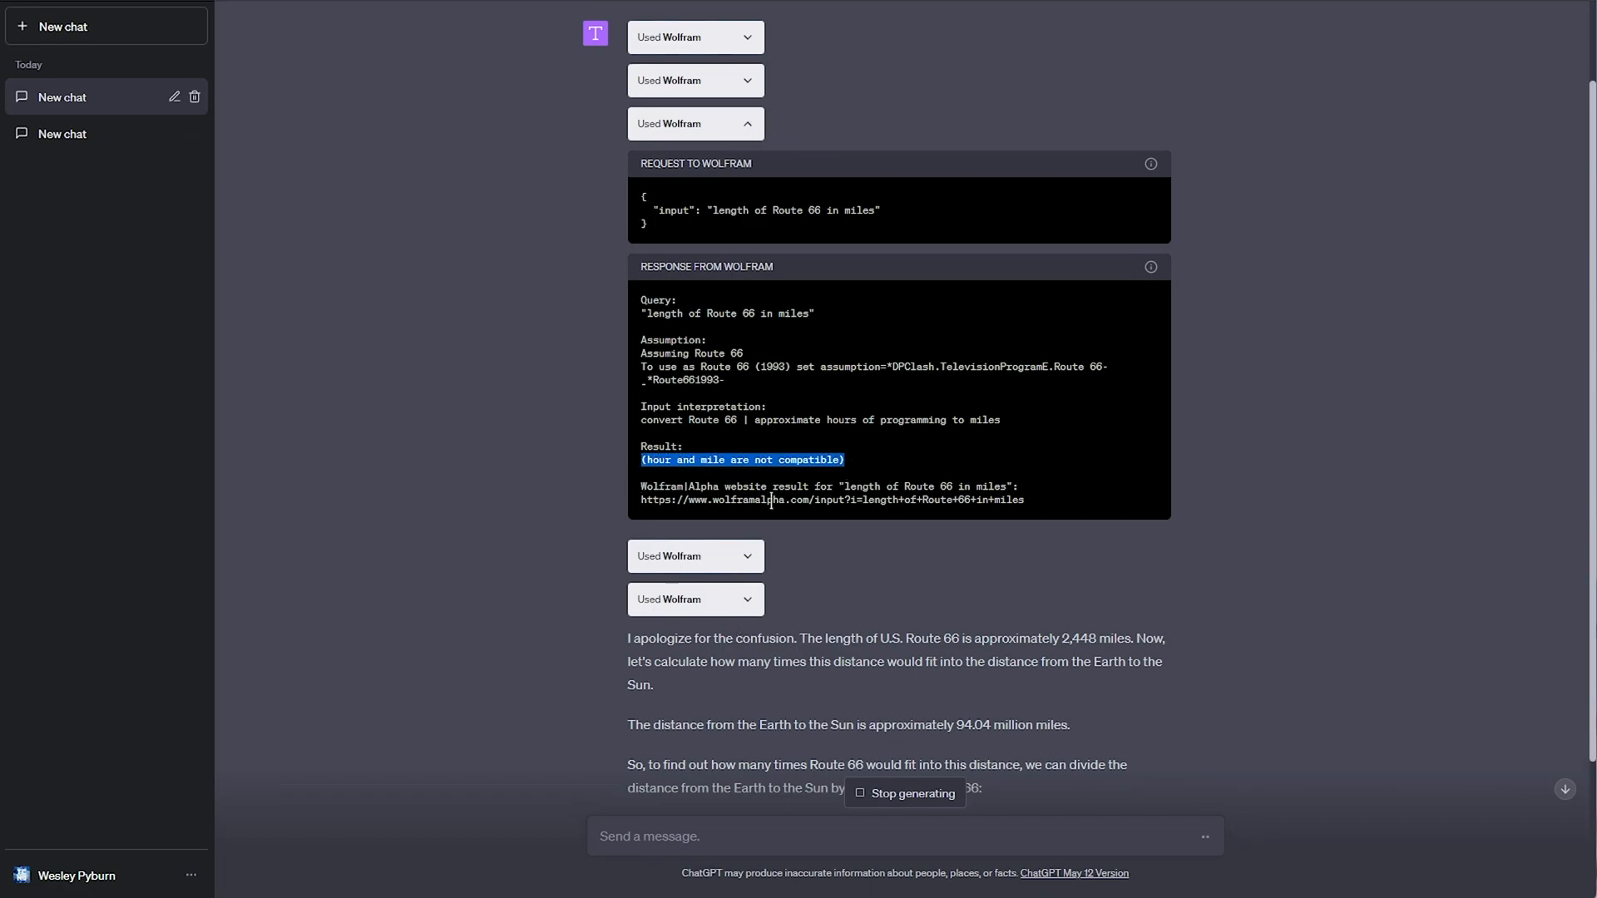
{"action": "scroll", "scroll_direction": "down", "scroll_amount": 3}
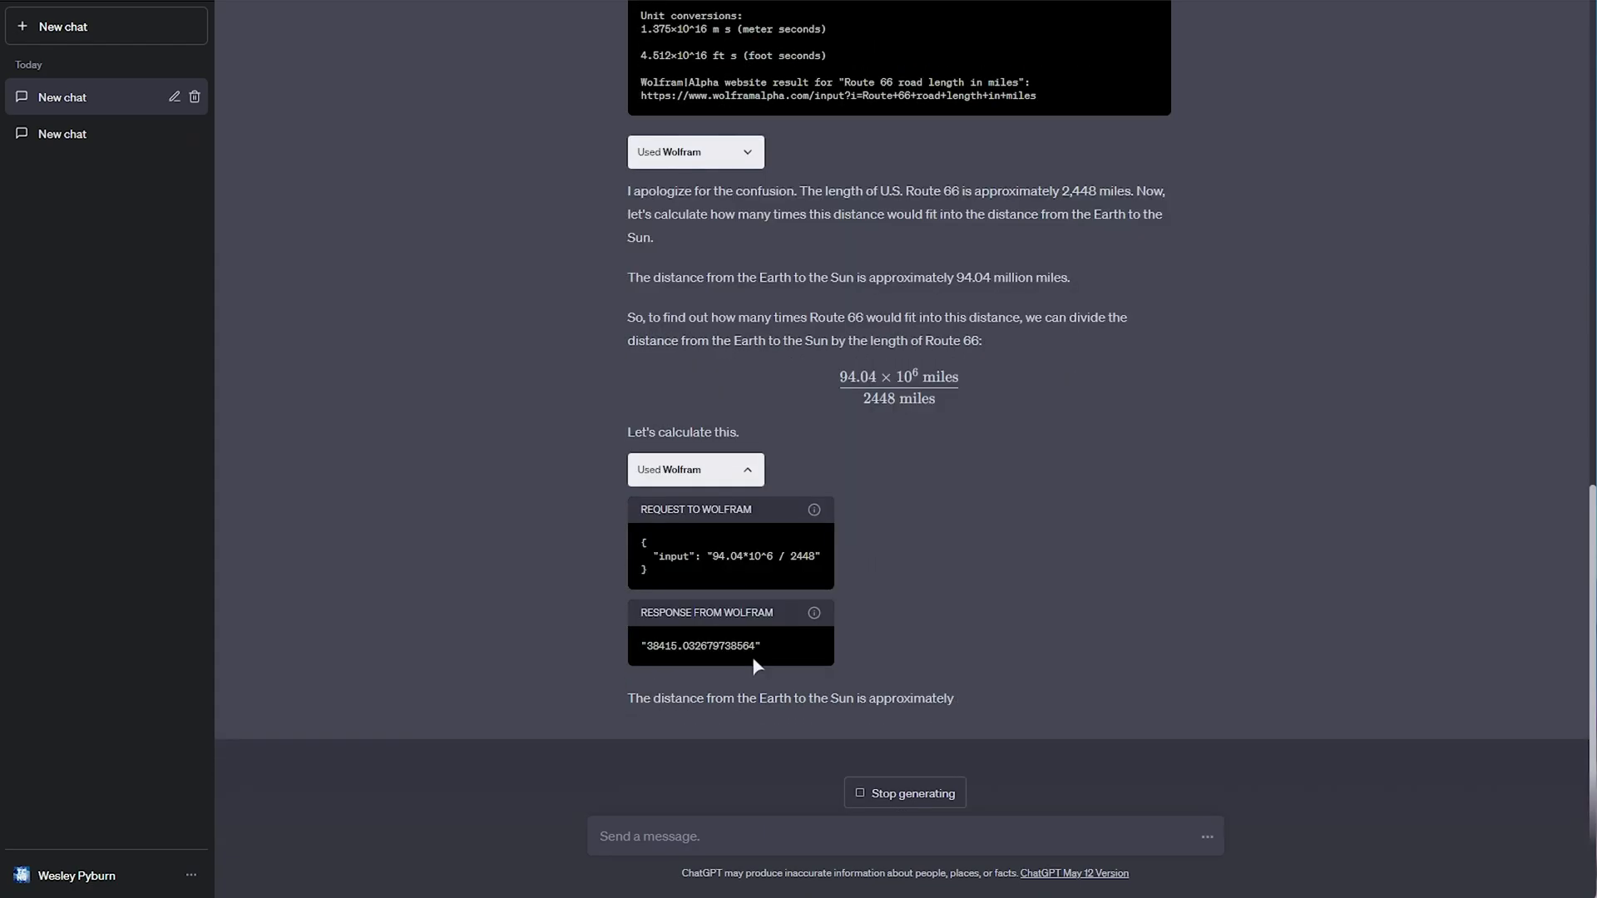
- Review the finished ~38,415 answer at the top of the chat, then open a new chat
{"action": "double_click", "coordinate": [699, 645]}
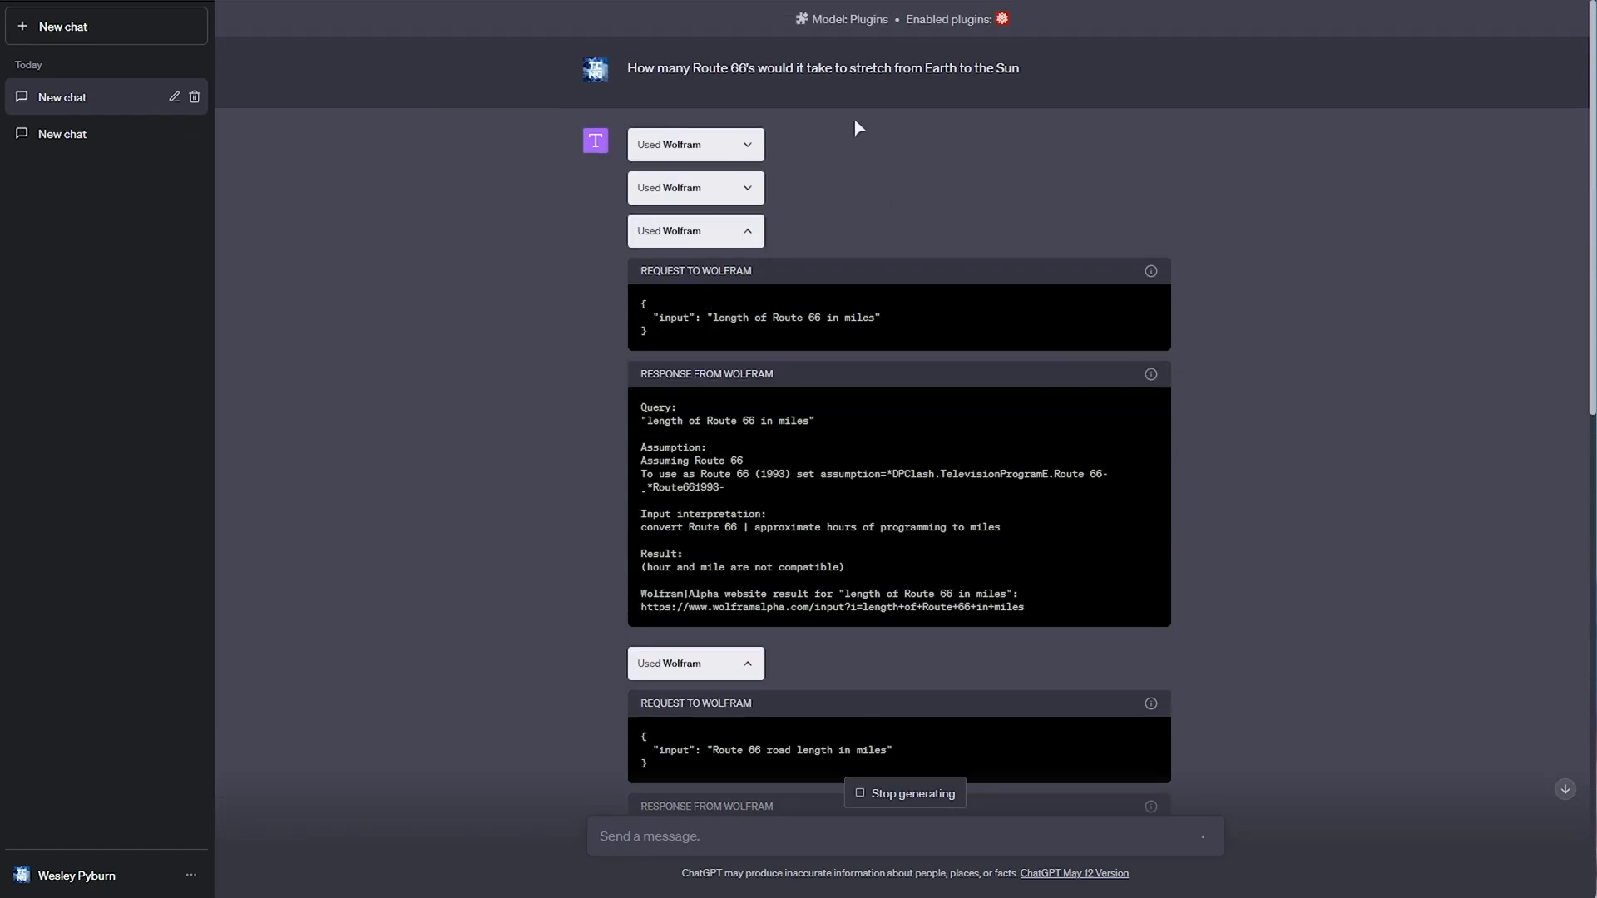
{"action": "mouse_move", "coordinate": [973, 17]}
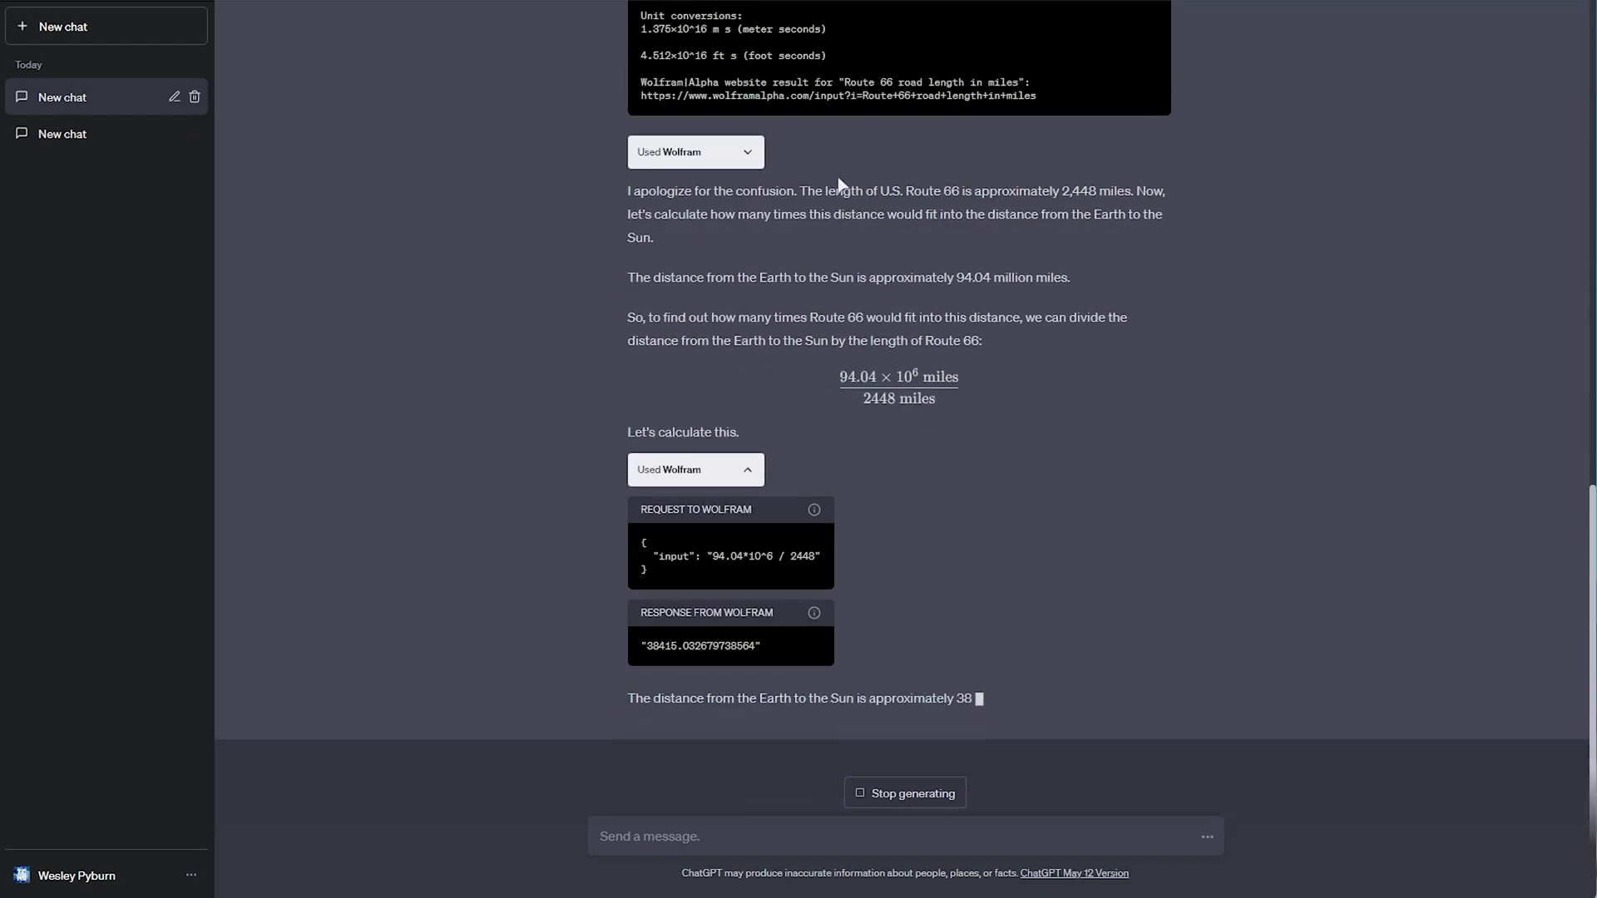
{"action": "mouse_move", "coordinate": [774, 482]}
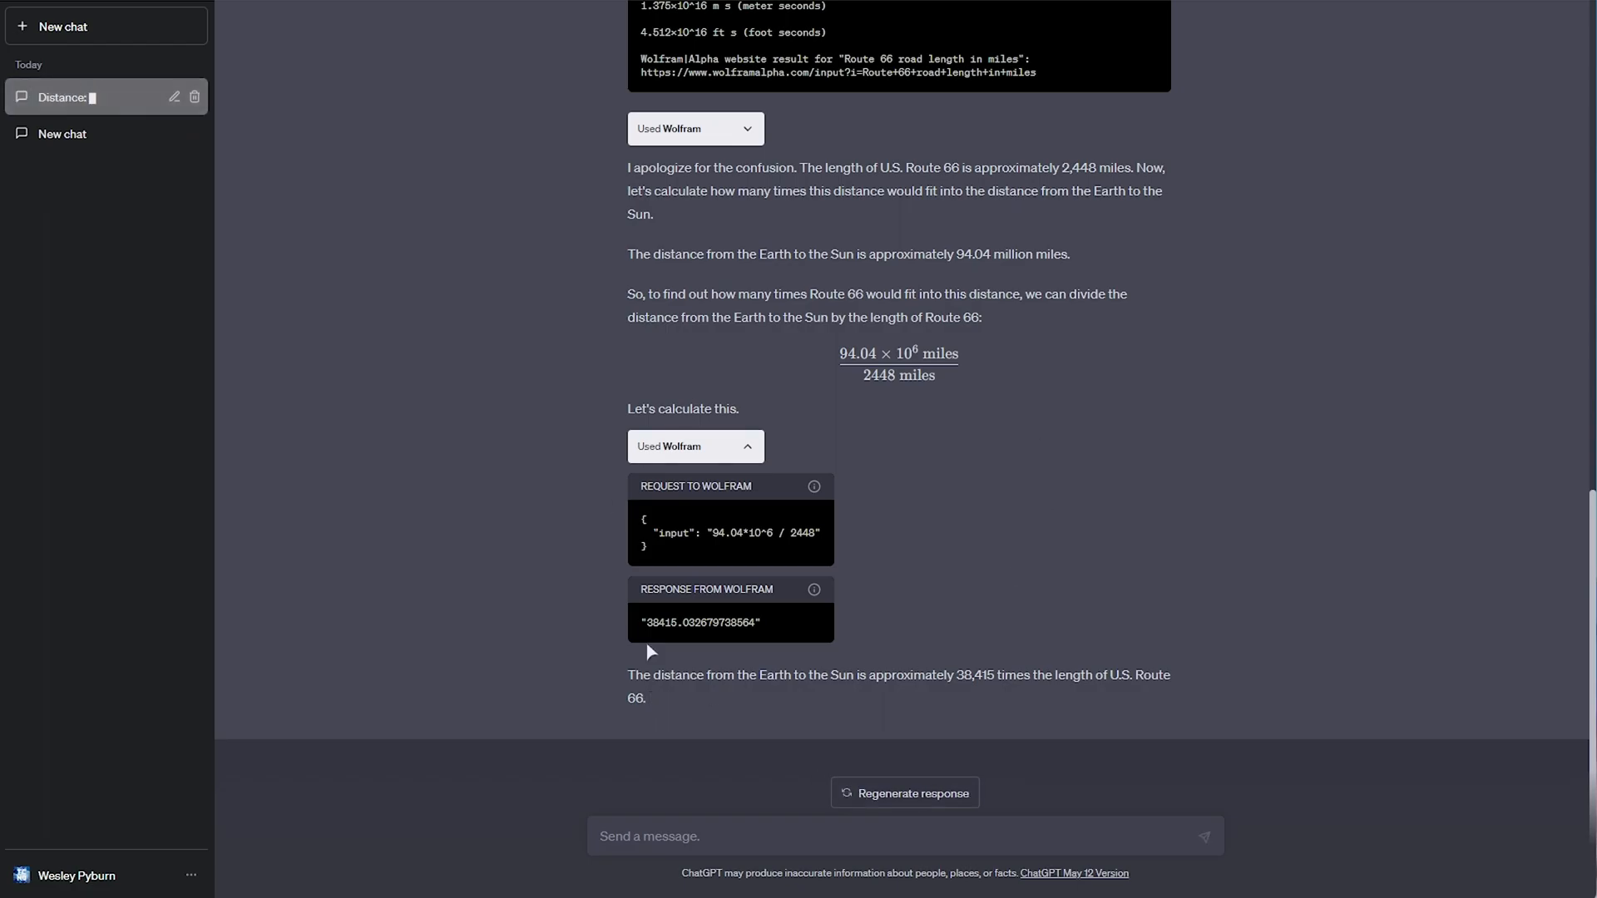
{"action": "scroll", "scroll_direction": "up", "scroll_amount": 3}
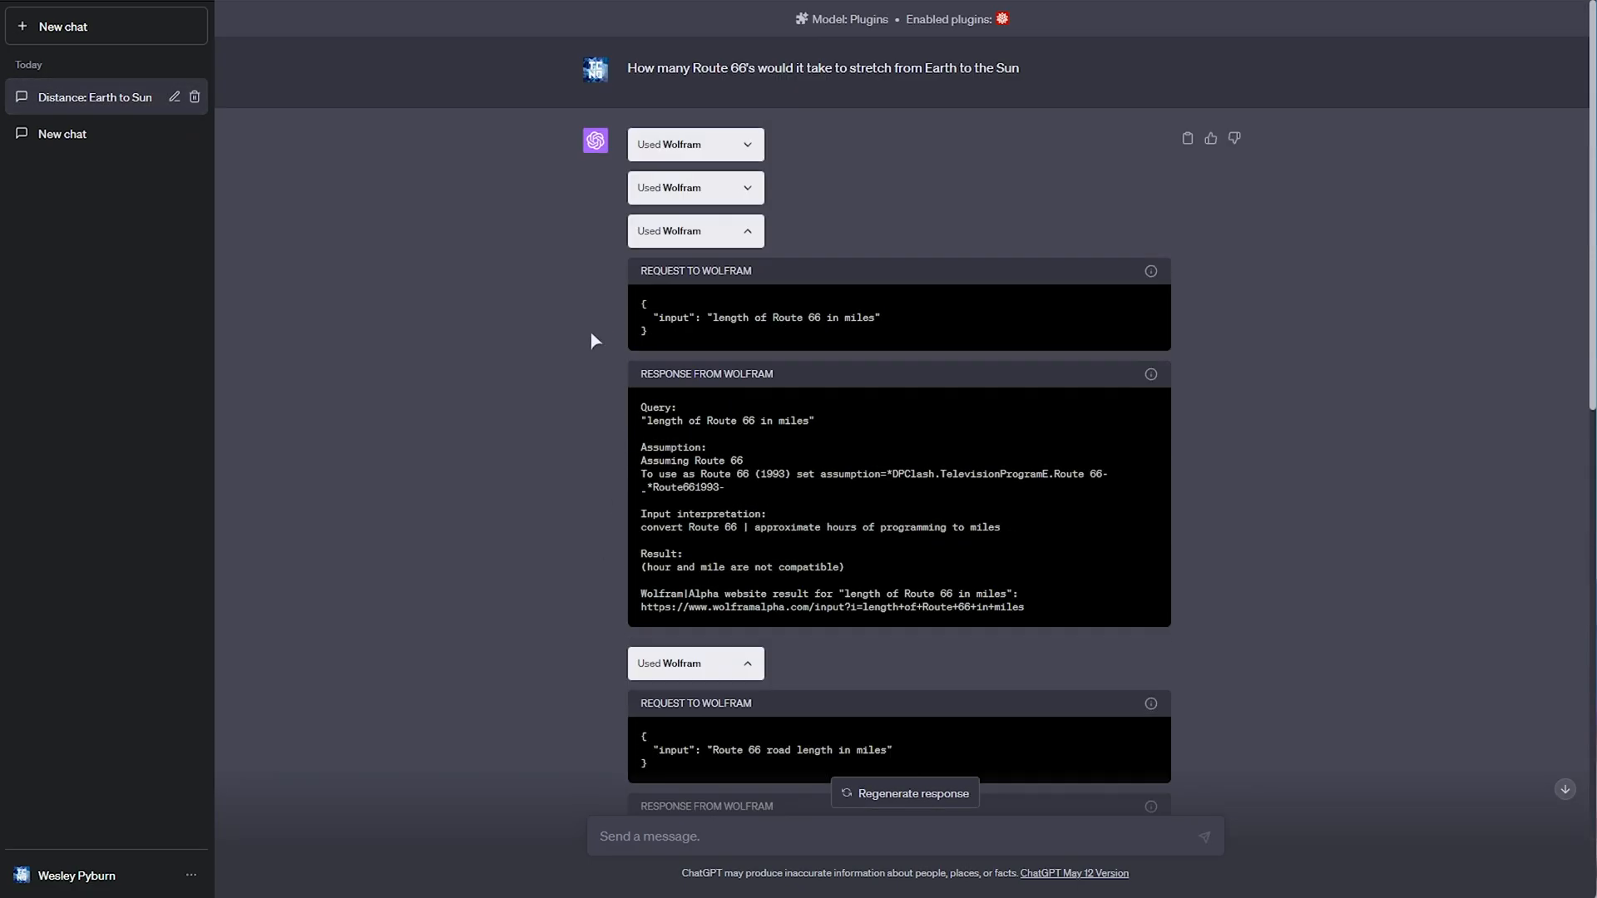
{"action": "left_click", "coordinate": [63, 26]}
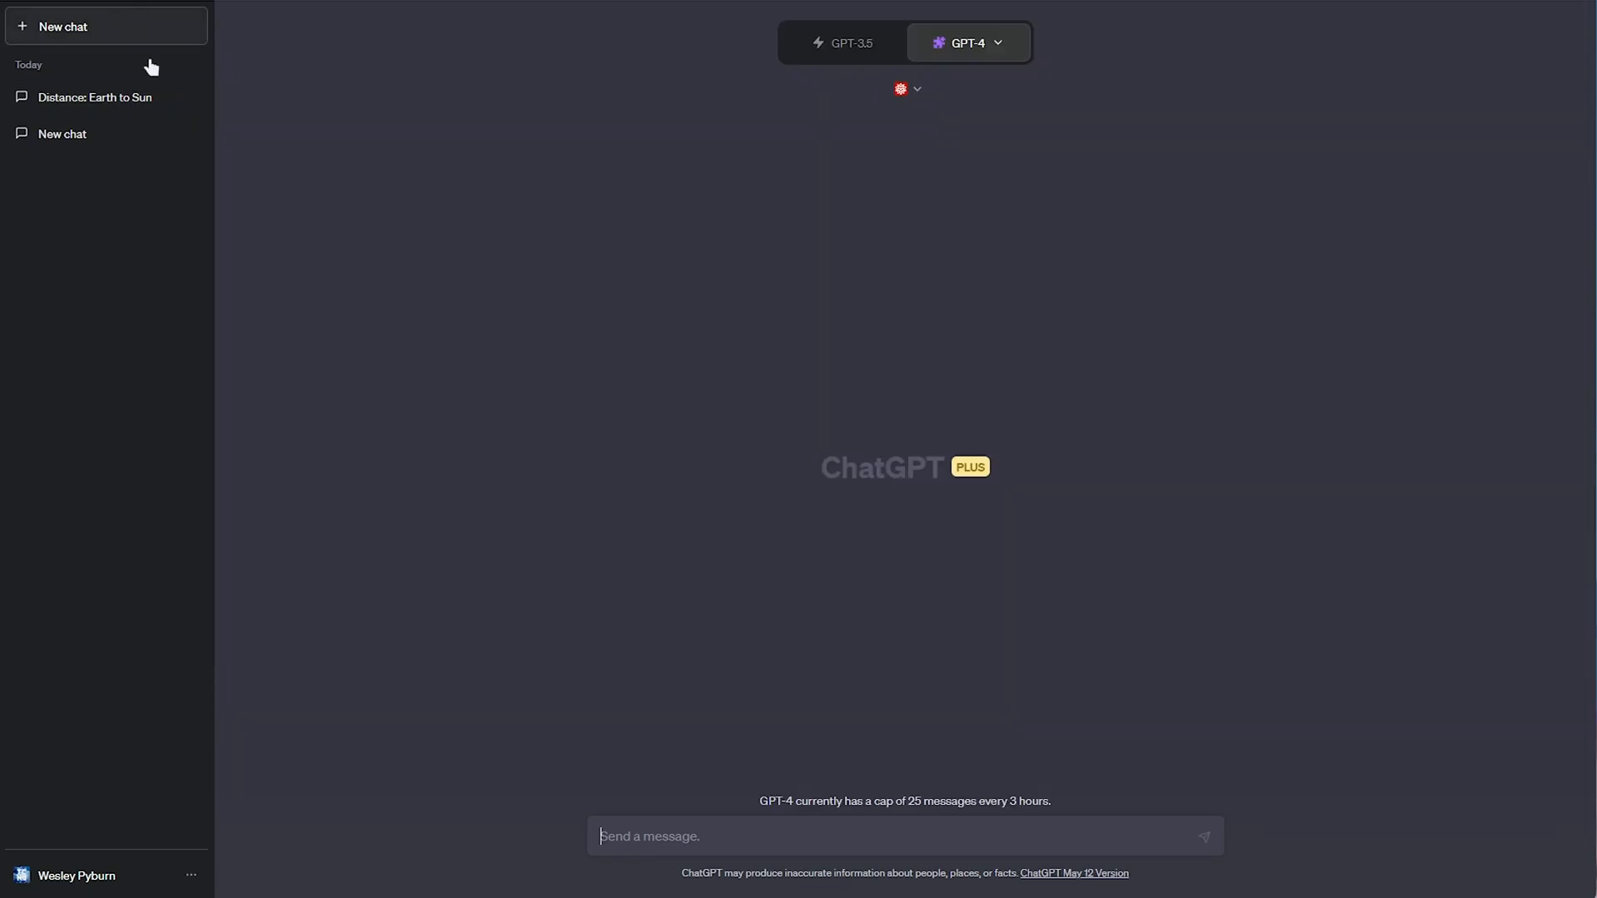
{"action": "left_click", "coordinate": [906, 89]}
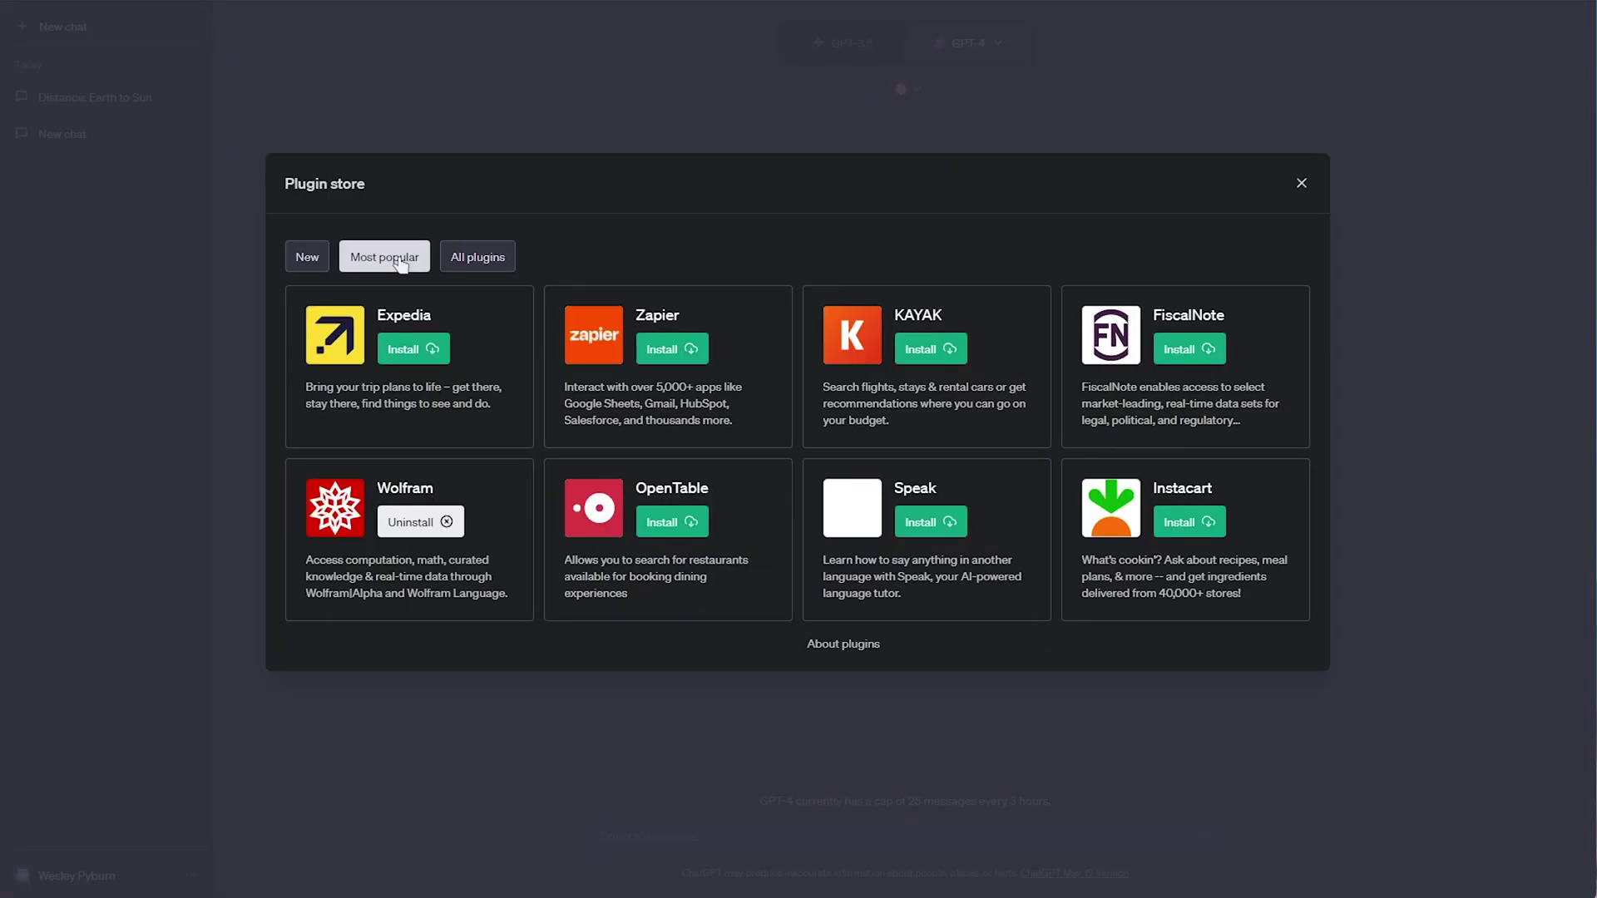
{"action": "mouse_move", "coordinate": [548, 309]}
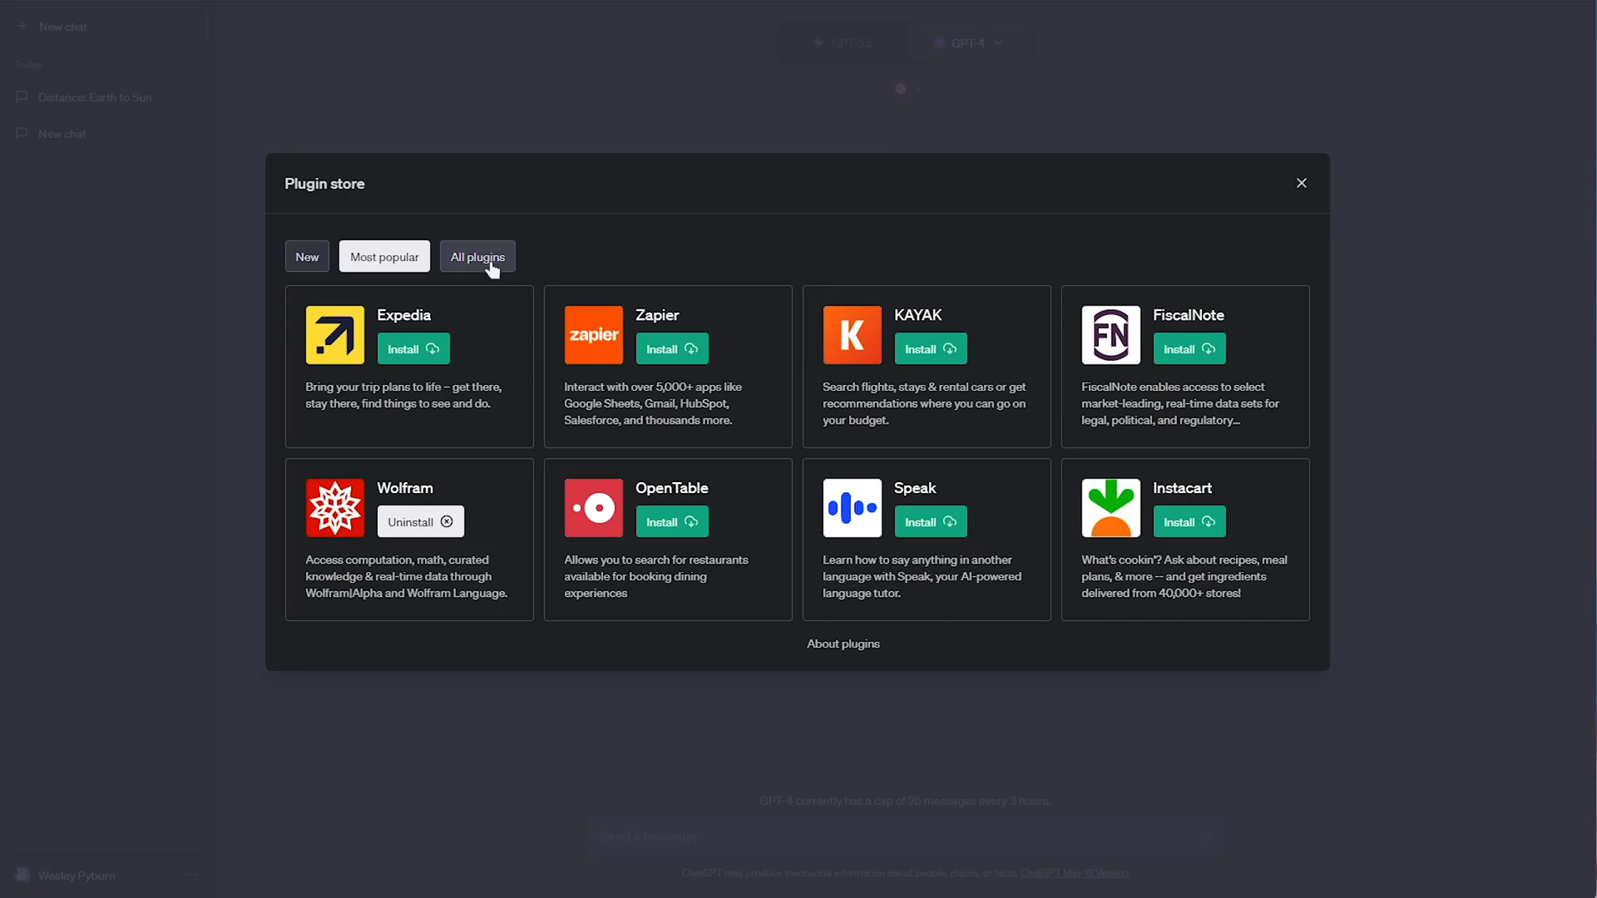
{"action": "left_click", "coordinate": [477, 255]}
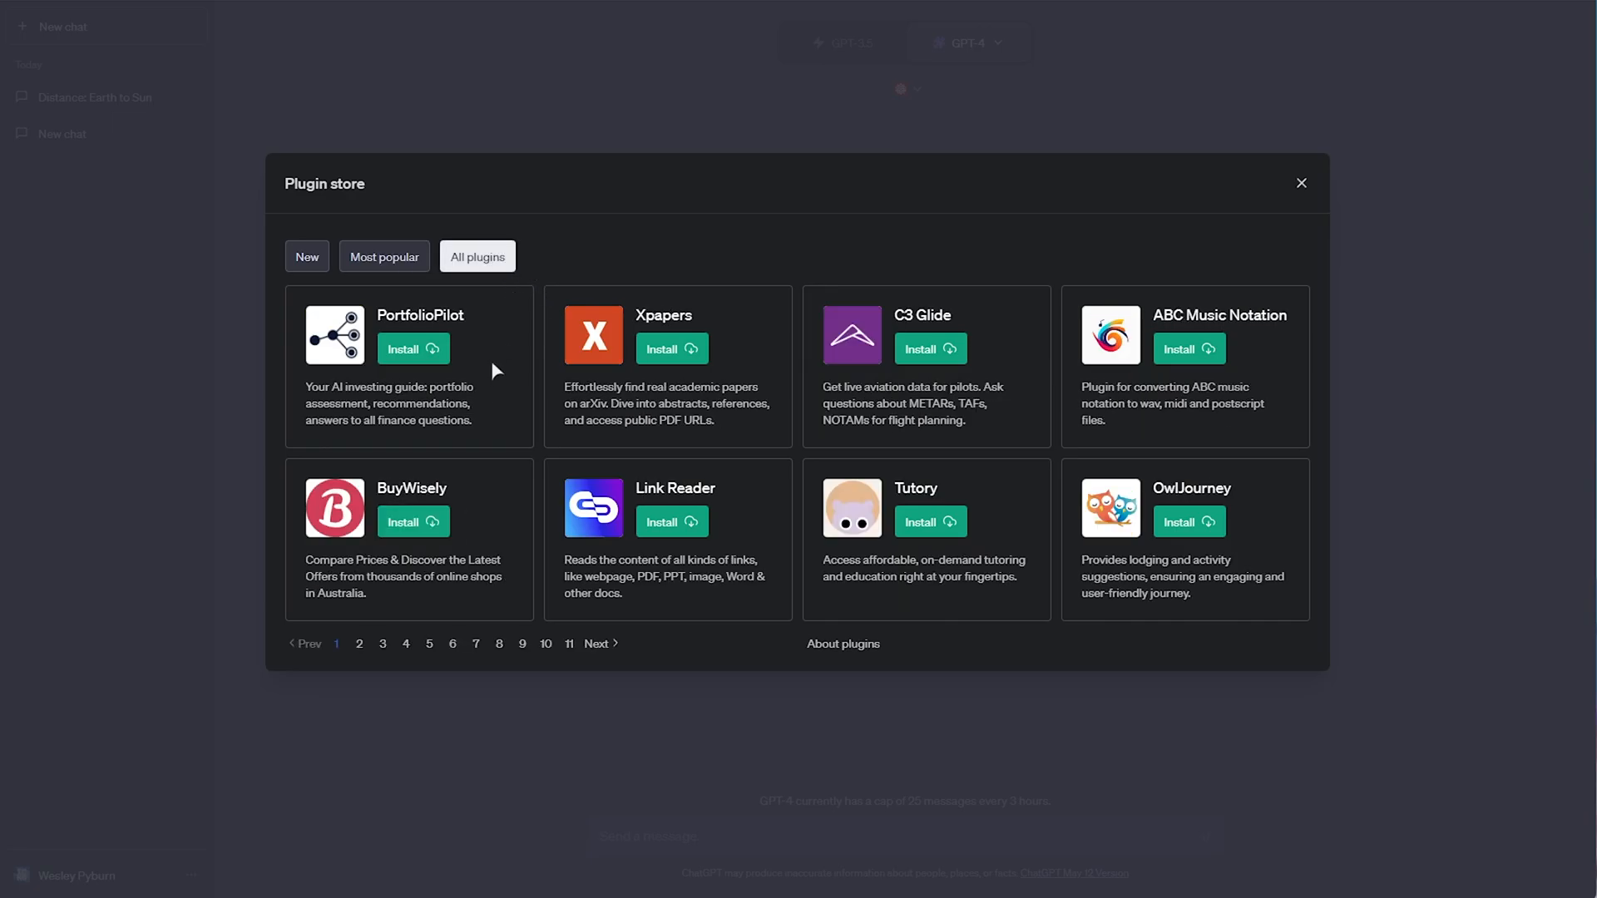
{"action": "left_click", "coordinate": [568, 643]}
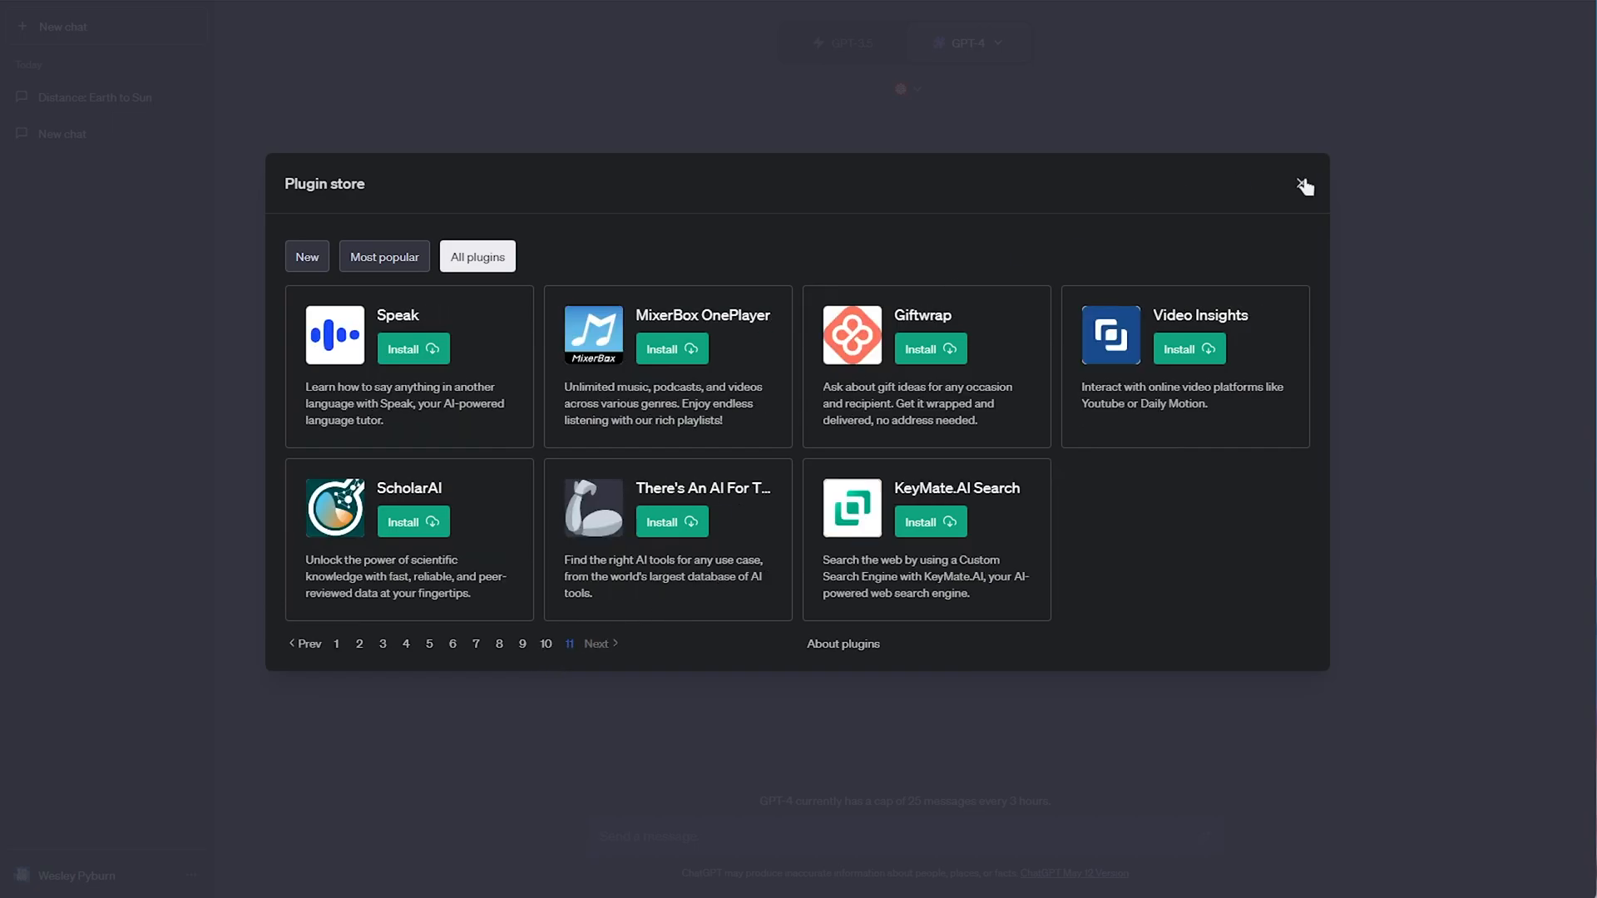
{"action": "left_click", "coordinate": [1305, 186]}
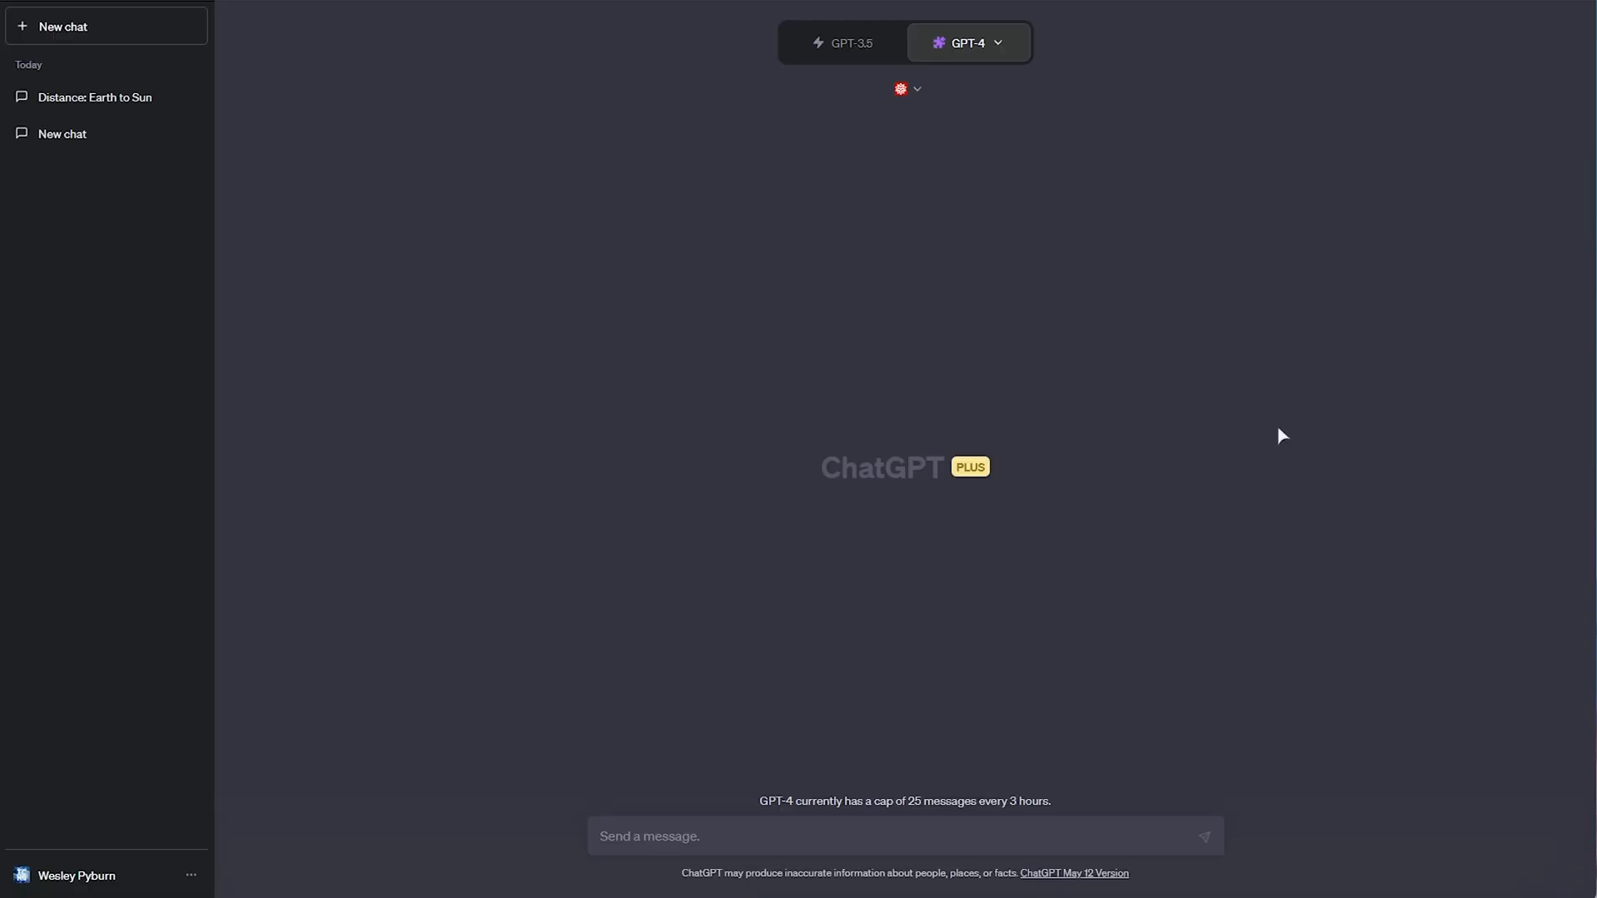
{"action": "mouse_move", "coordinate": [1240, 412]}
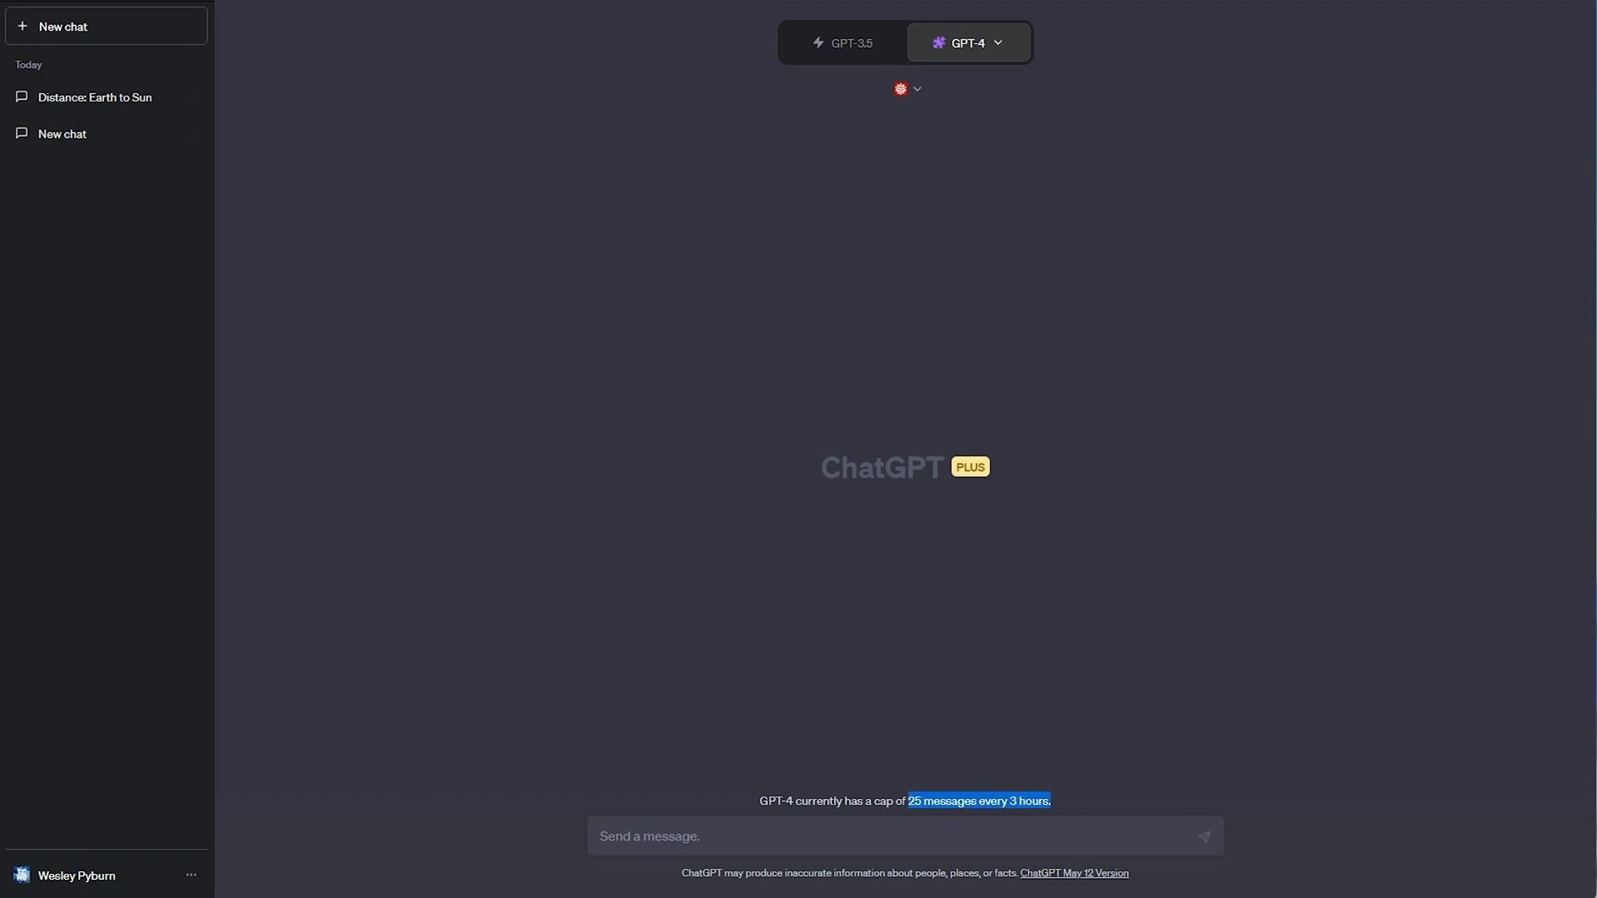
{"action": "mouse_move", "coordinate": [903, 89]}
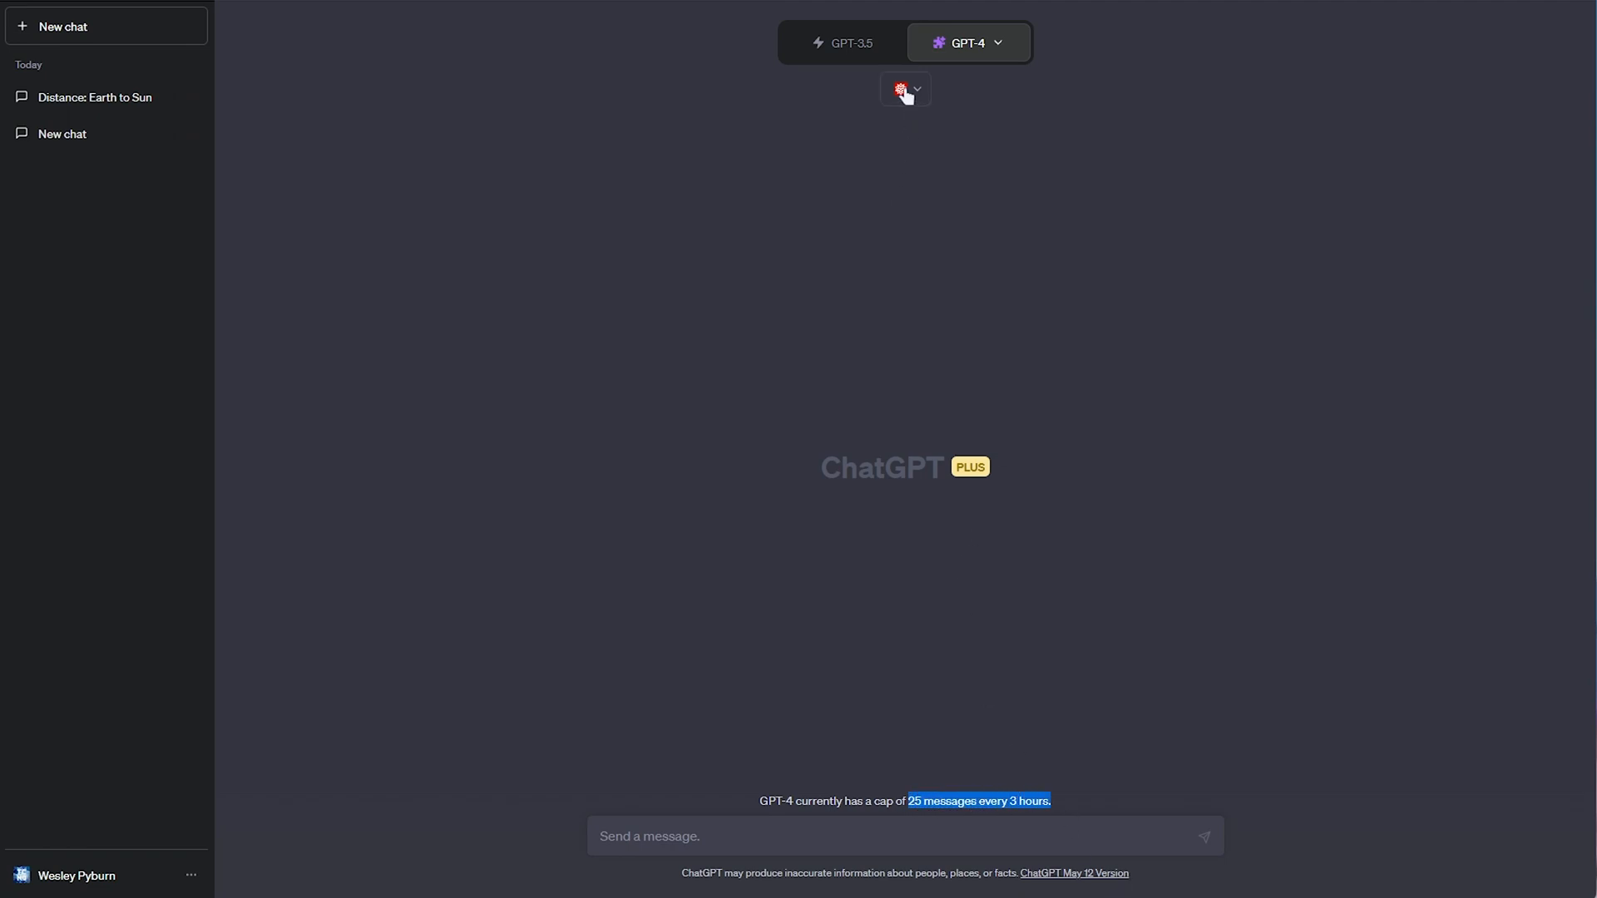
{"action": "left_click", "coordinate": [905, 89]}
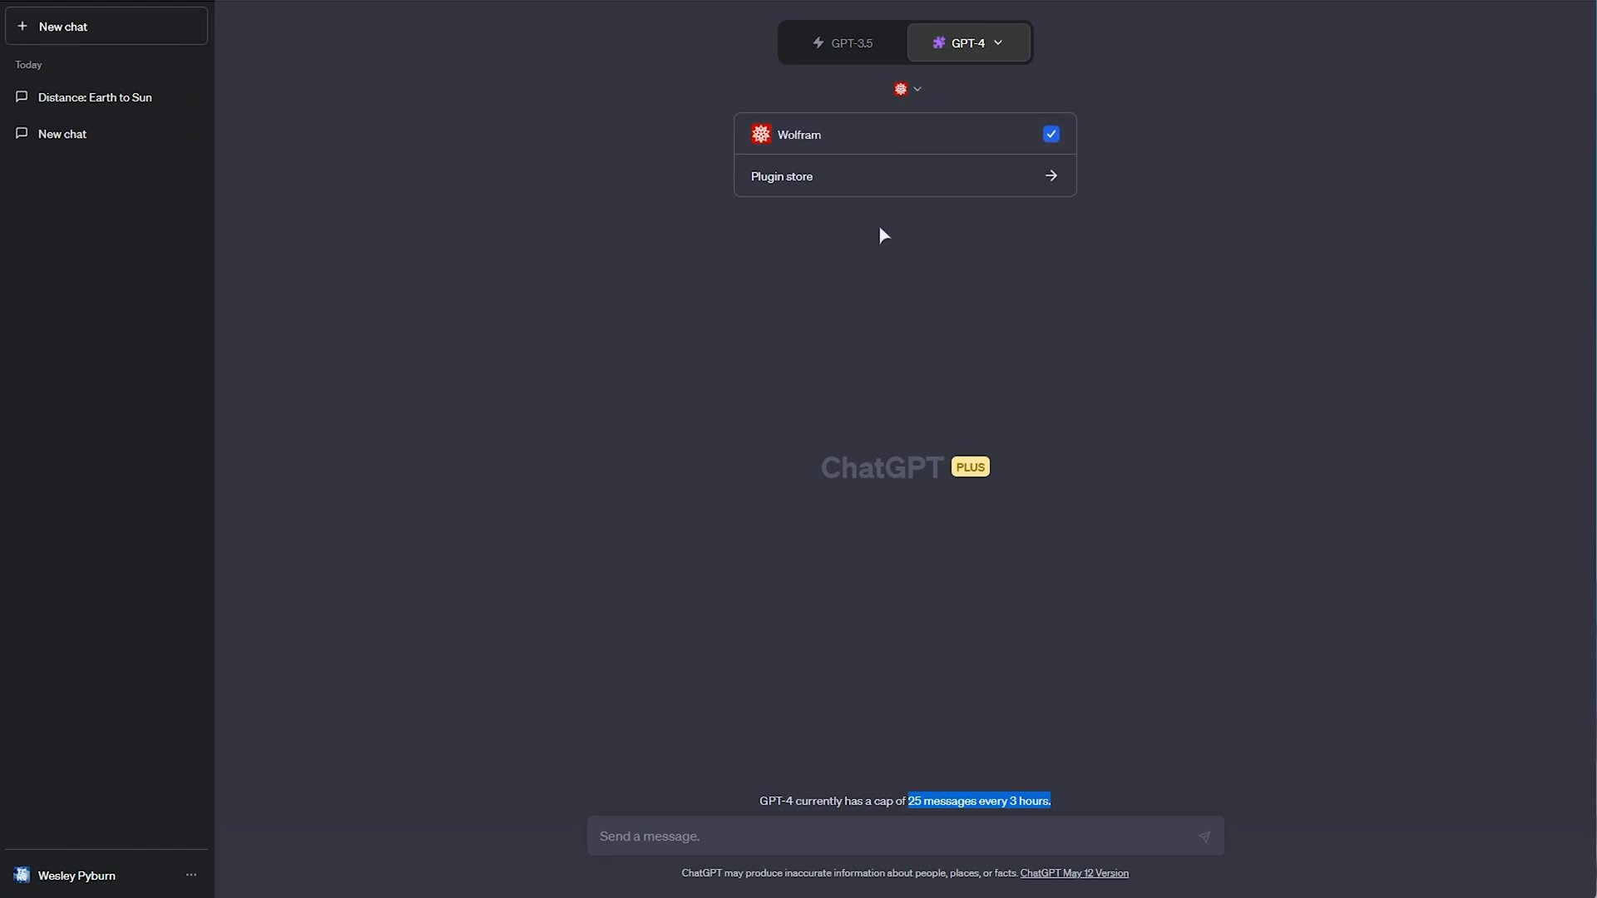
{"action": "left_click", "coordinate": [1224, 625]}
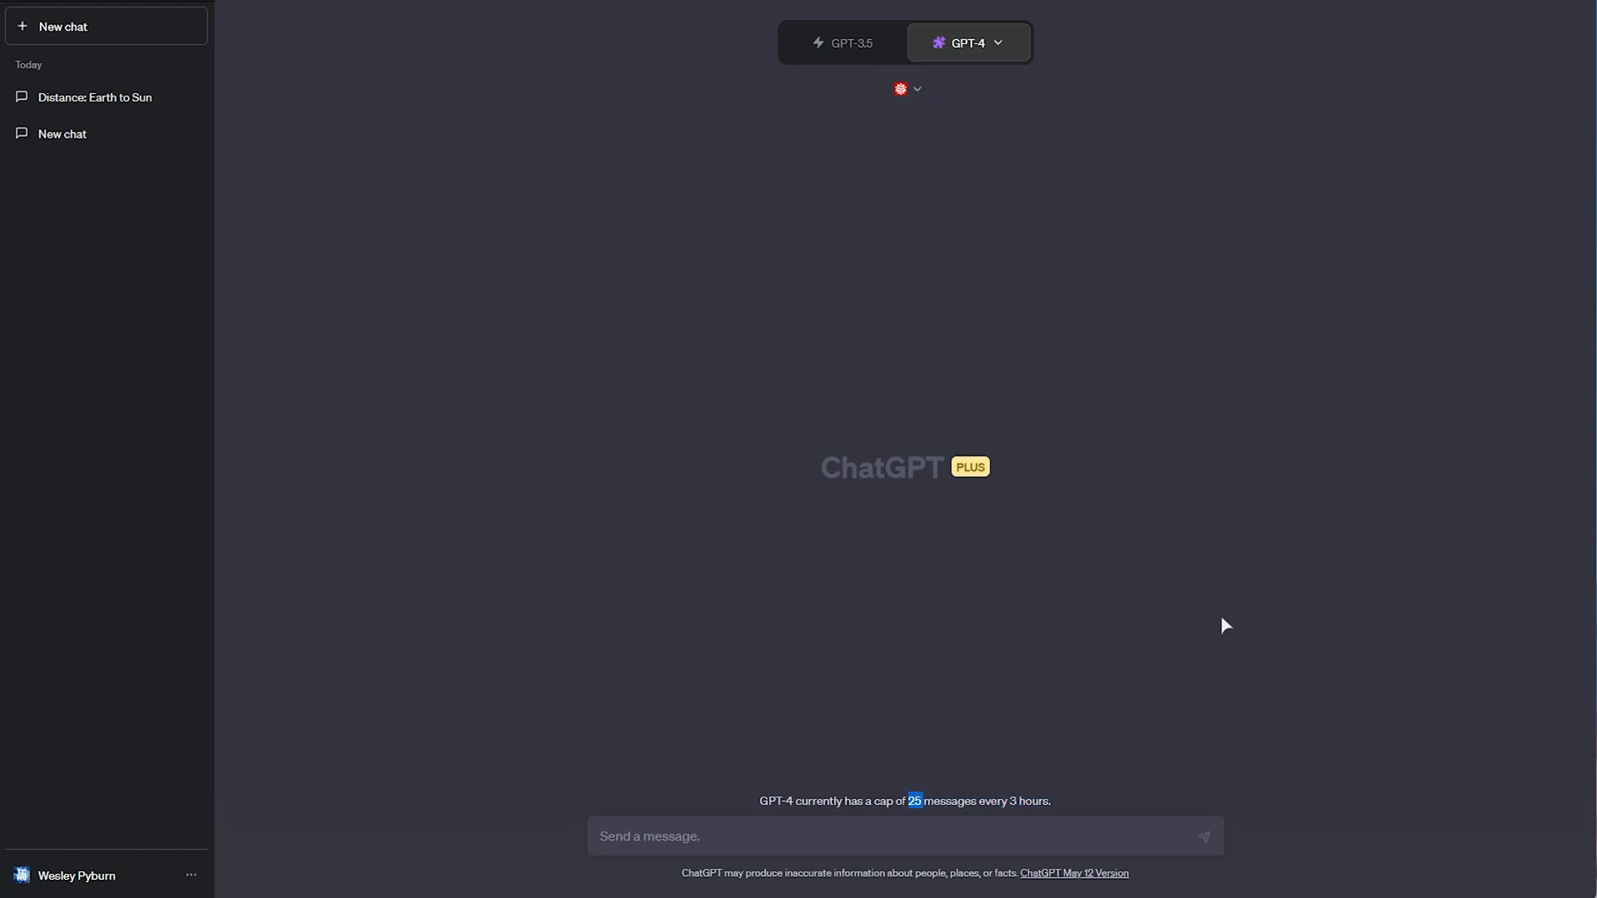
{"action": "mouse_move", "coordinate": [934, 561]}
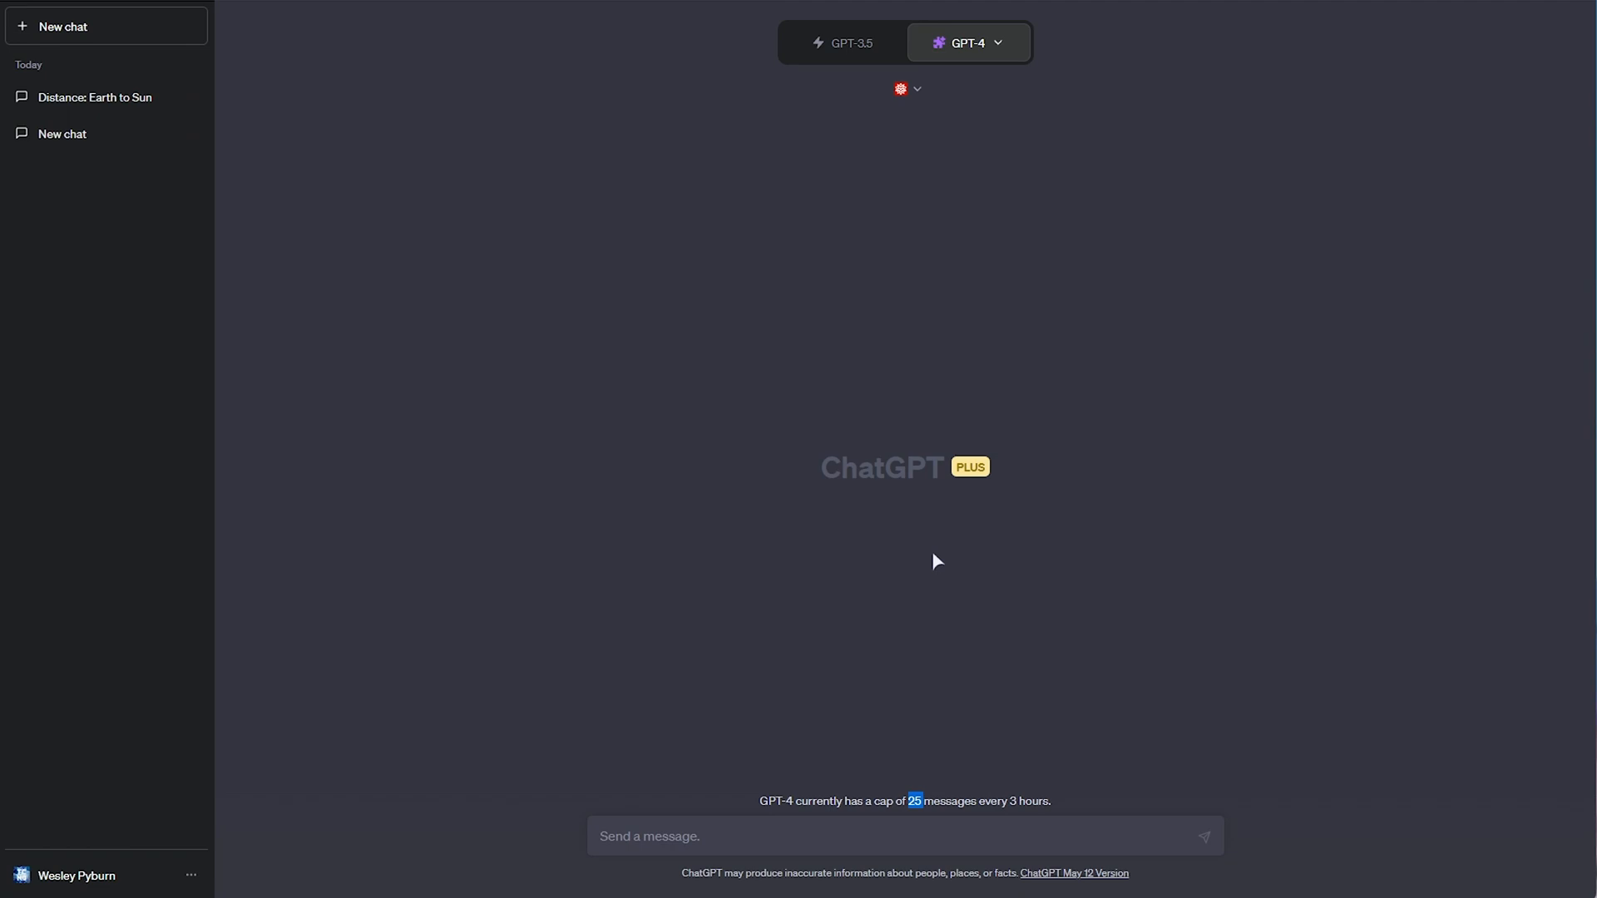